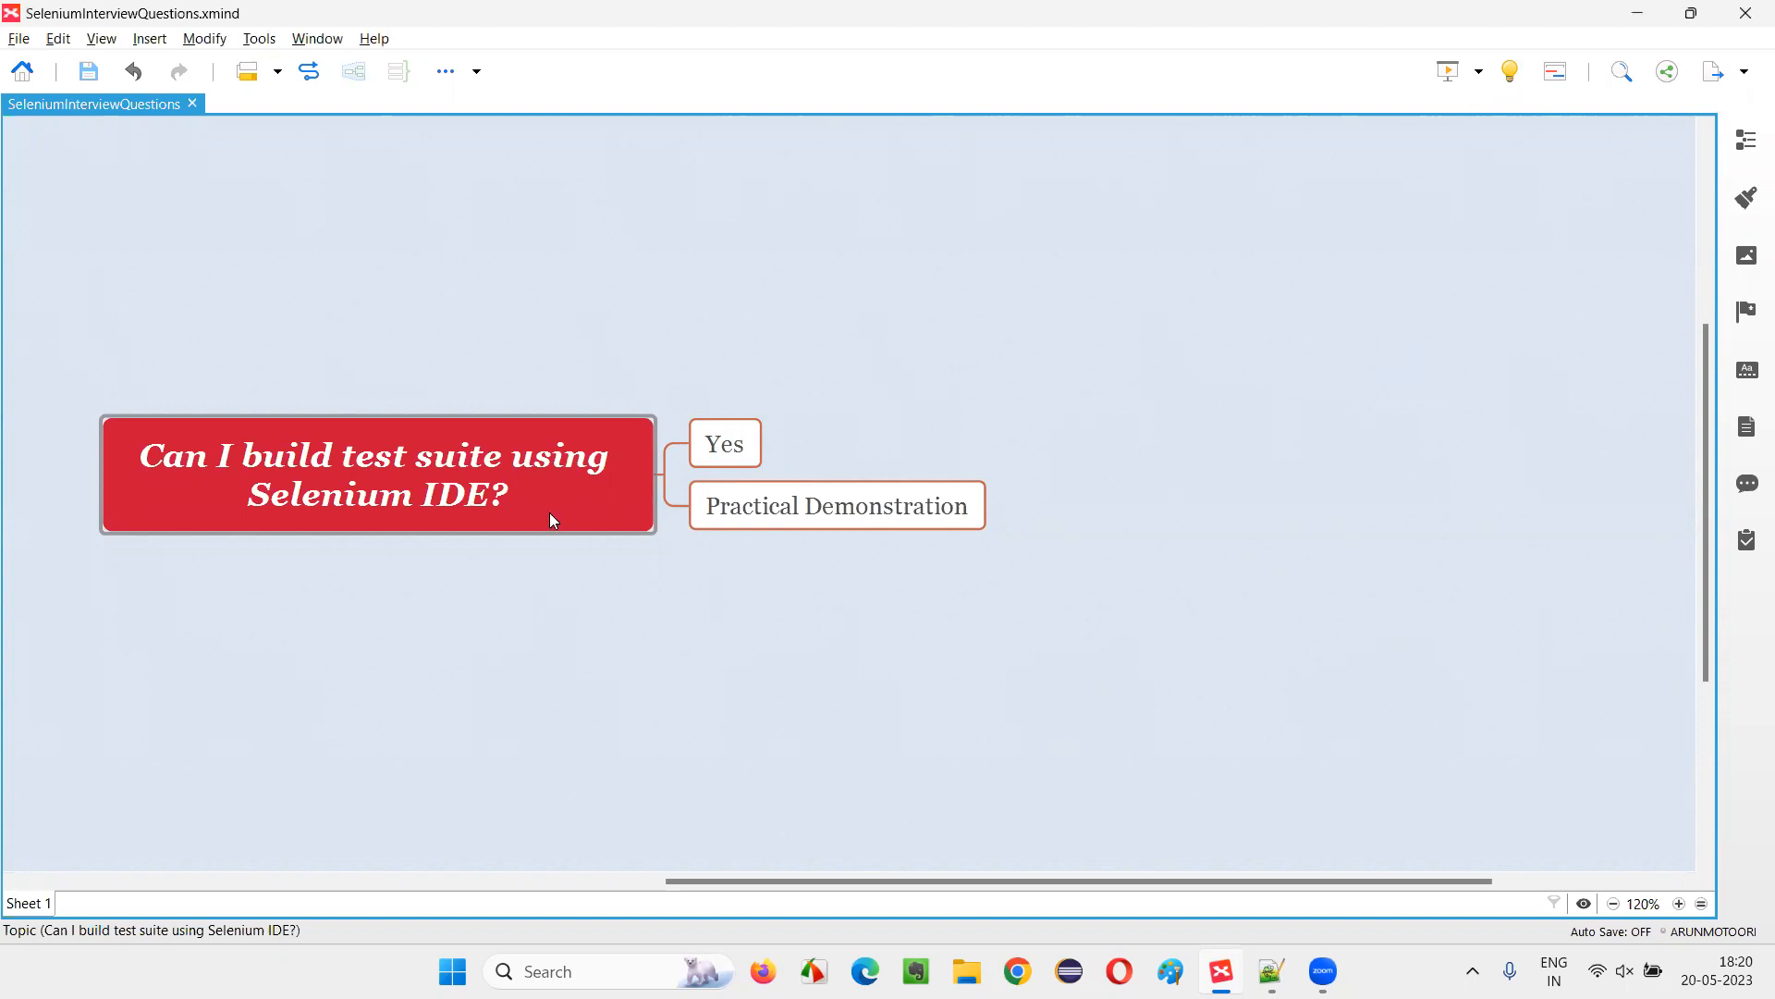
click(377, 475)
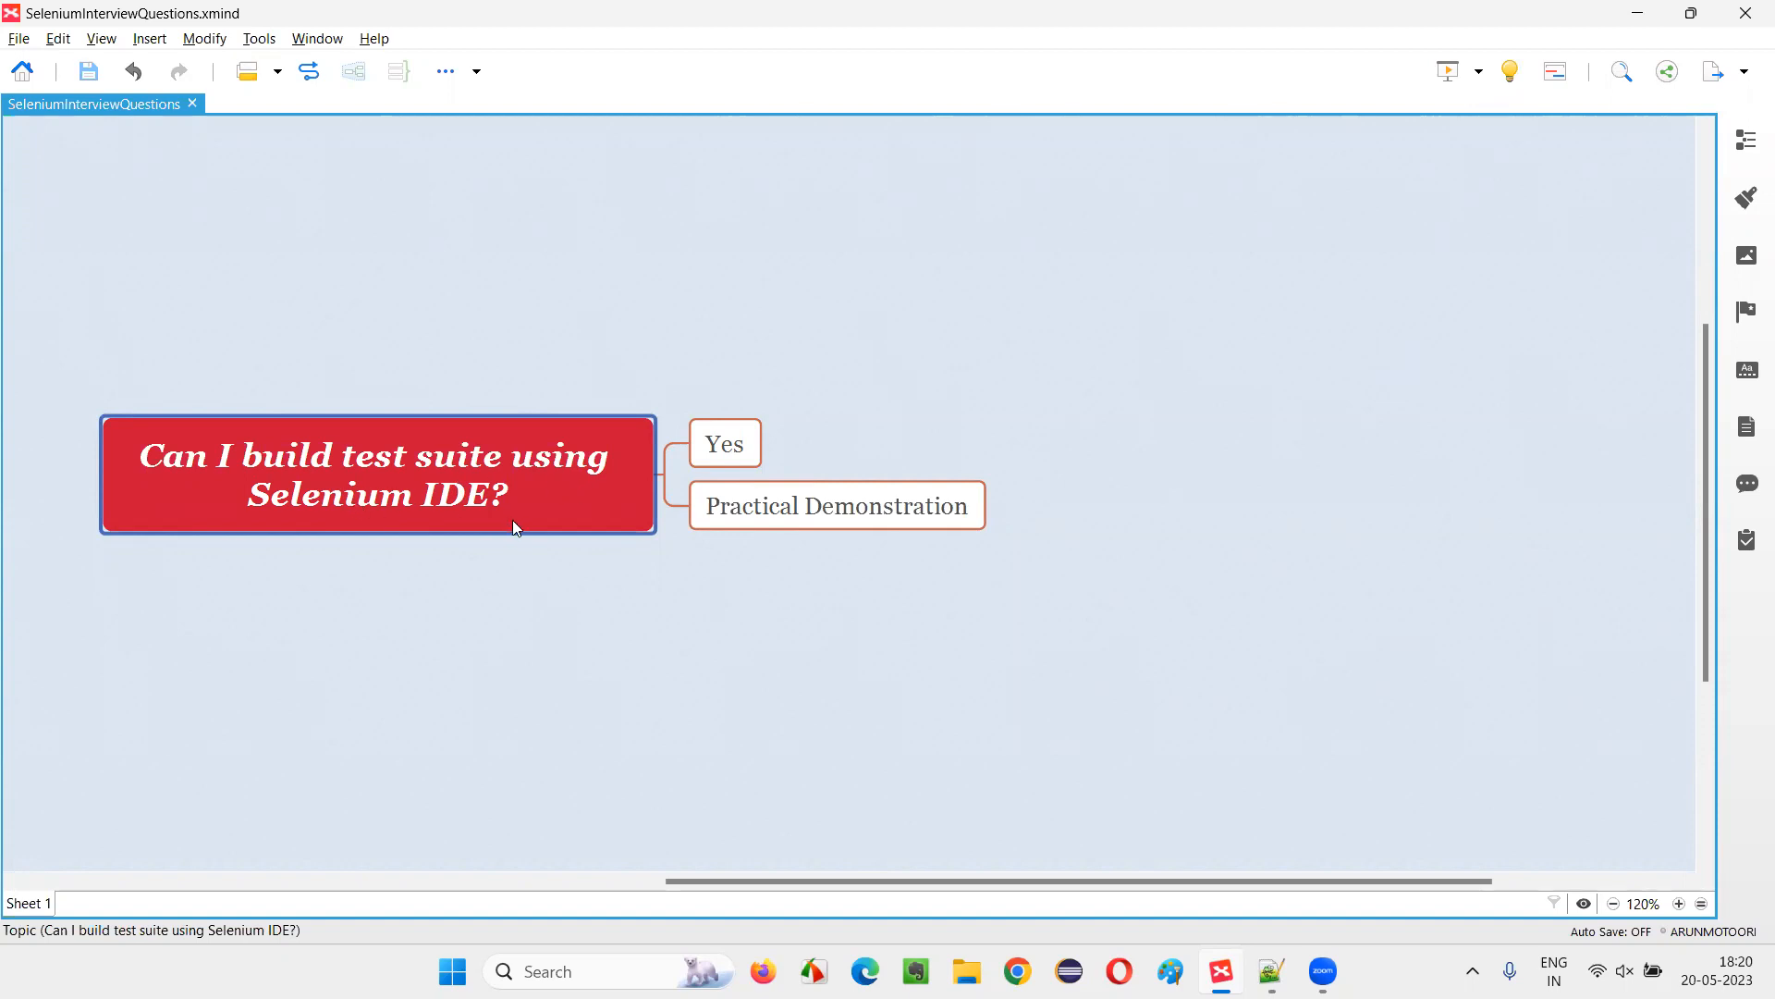
mouse_move(498, 533)
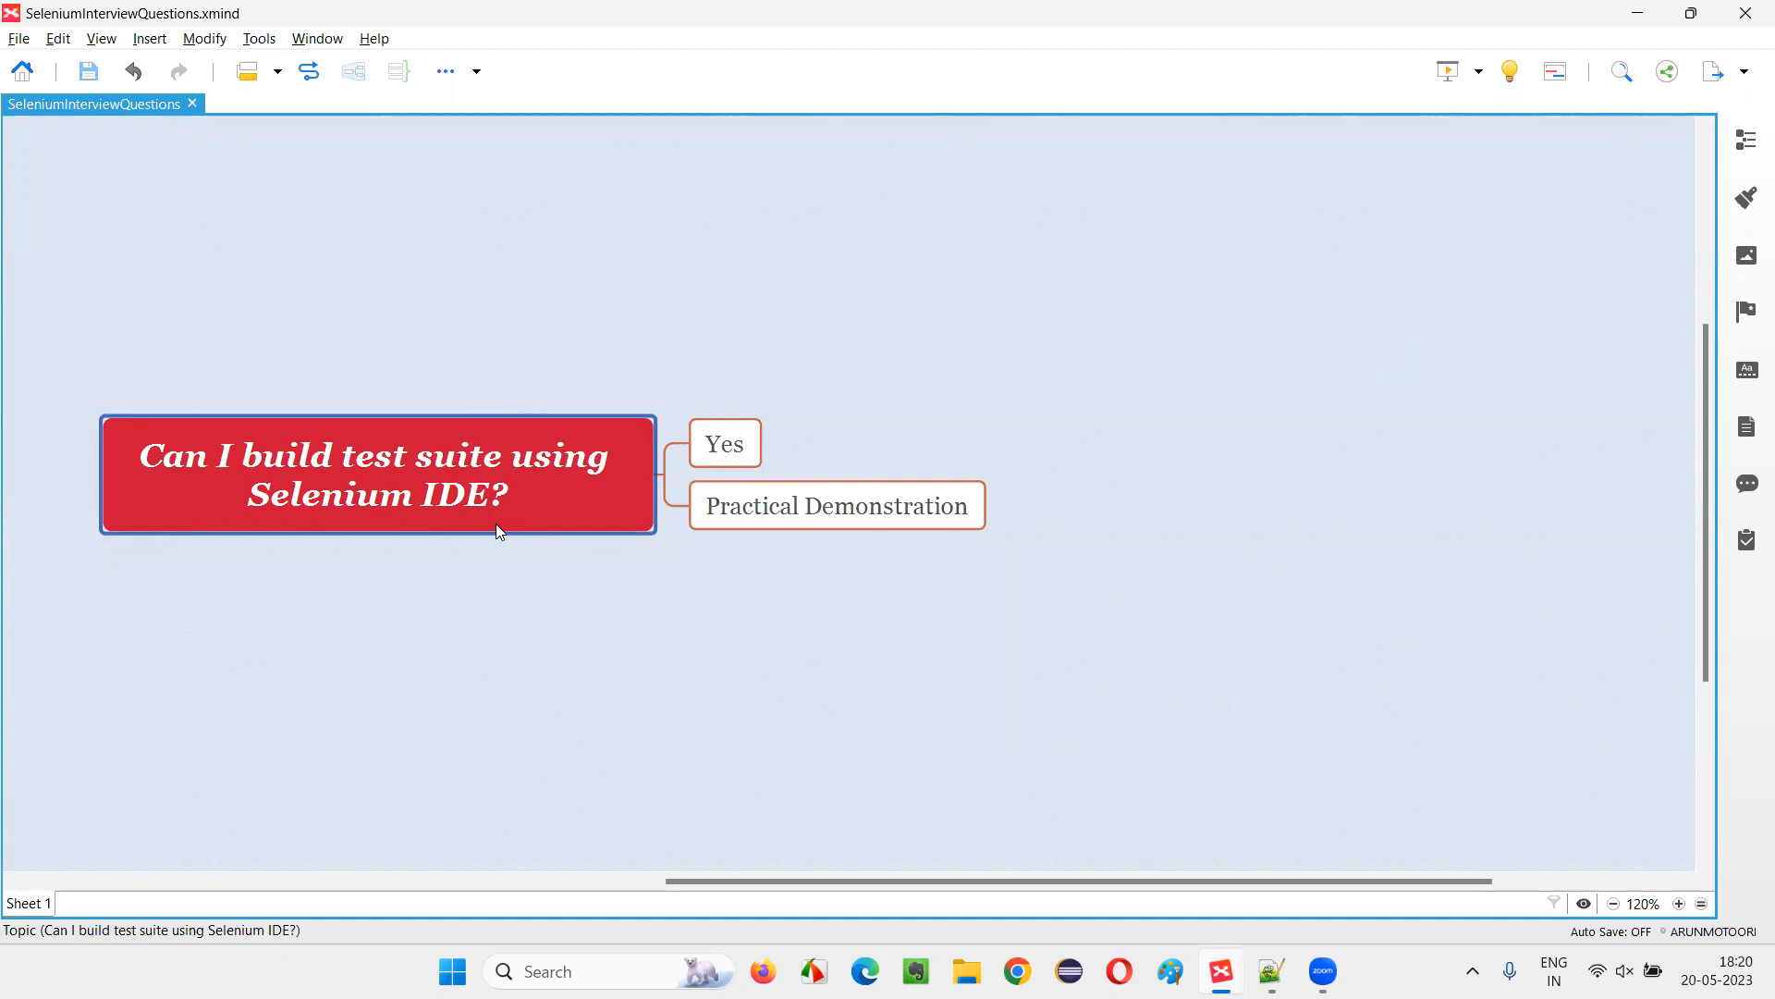
click(723, 442)
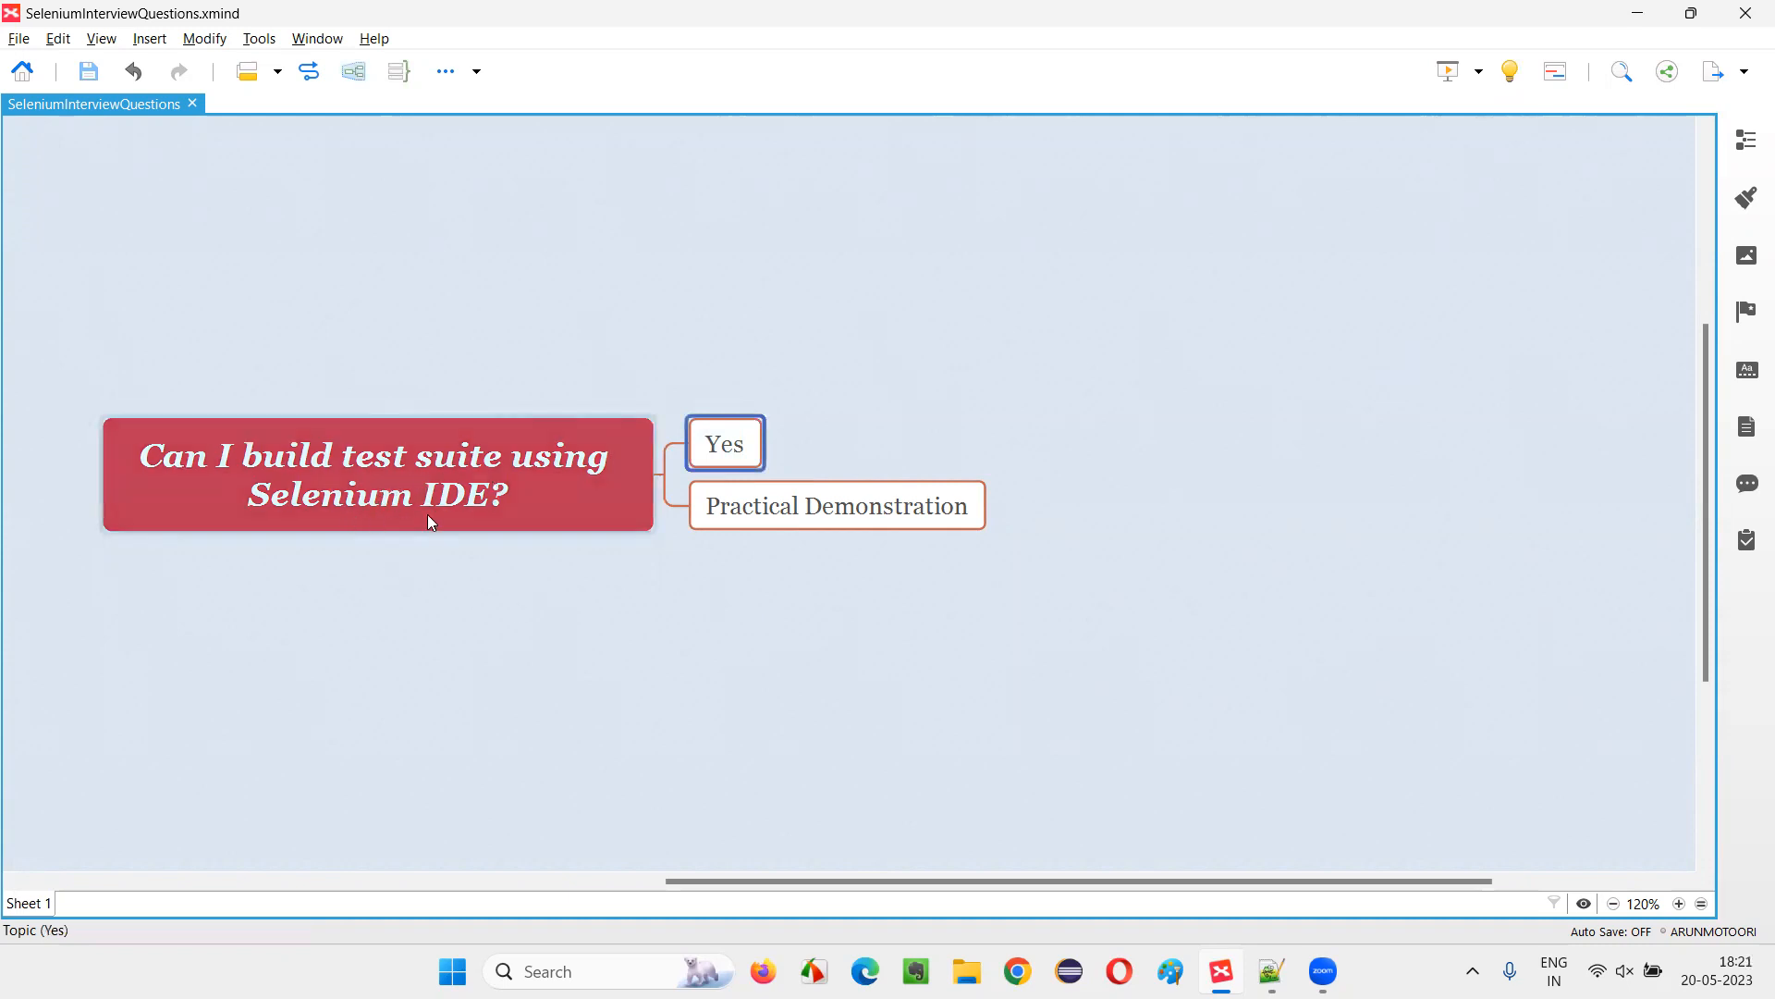
click(836, 505)
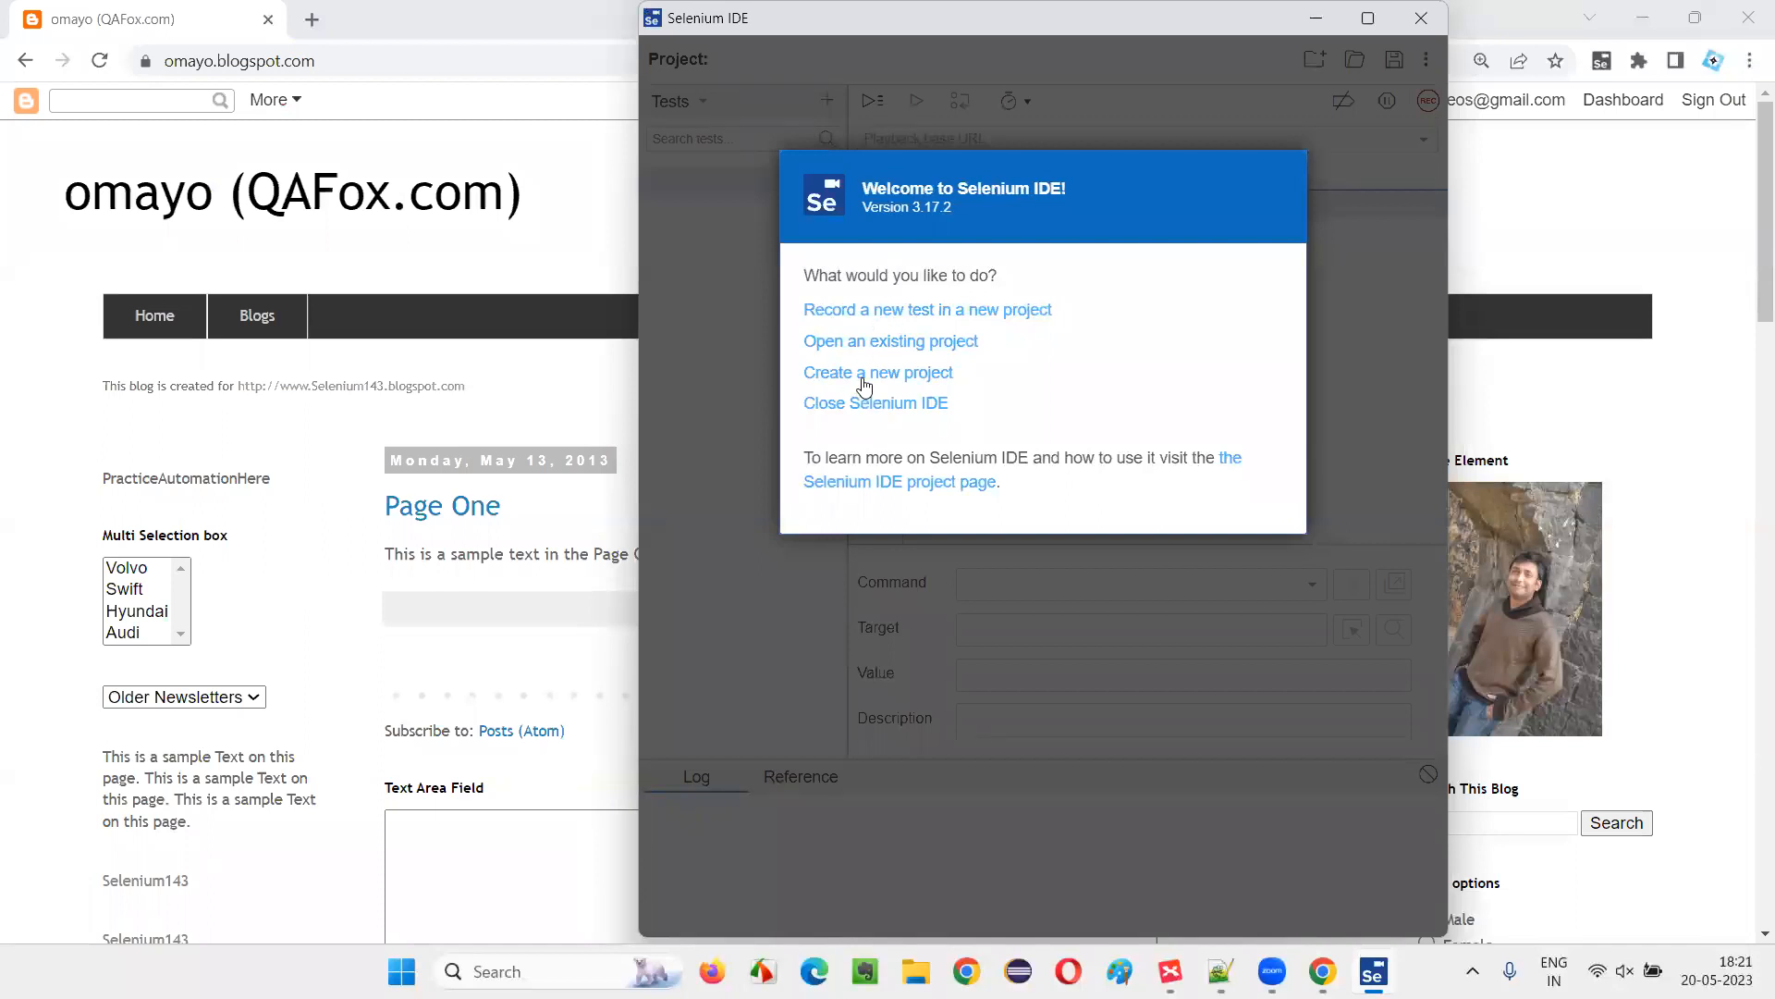
mouse_move(895, 379)
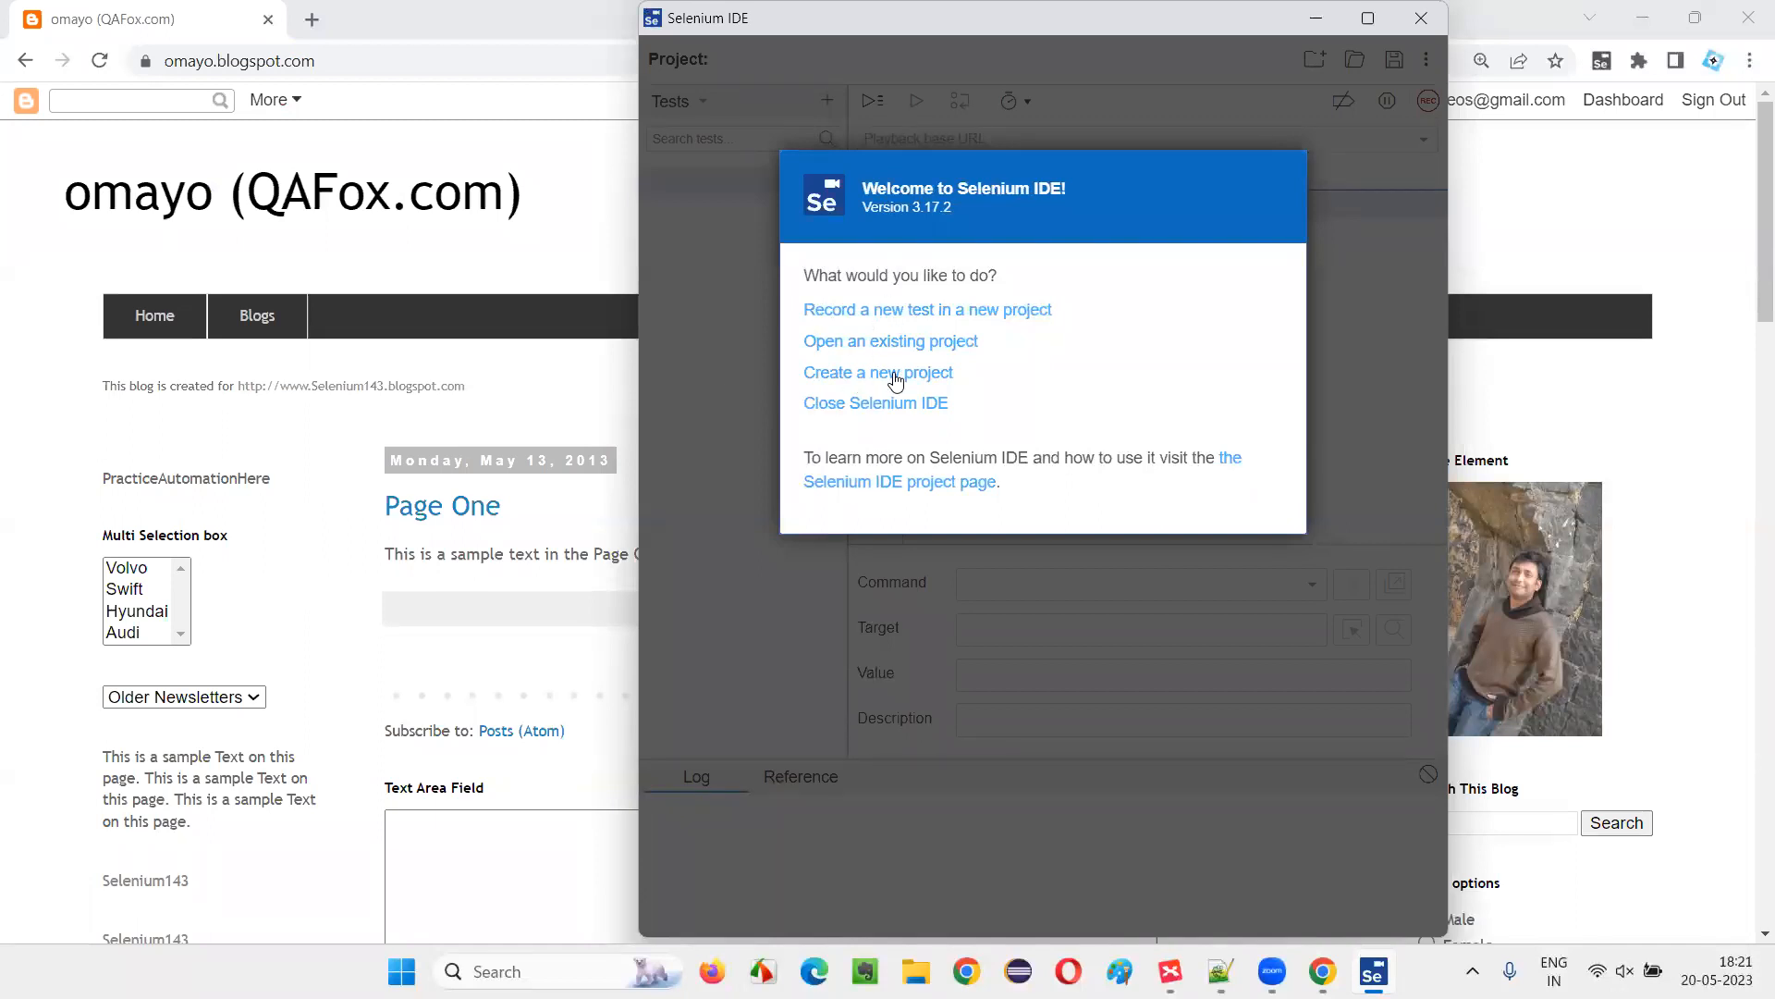
click(877, 372)
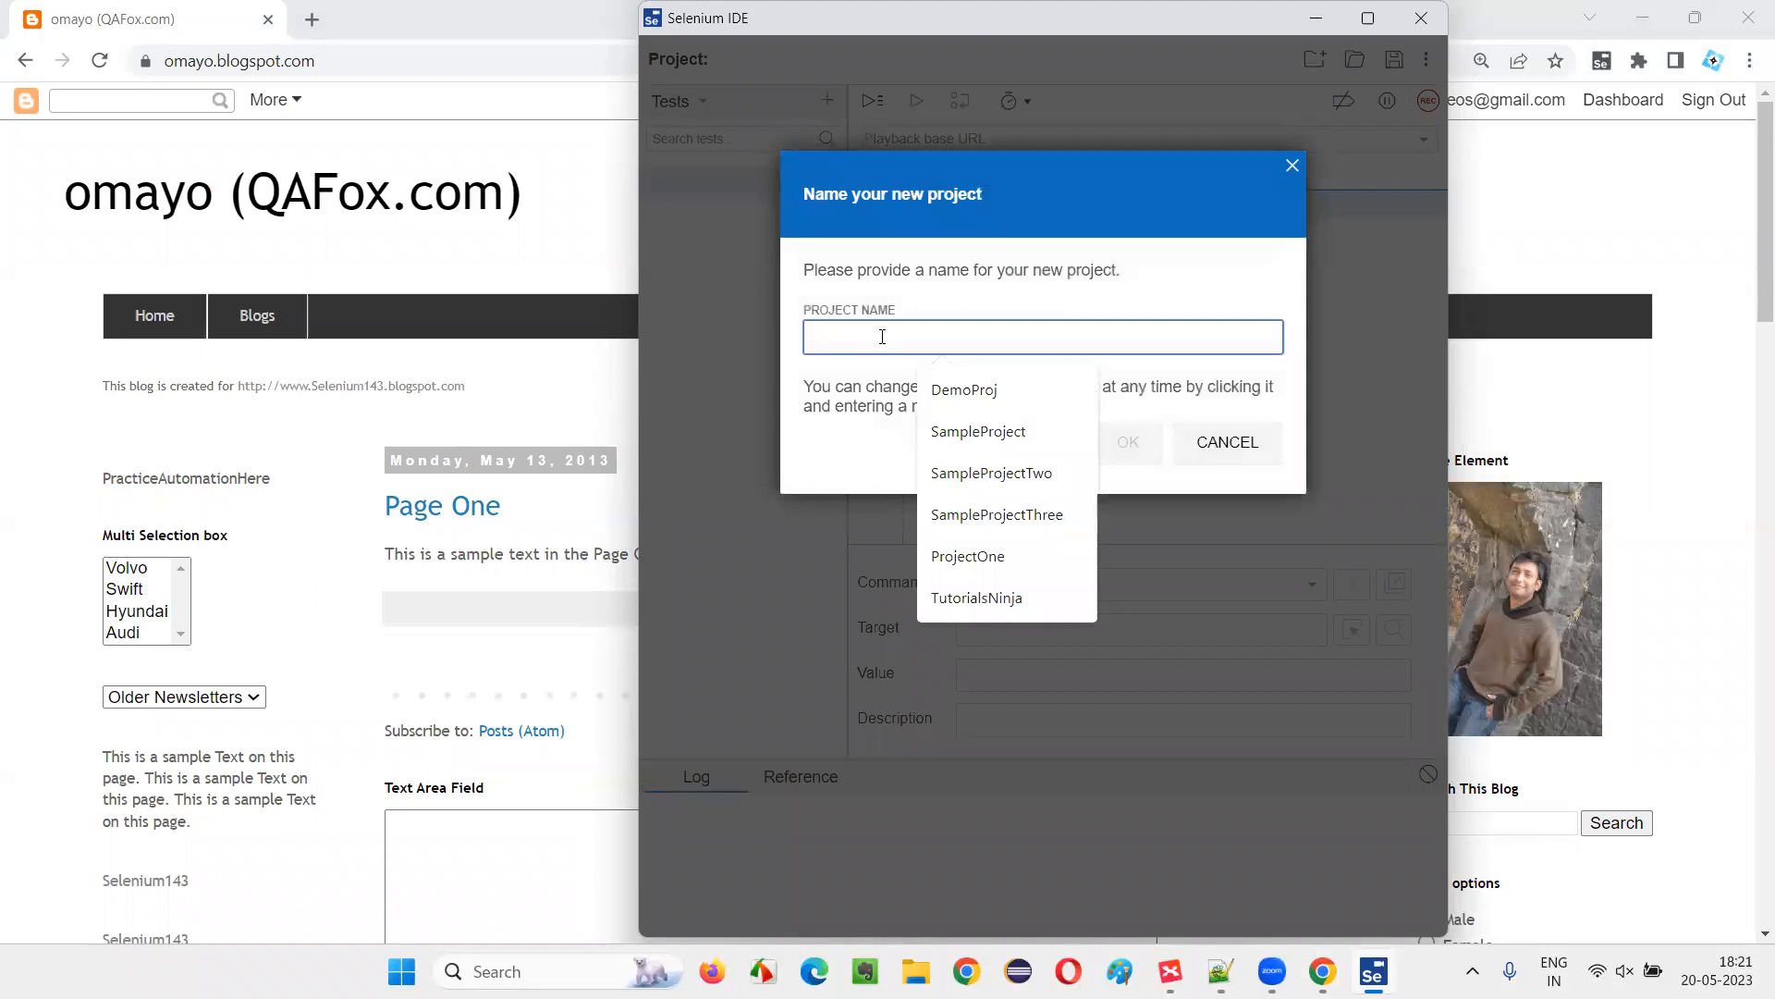
click(963, 390)
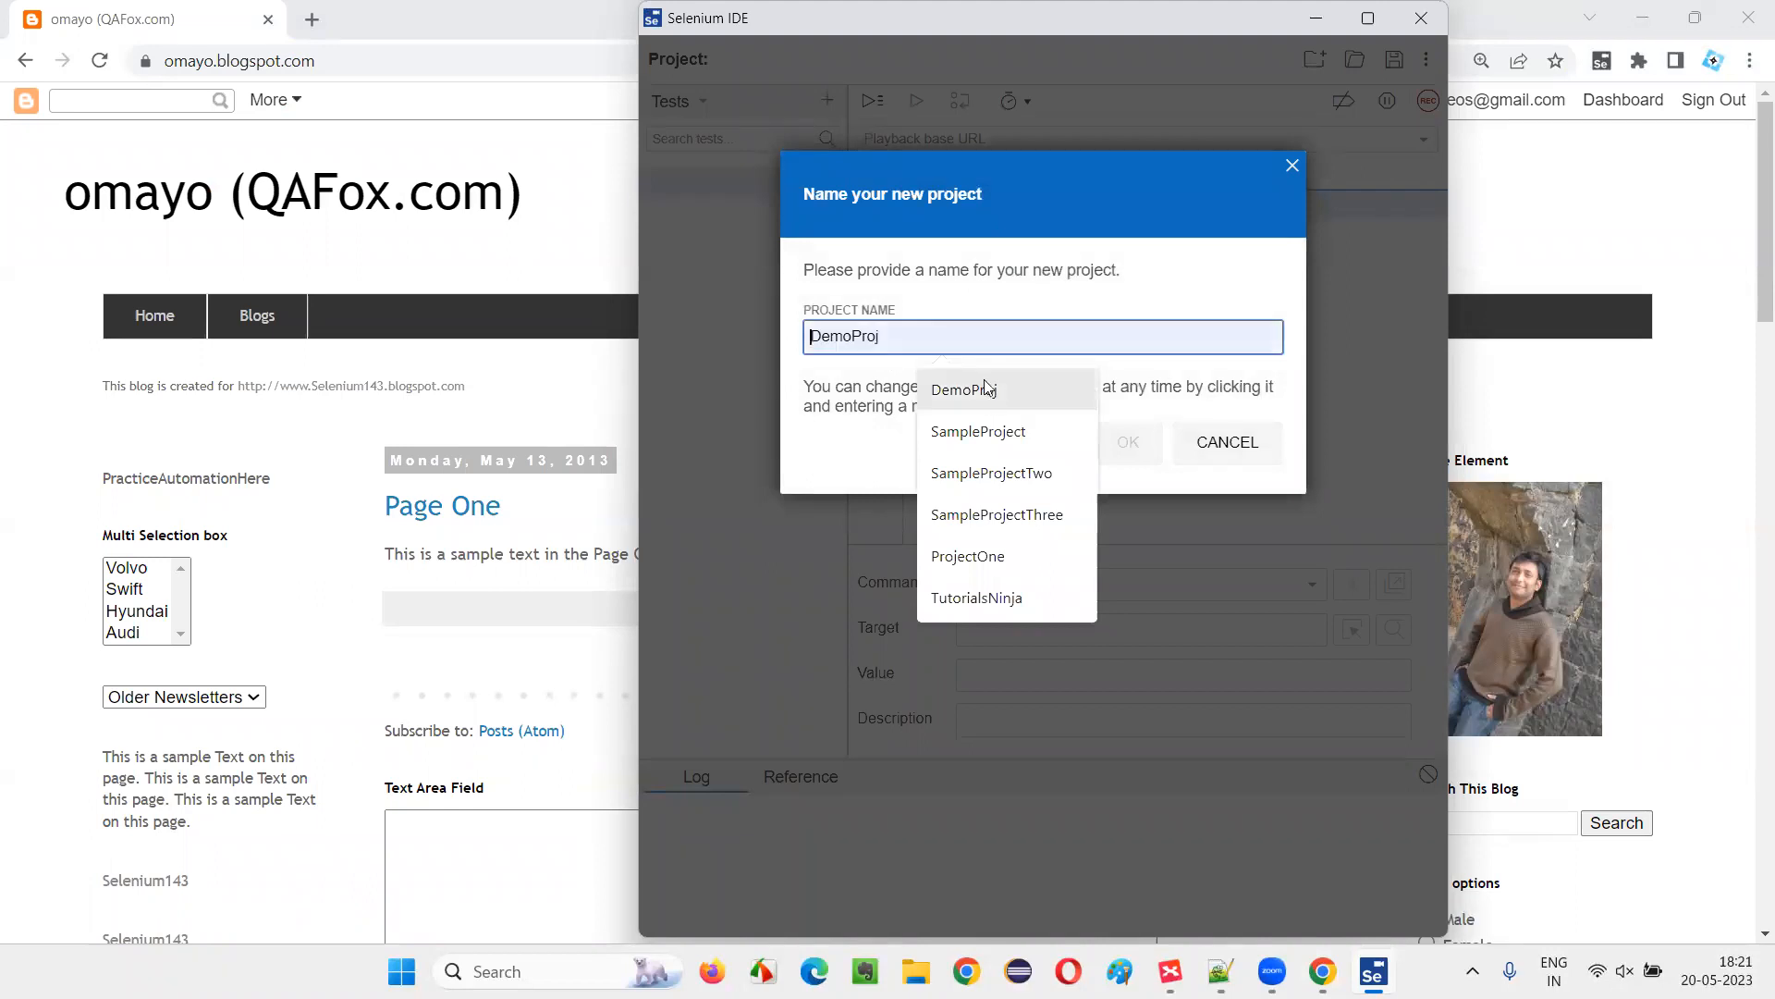
click(1126, 442)
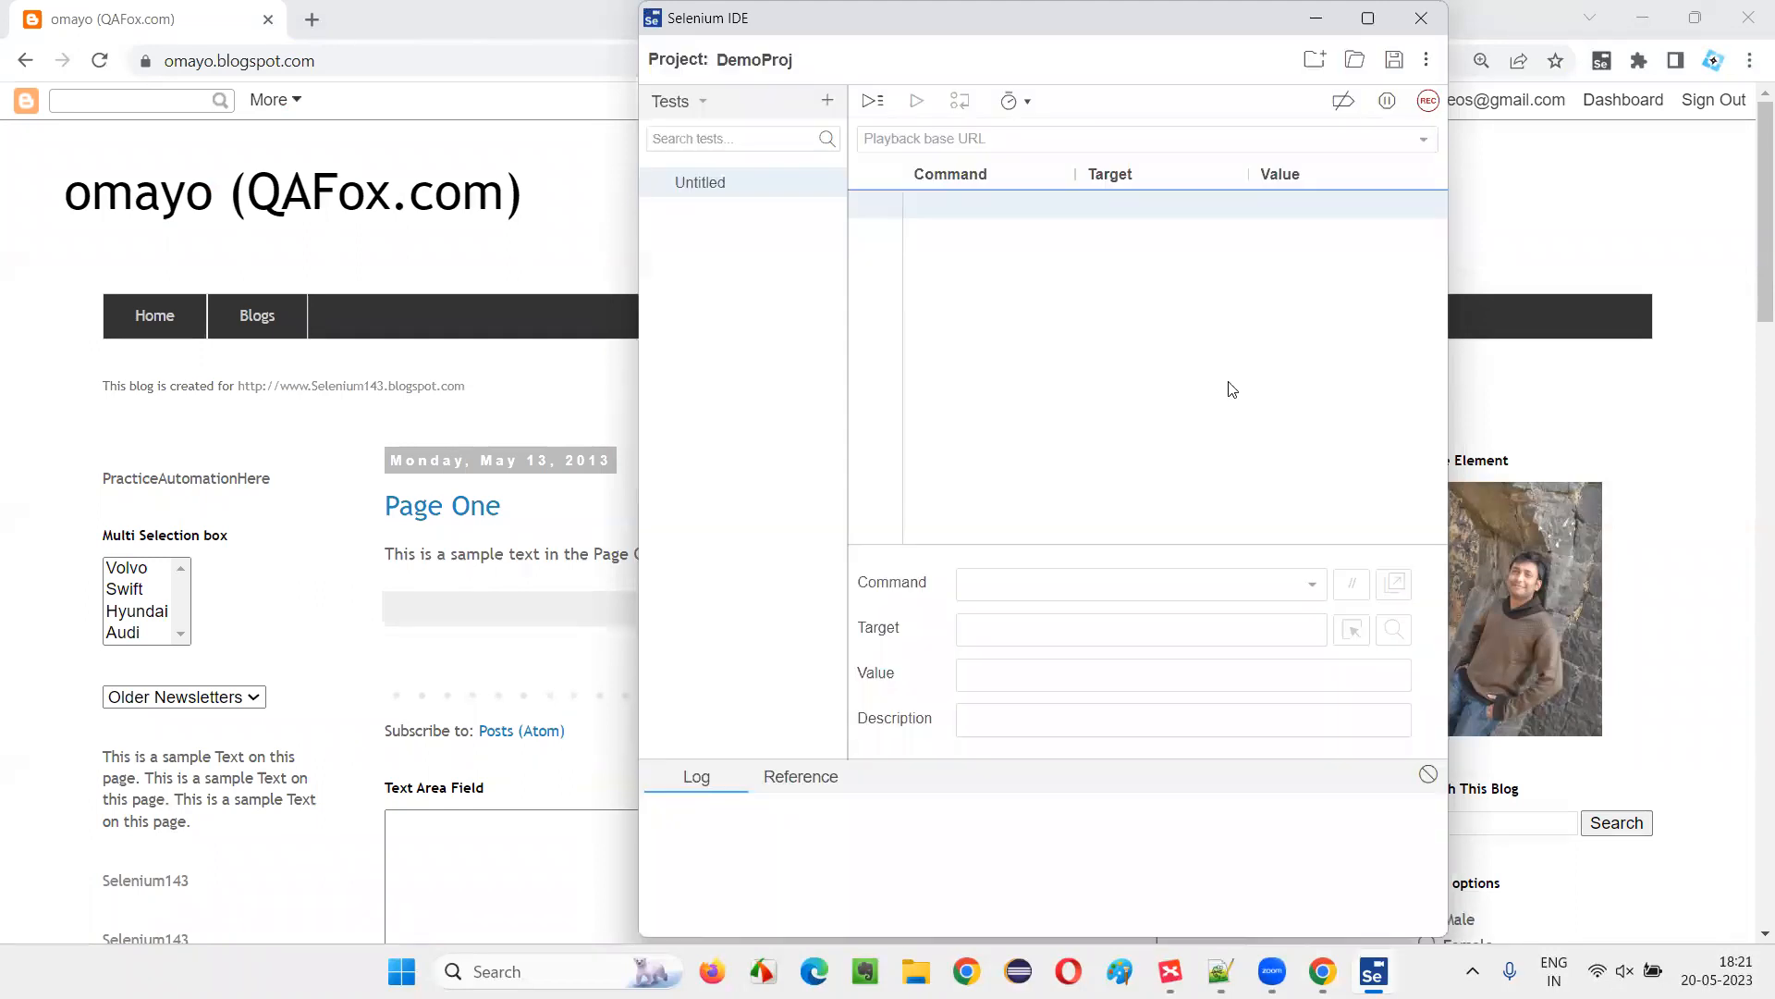
click(1426, 99)
text(https://omayo.blogspot.com/)
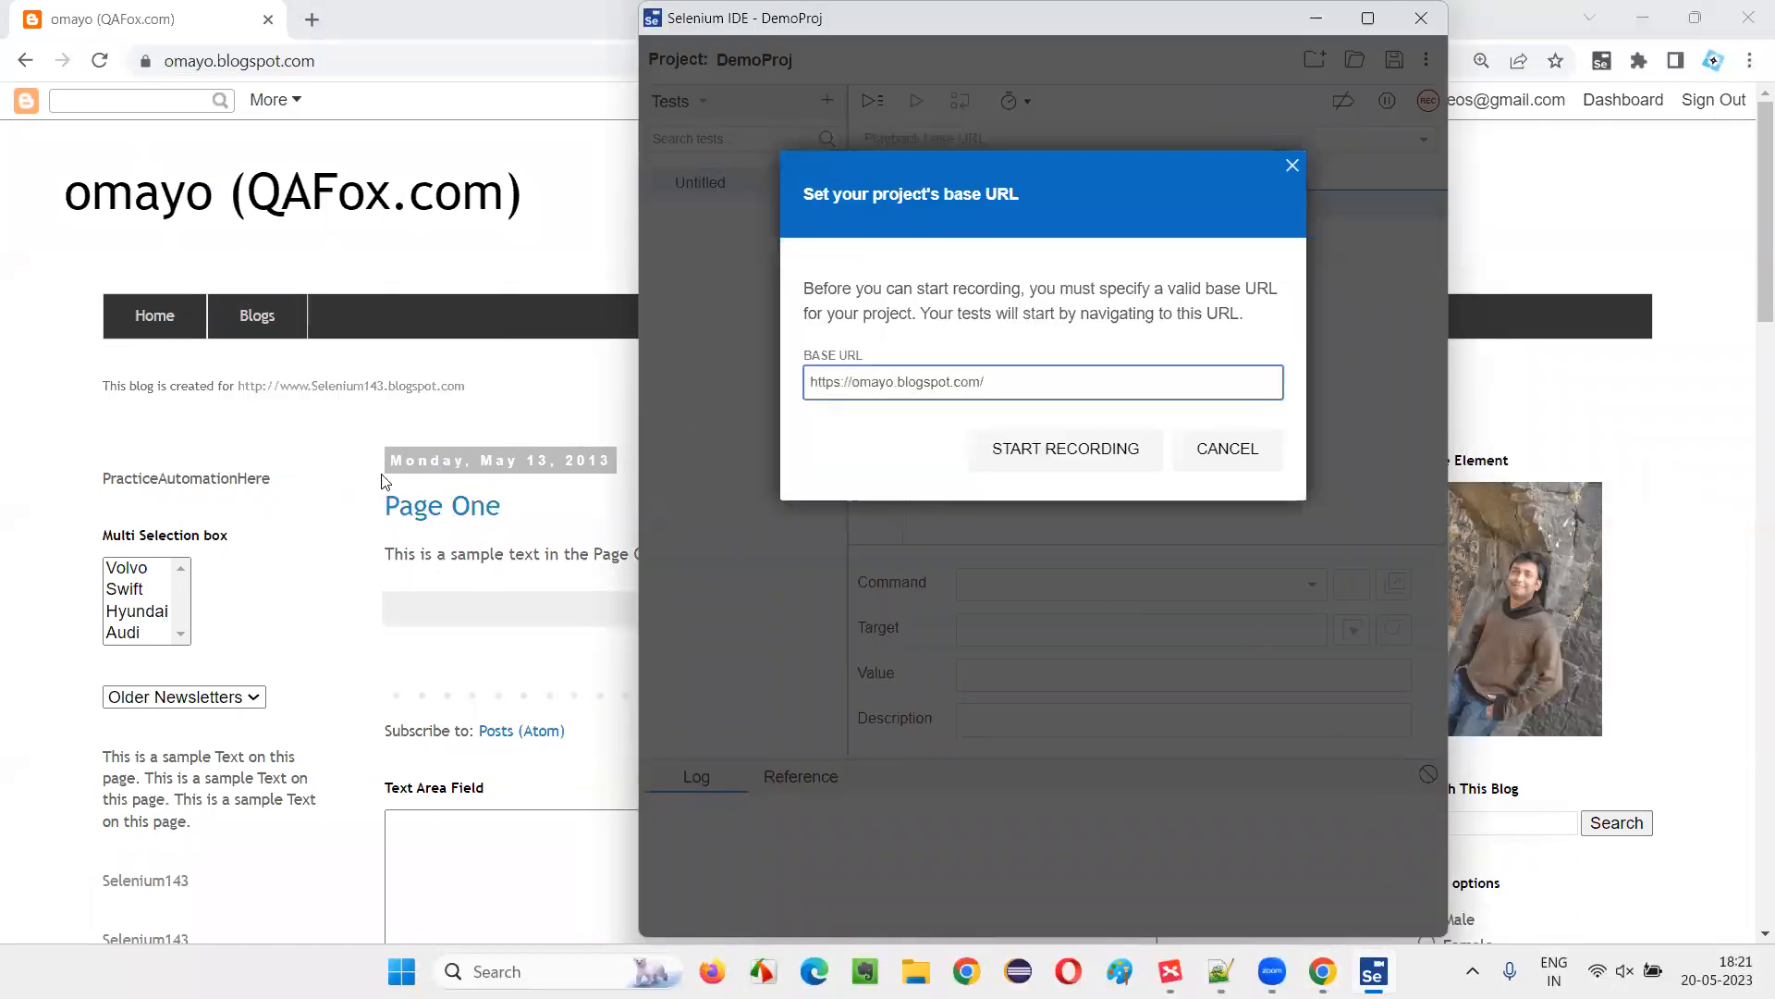
Step: Record TestOne entering 'Arun Motoori' into the omayo Text Area Field
click(1066, 448)
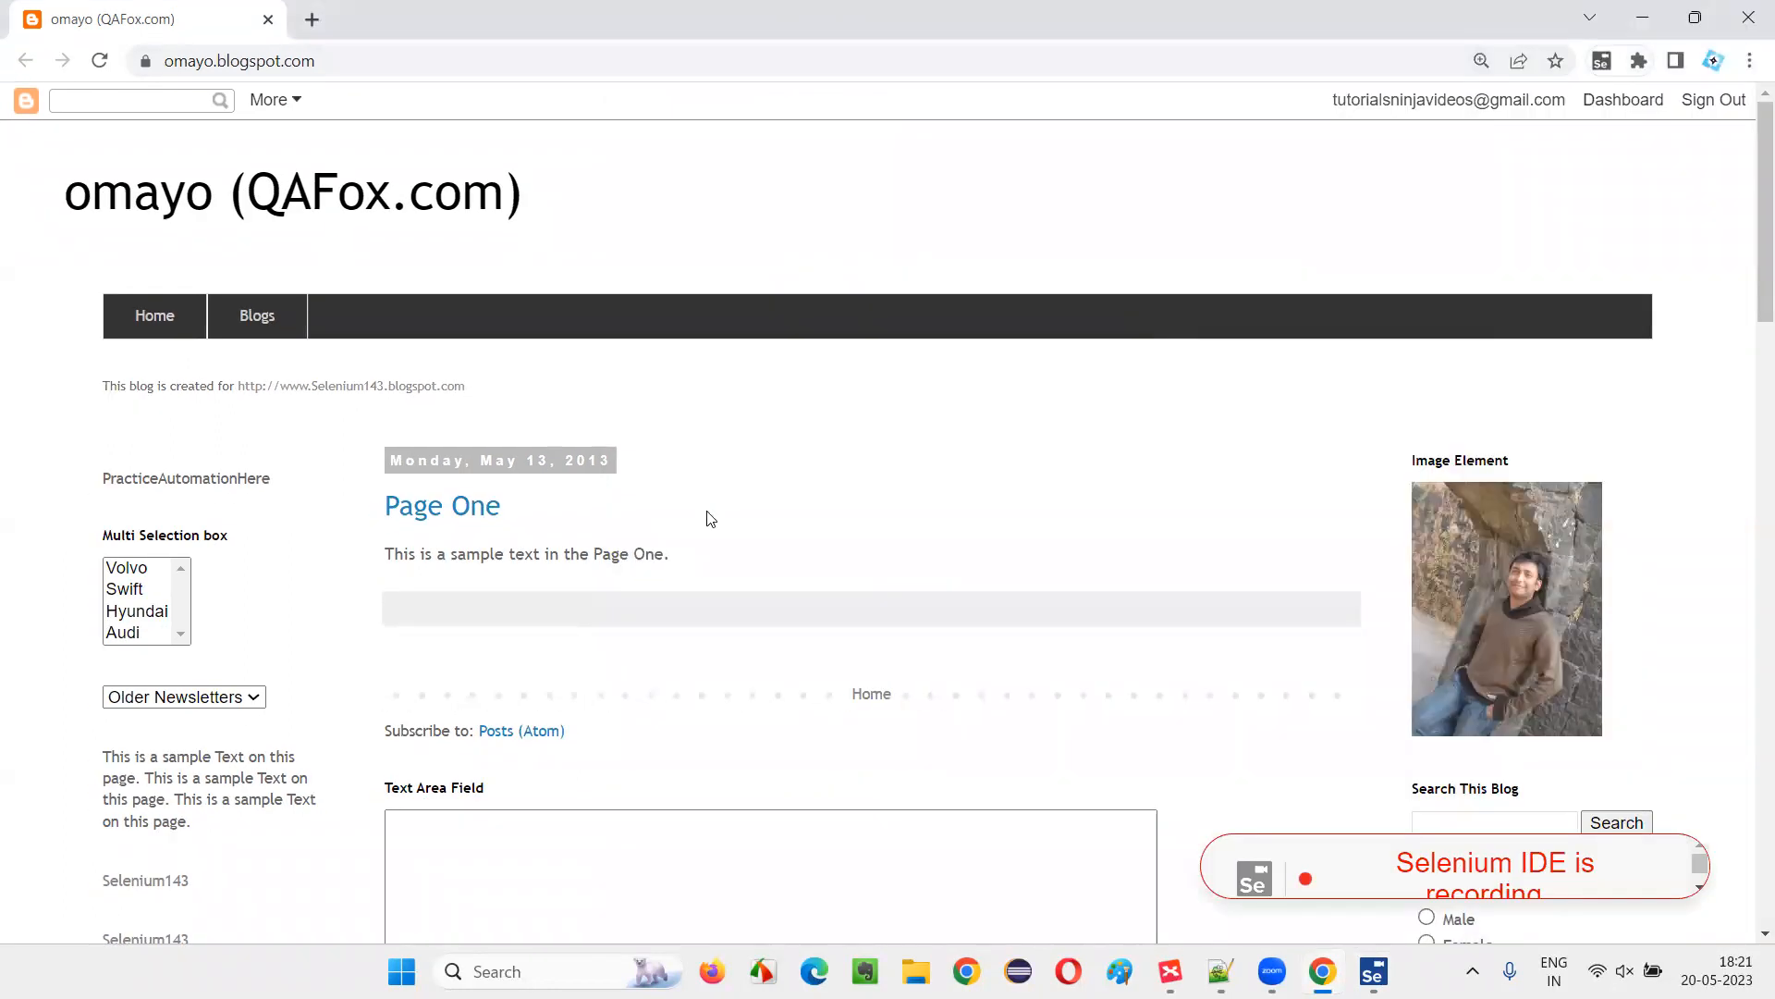
text(Arun)
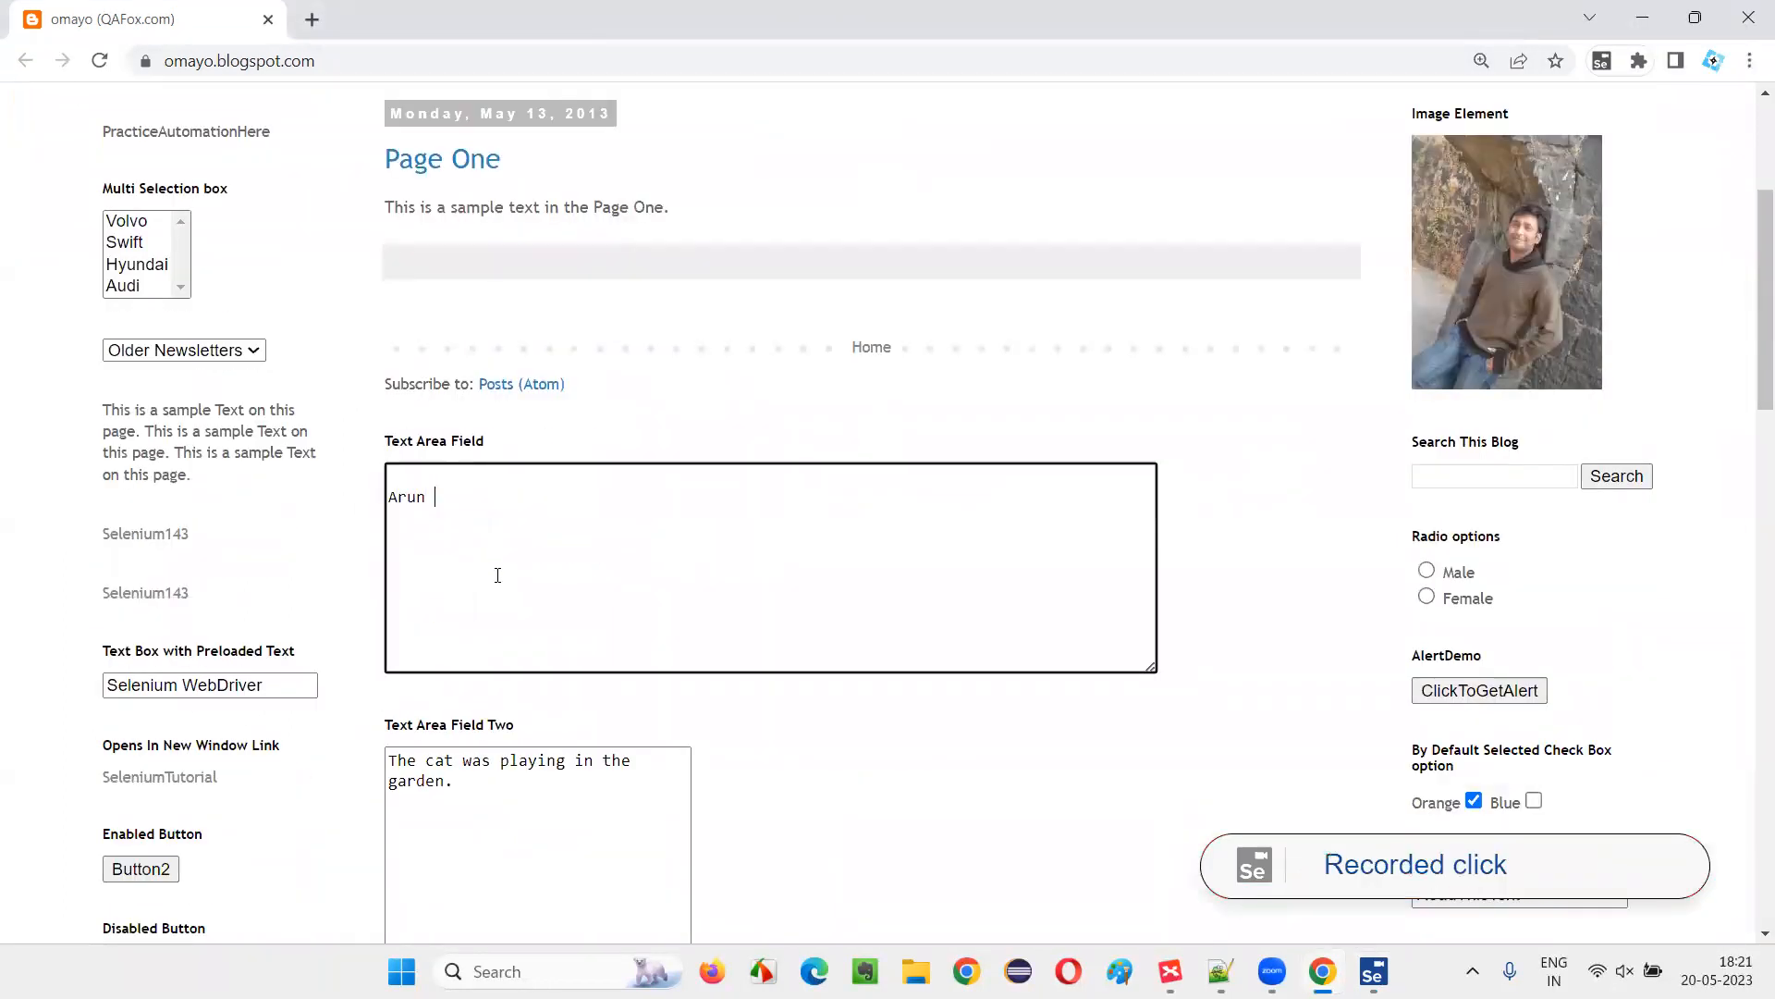
text(Motoori)
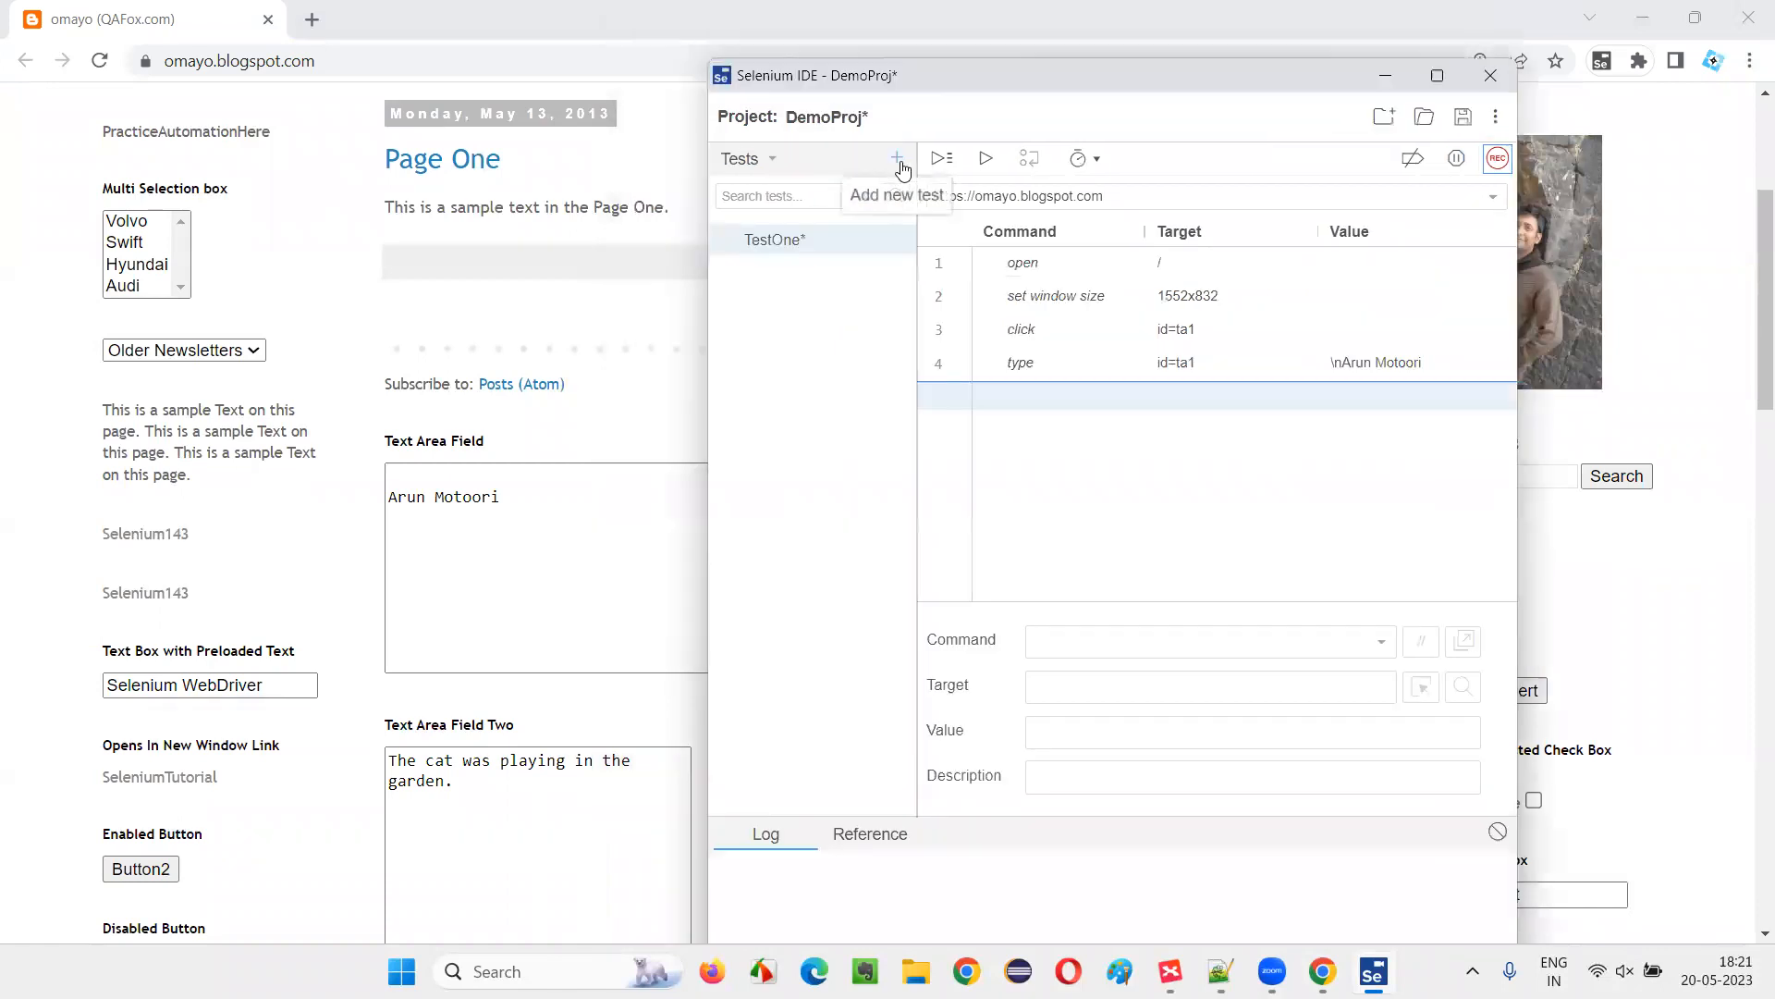
mouse_move(740, 159)
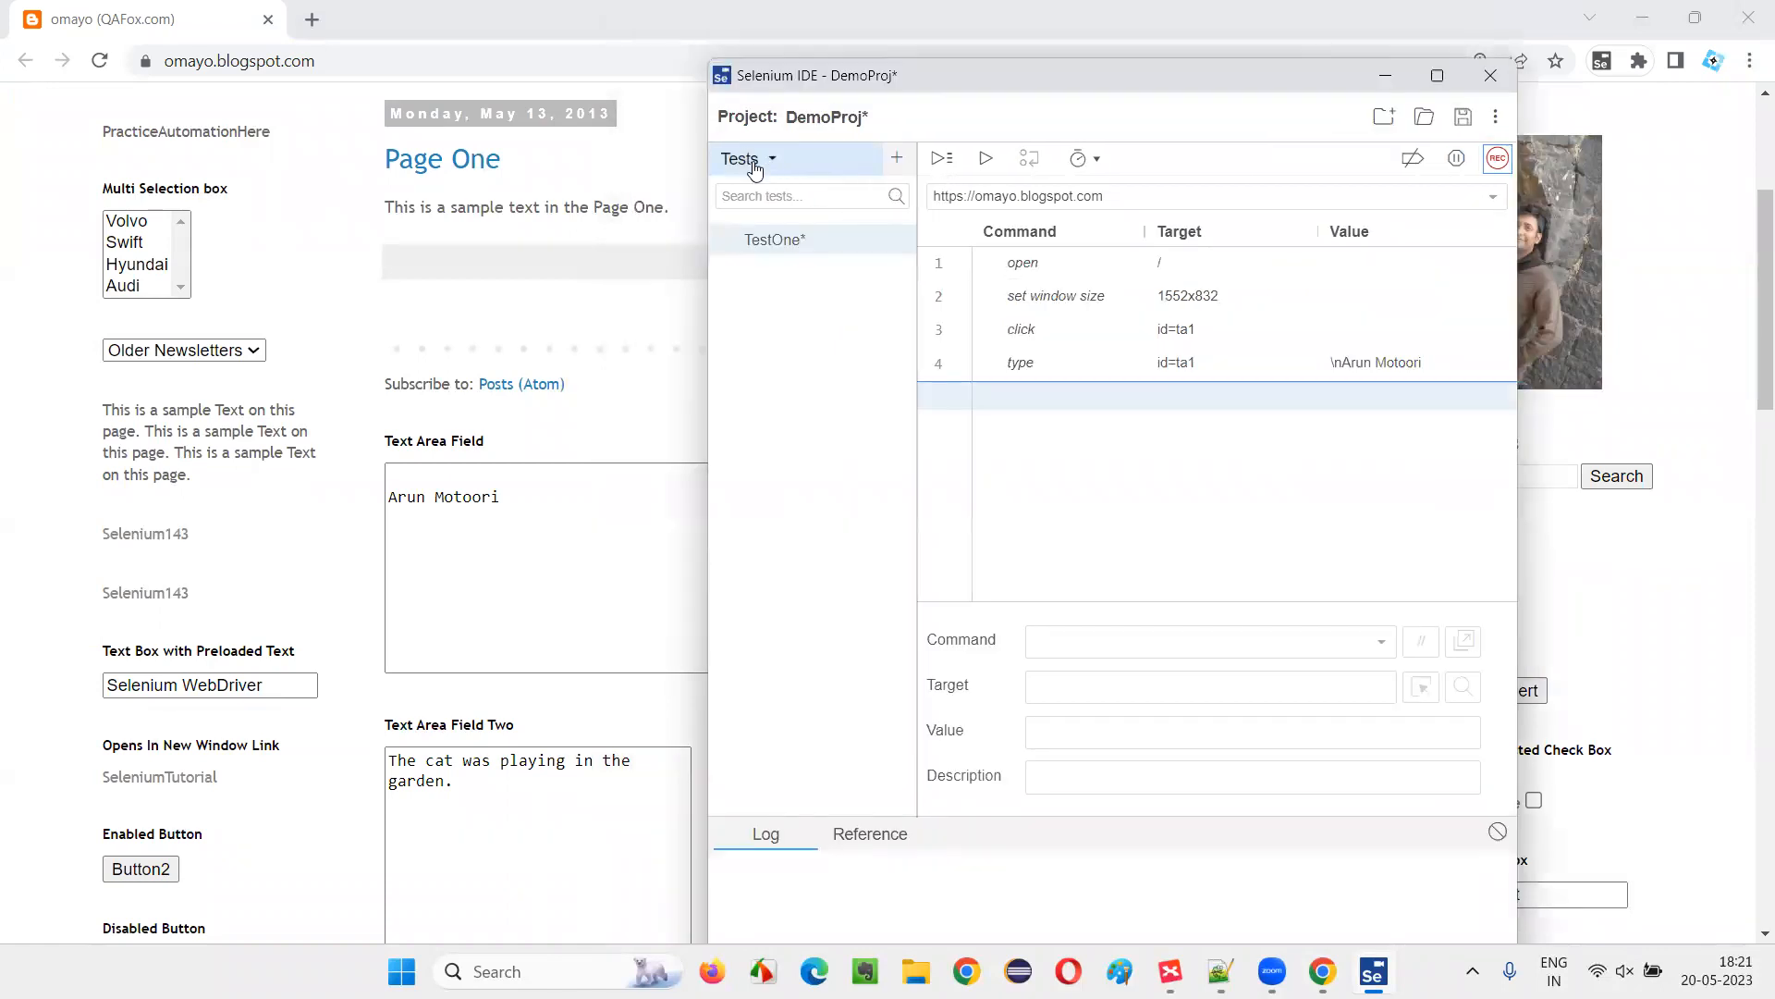
Step: Add test TestTwo and record selecting 'doc 3' in the Older Newsletters dropdown
click(895, 157)
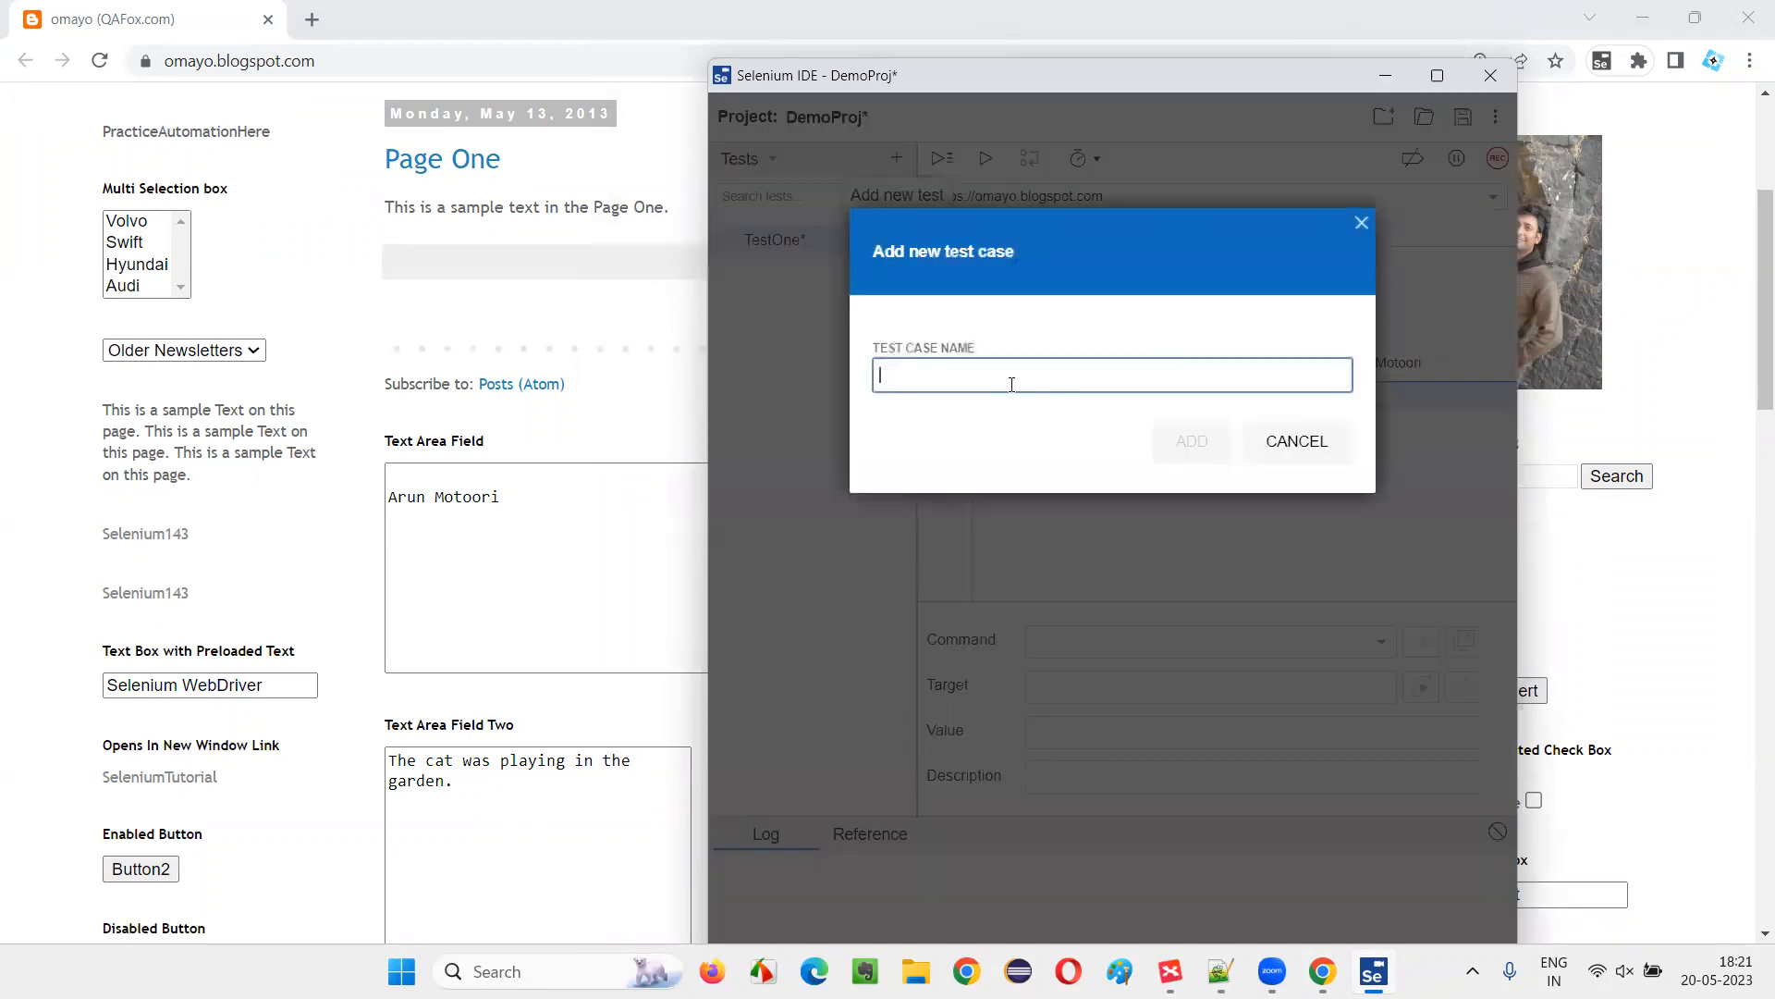
text(TestTwo)
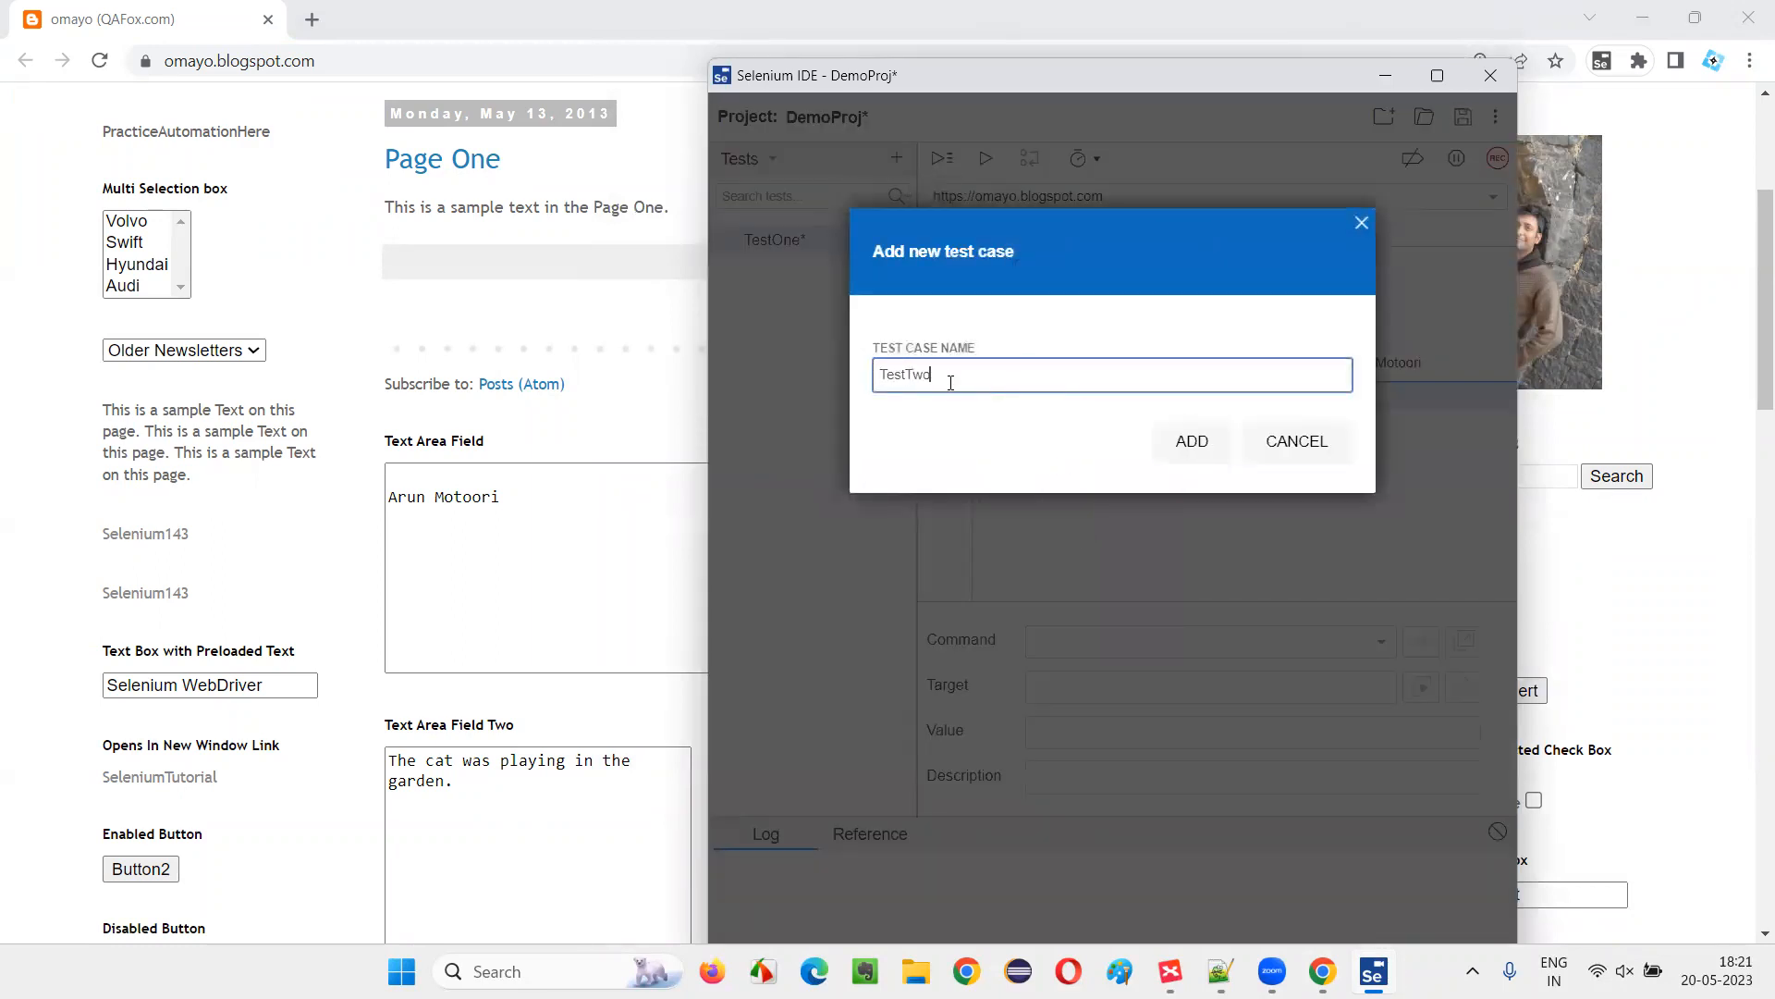
click(1191, 442)
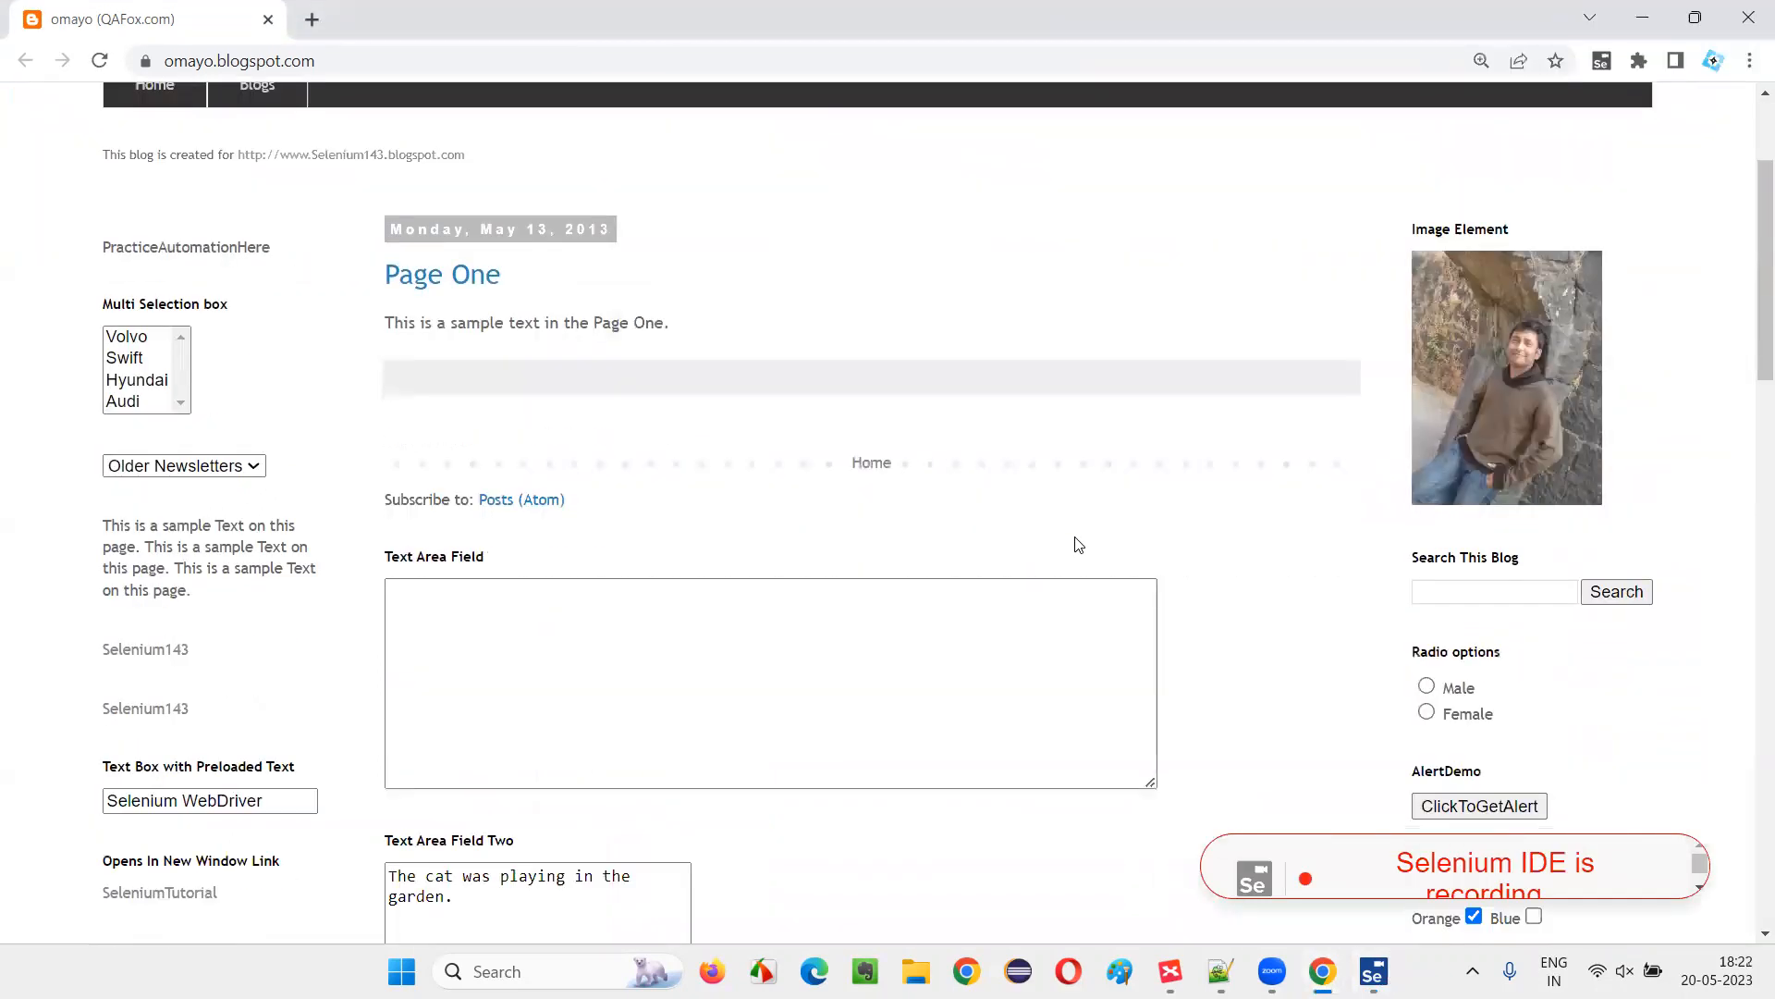
click(183, 466)
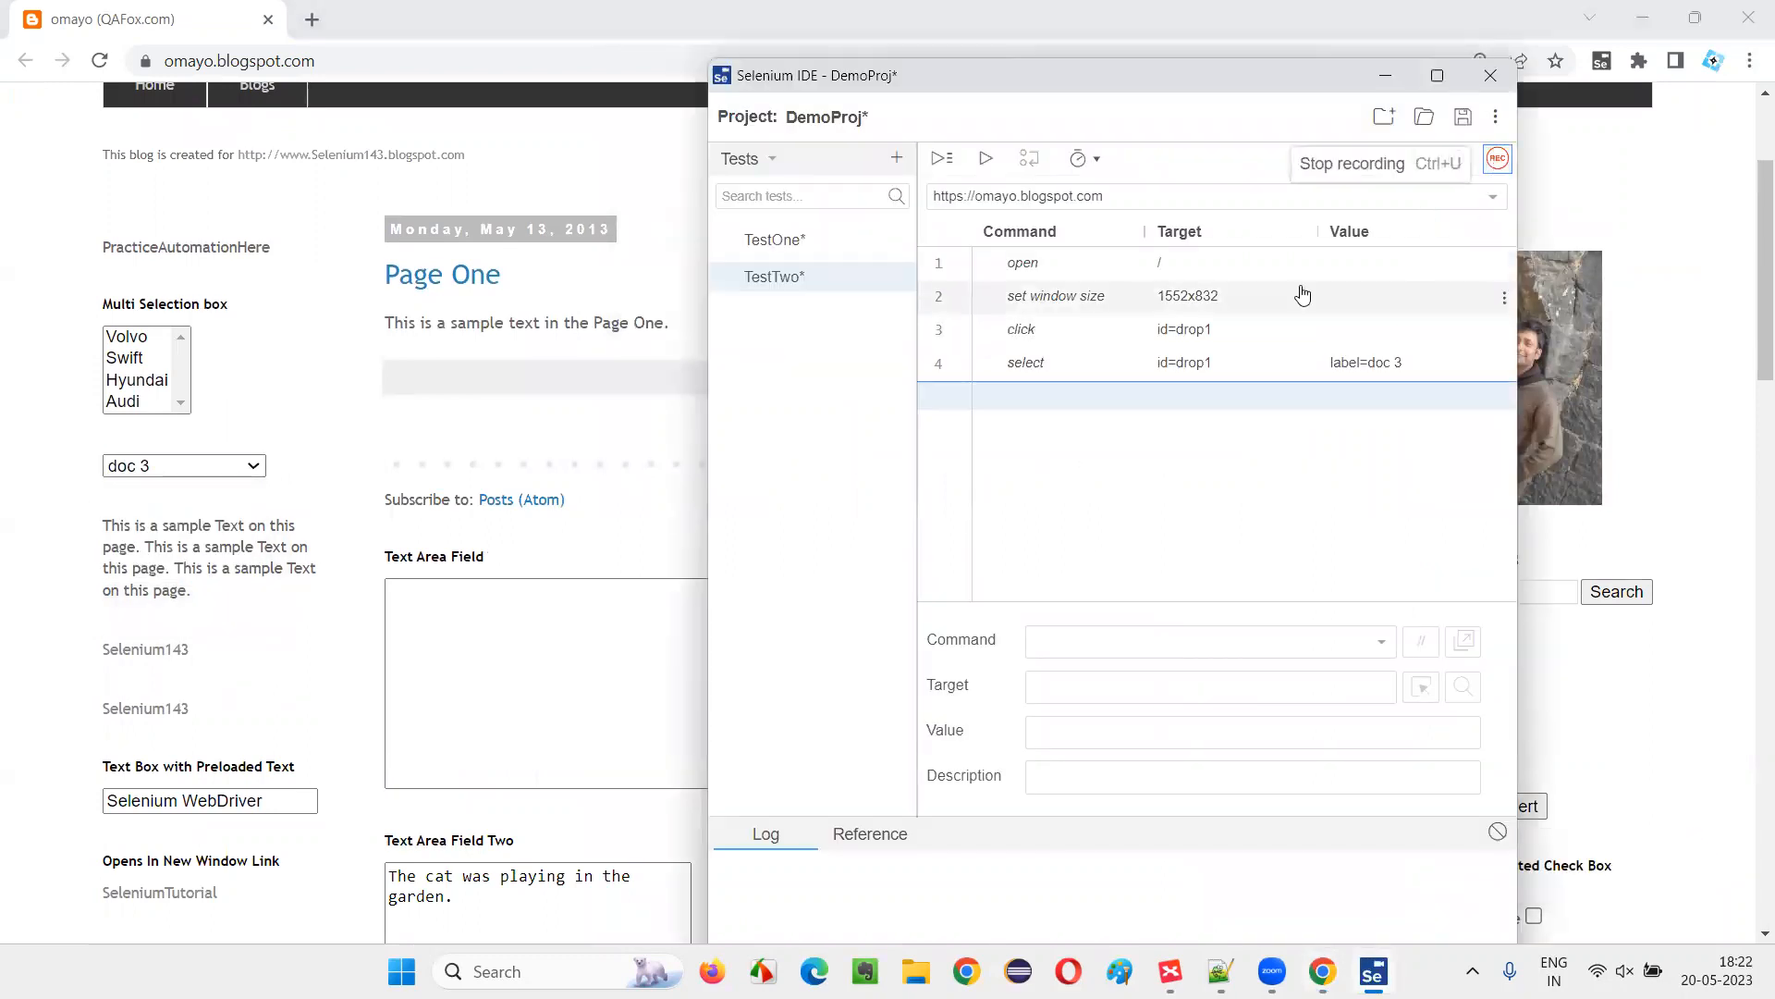
Step: Add a third test named TestThree to the project
click(895, 159)
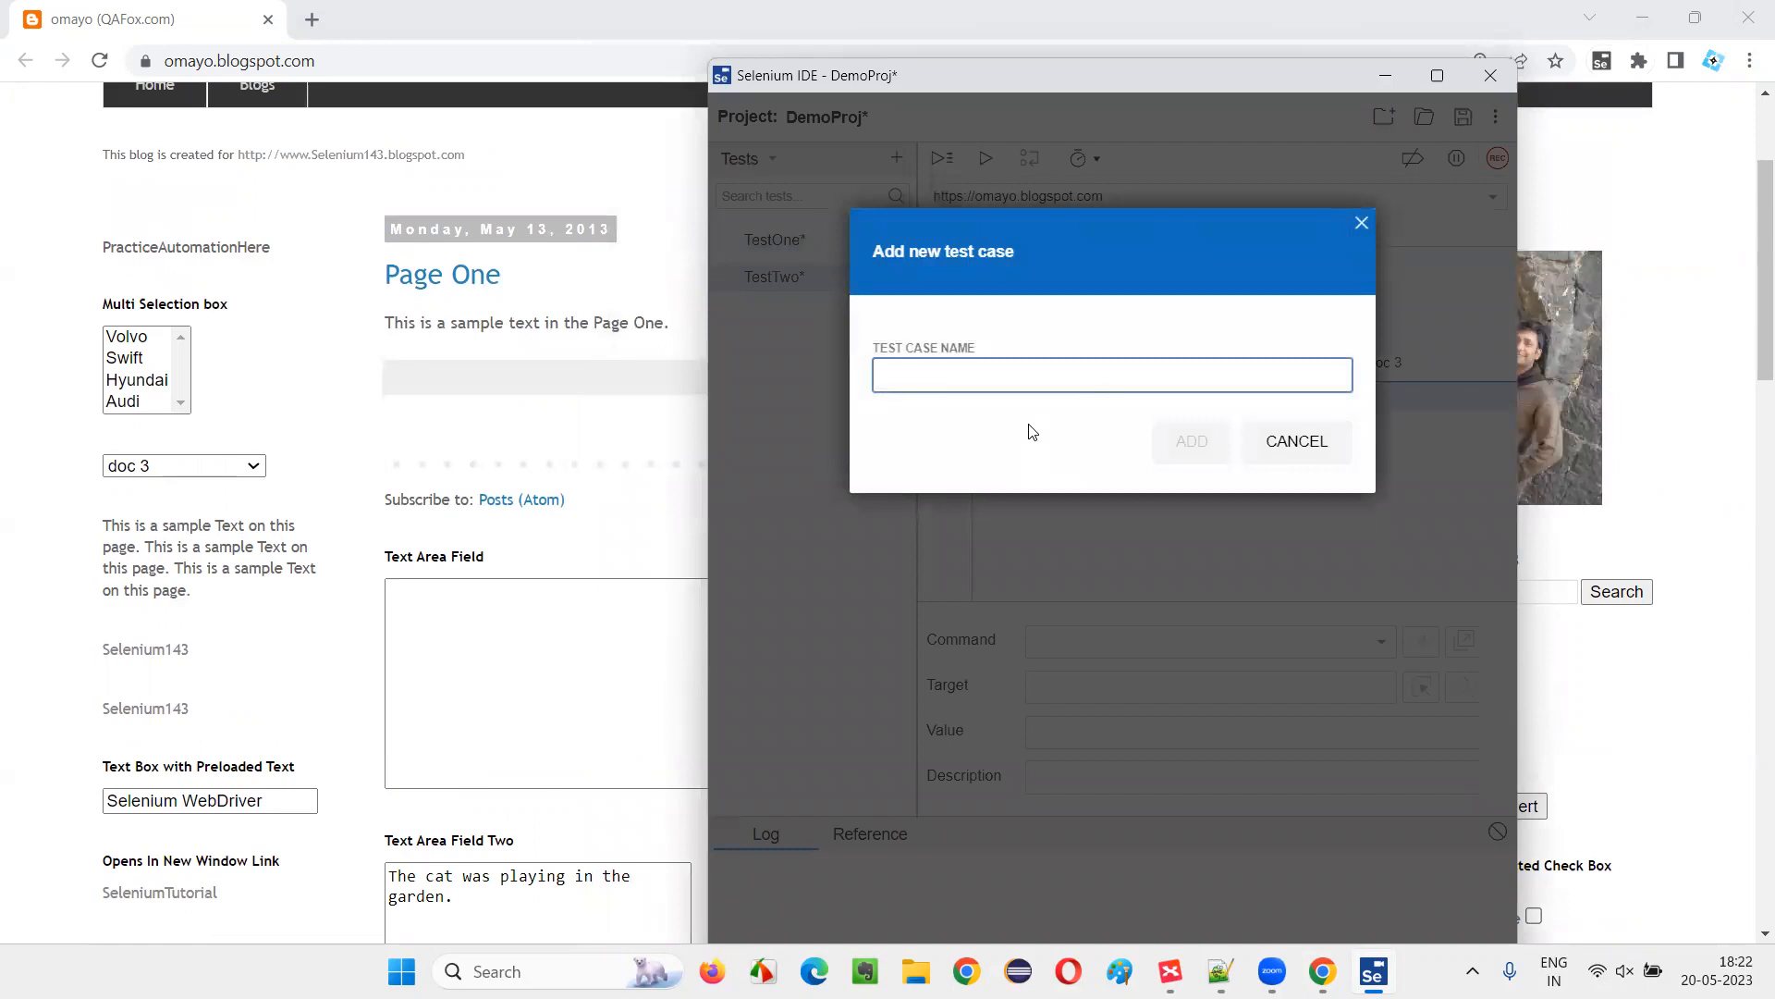
text(TestThree)
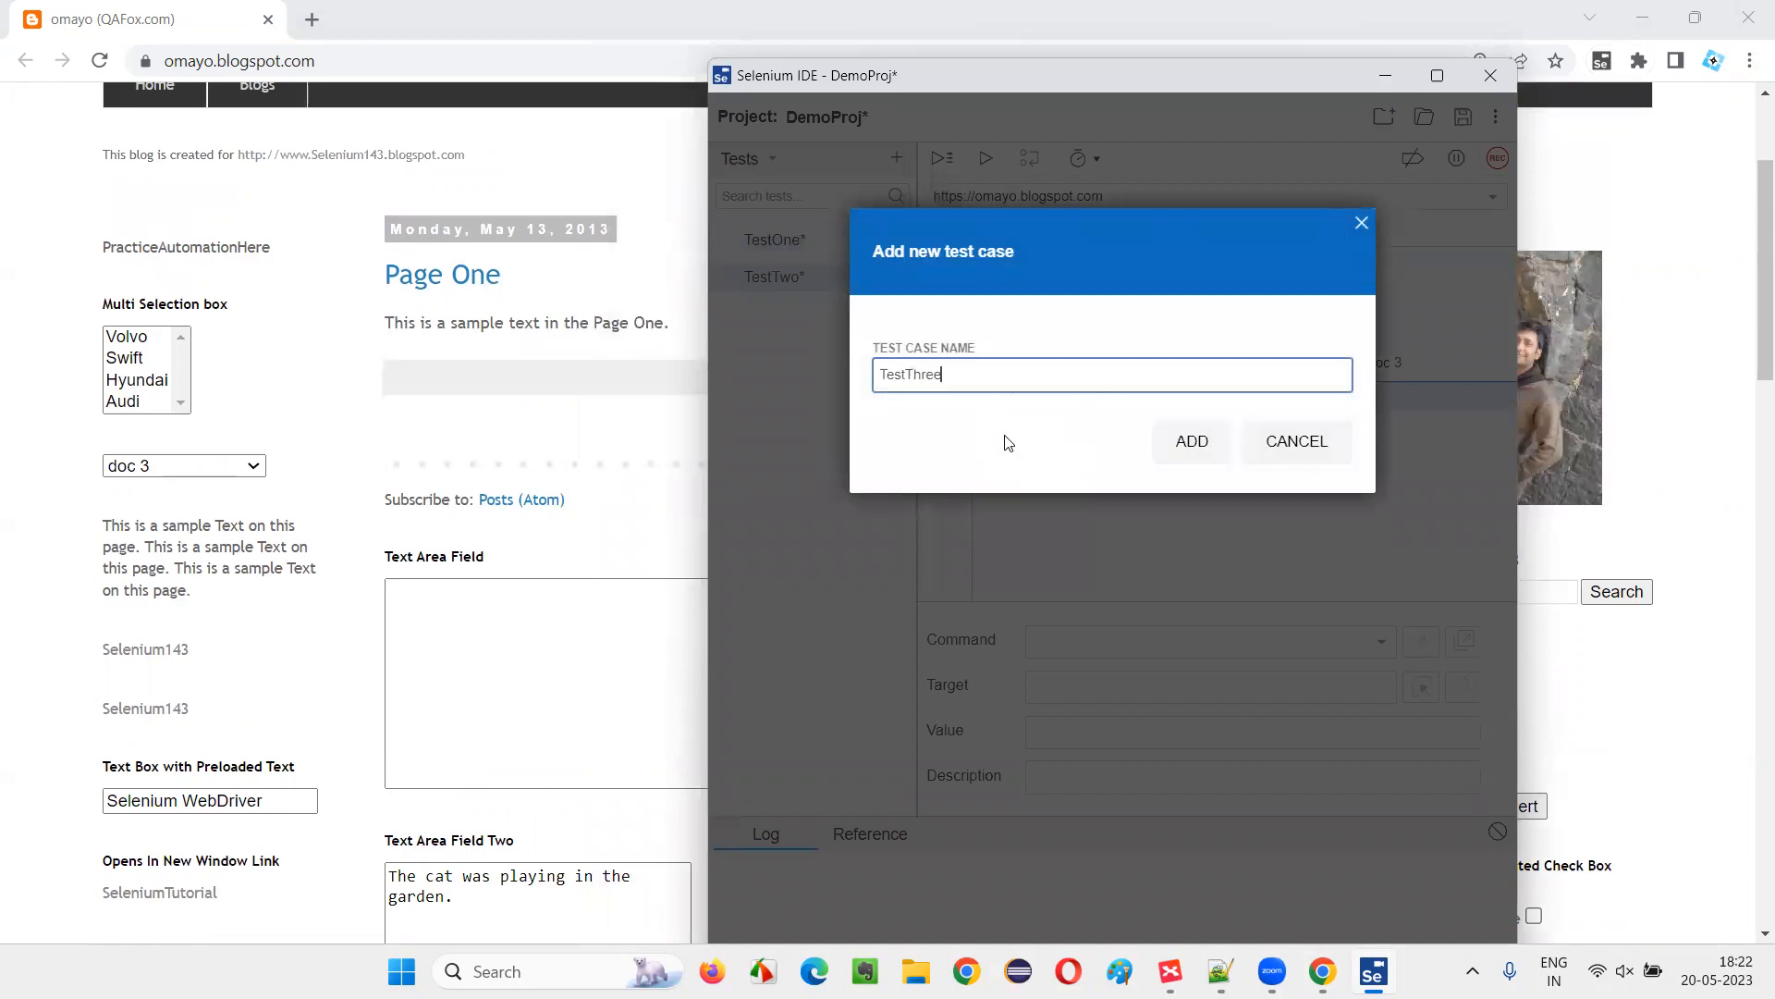
click(1189, 440)
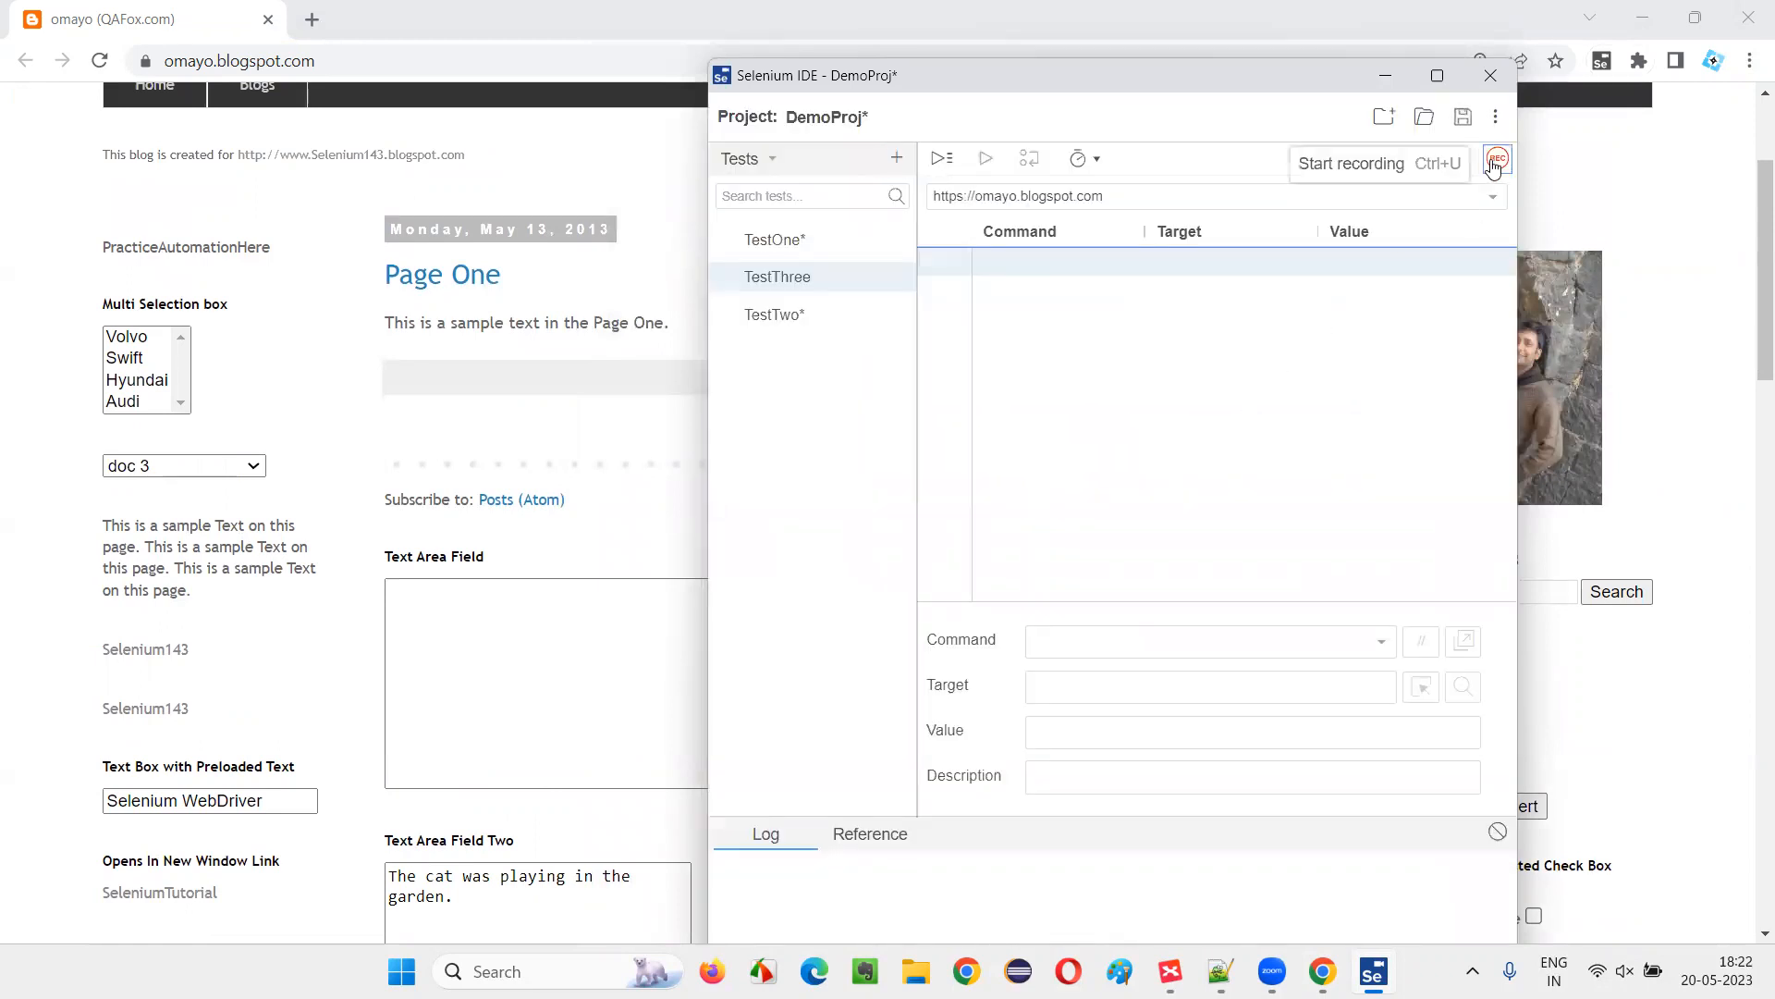
Step: Record TestThree clicking the login button and asserting the error alert, then stop recording
click(1496, 159)
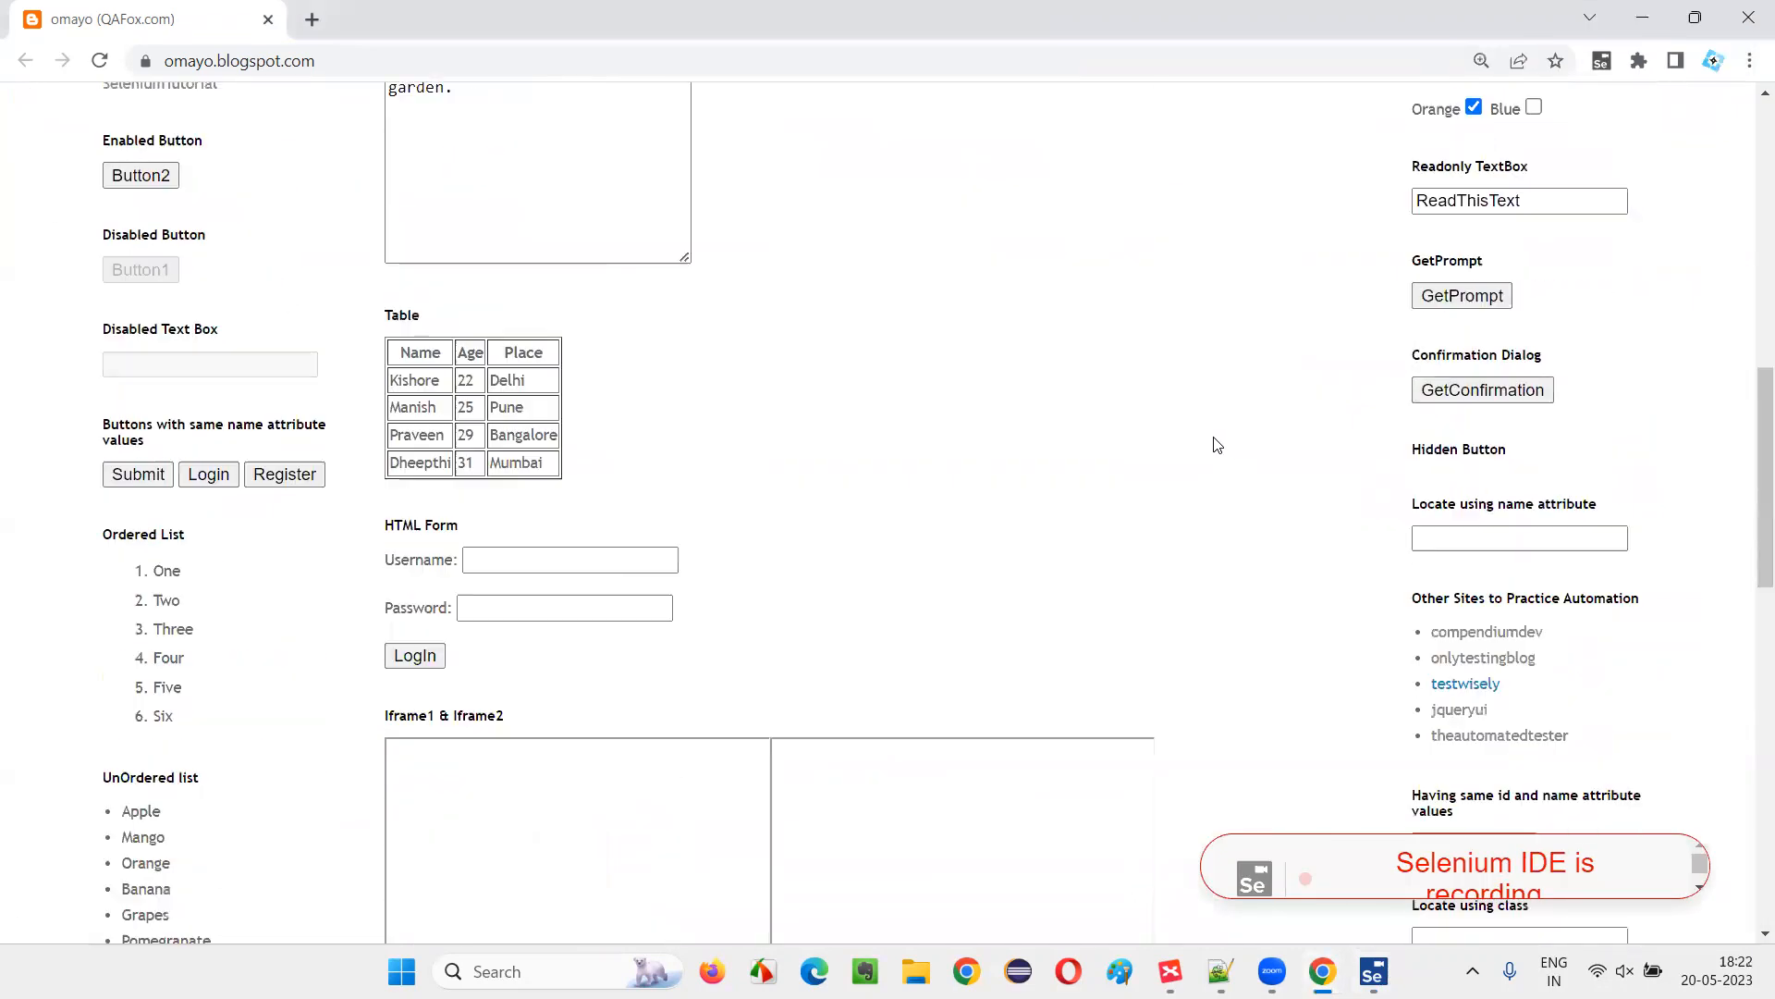
scroll(down, 3)
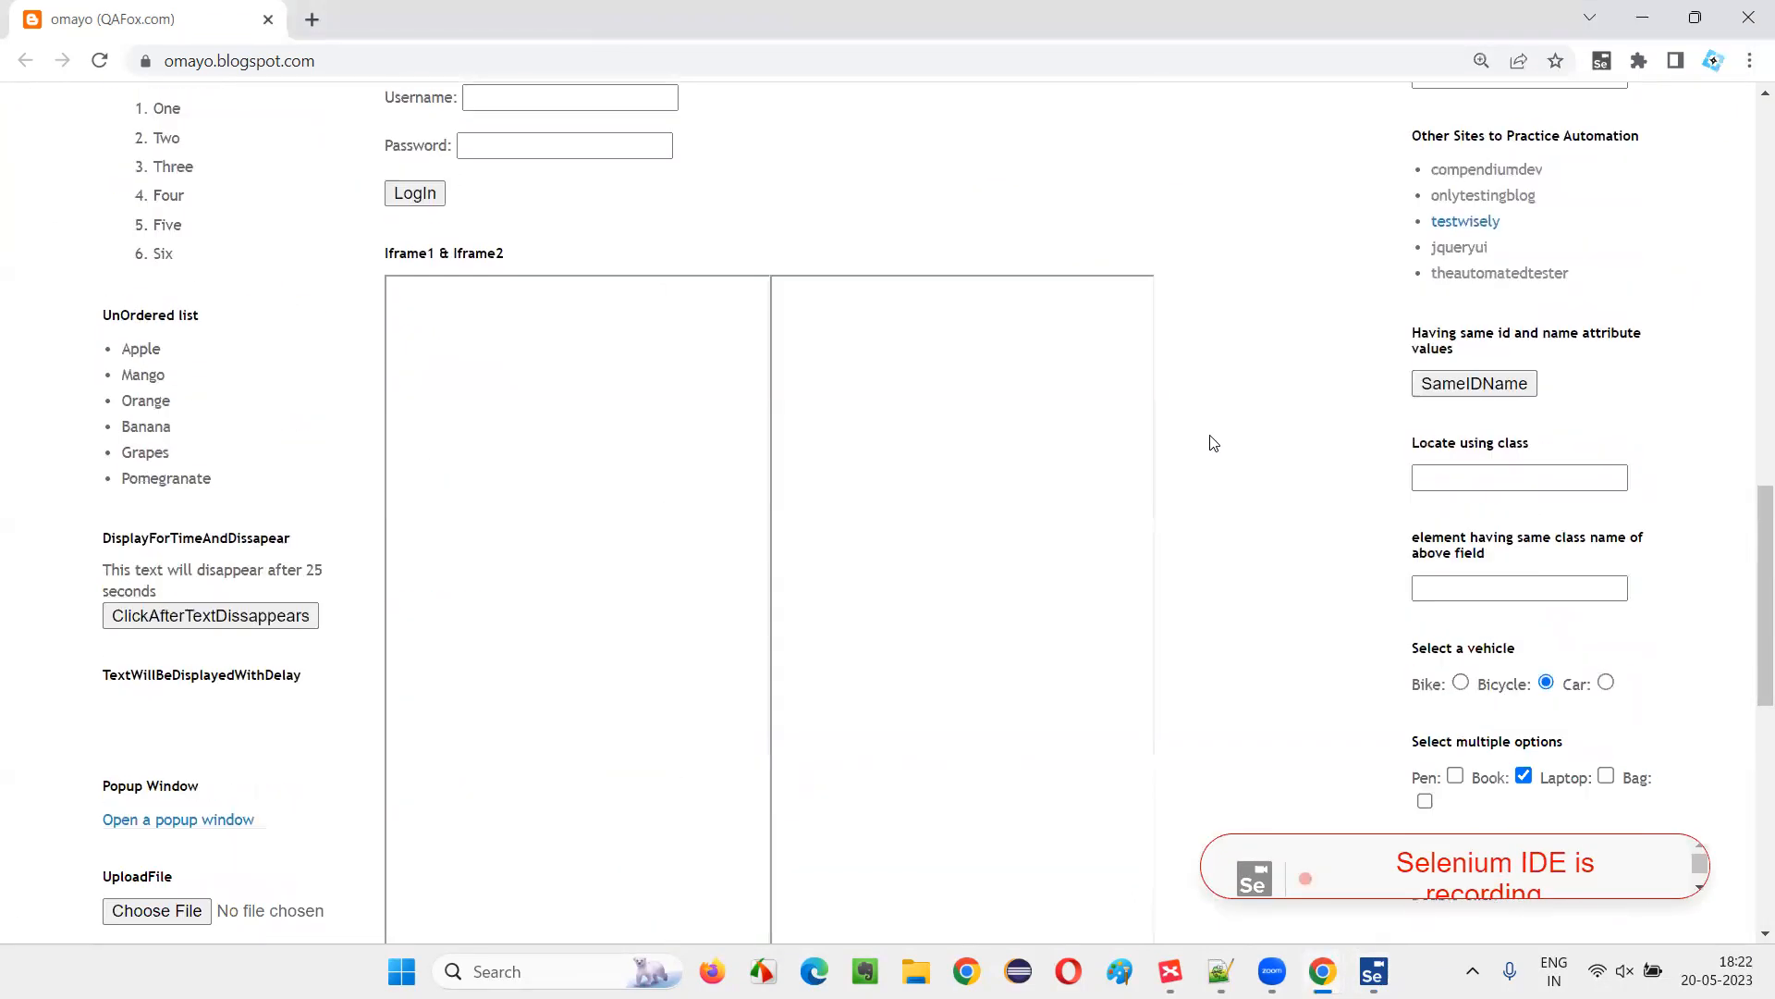
scroll(down, 3)
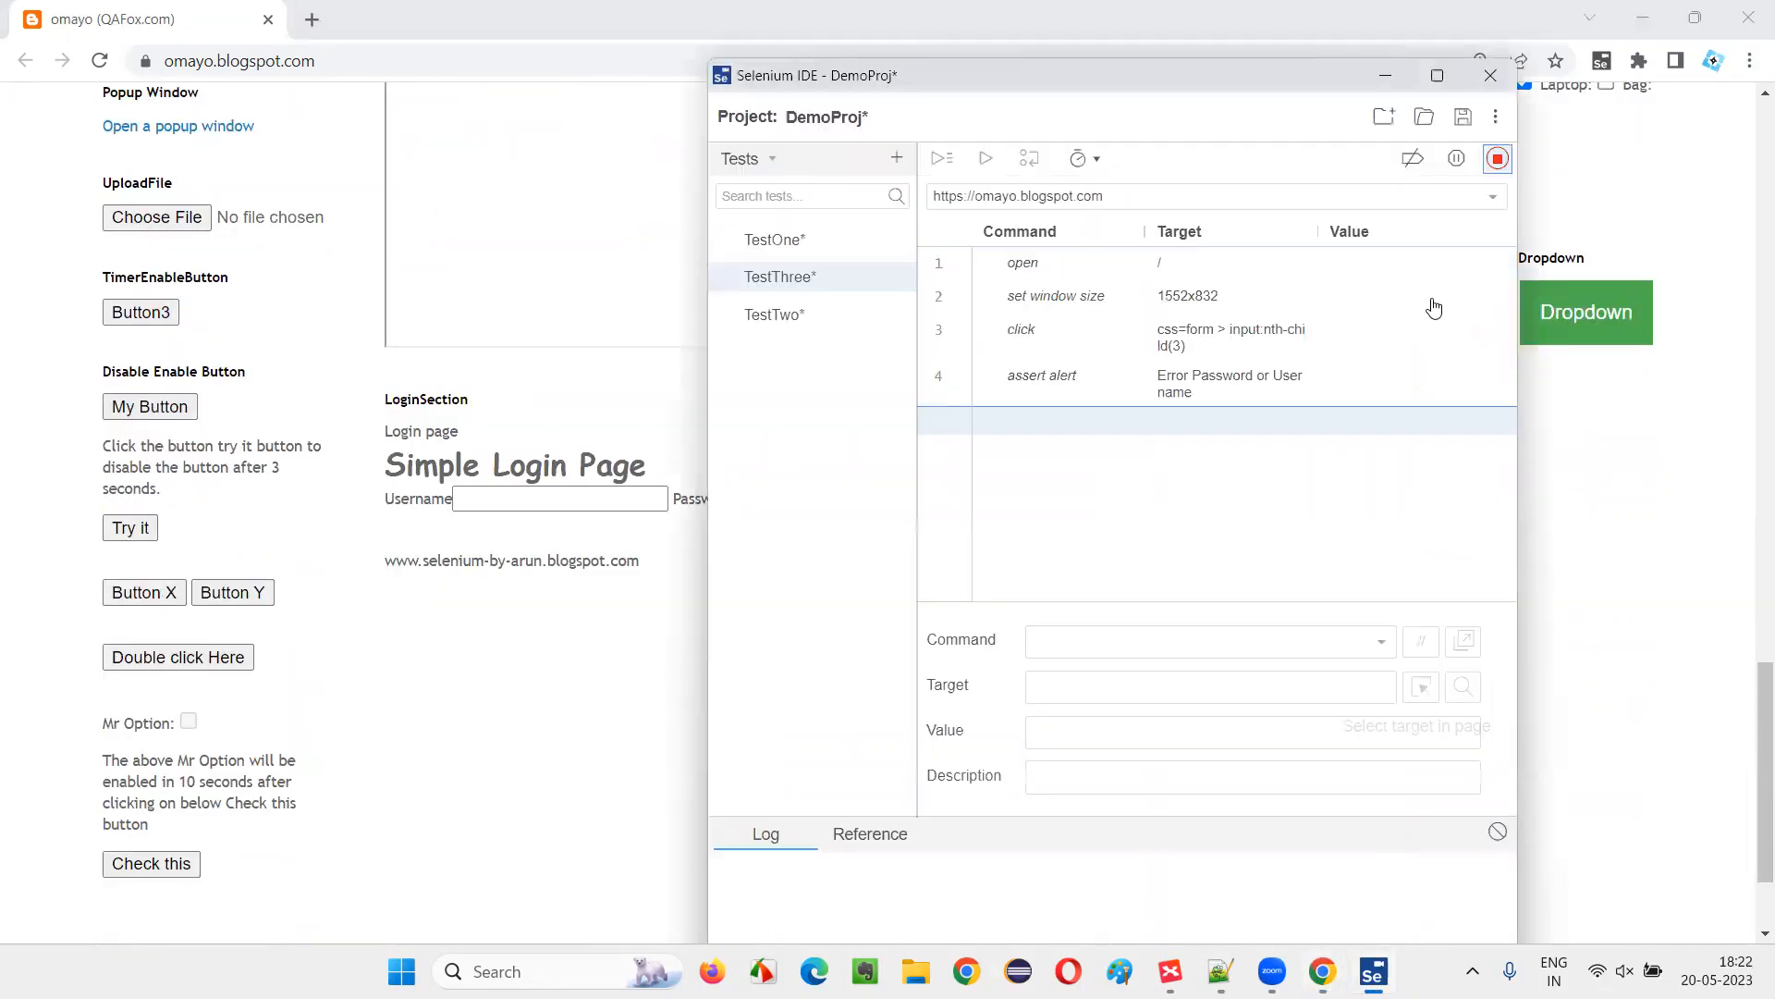
click(1496, 159)
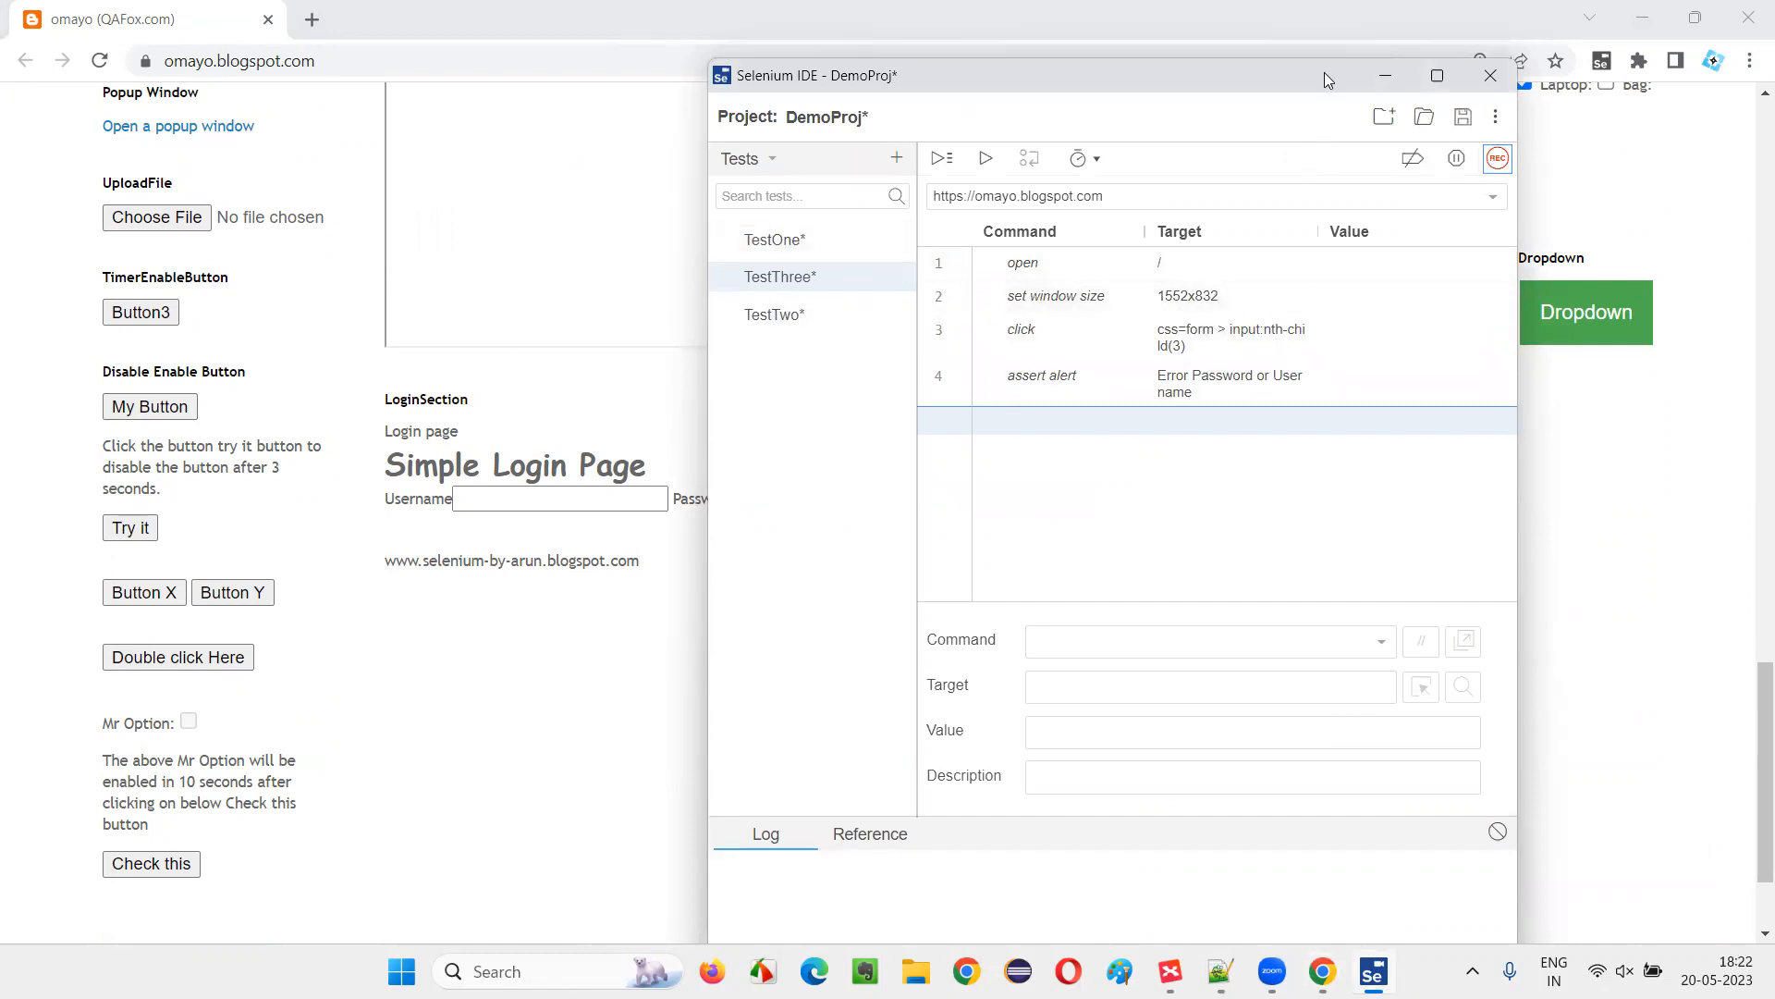
drag(1132, 74, 1195, 107)
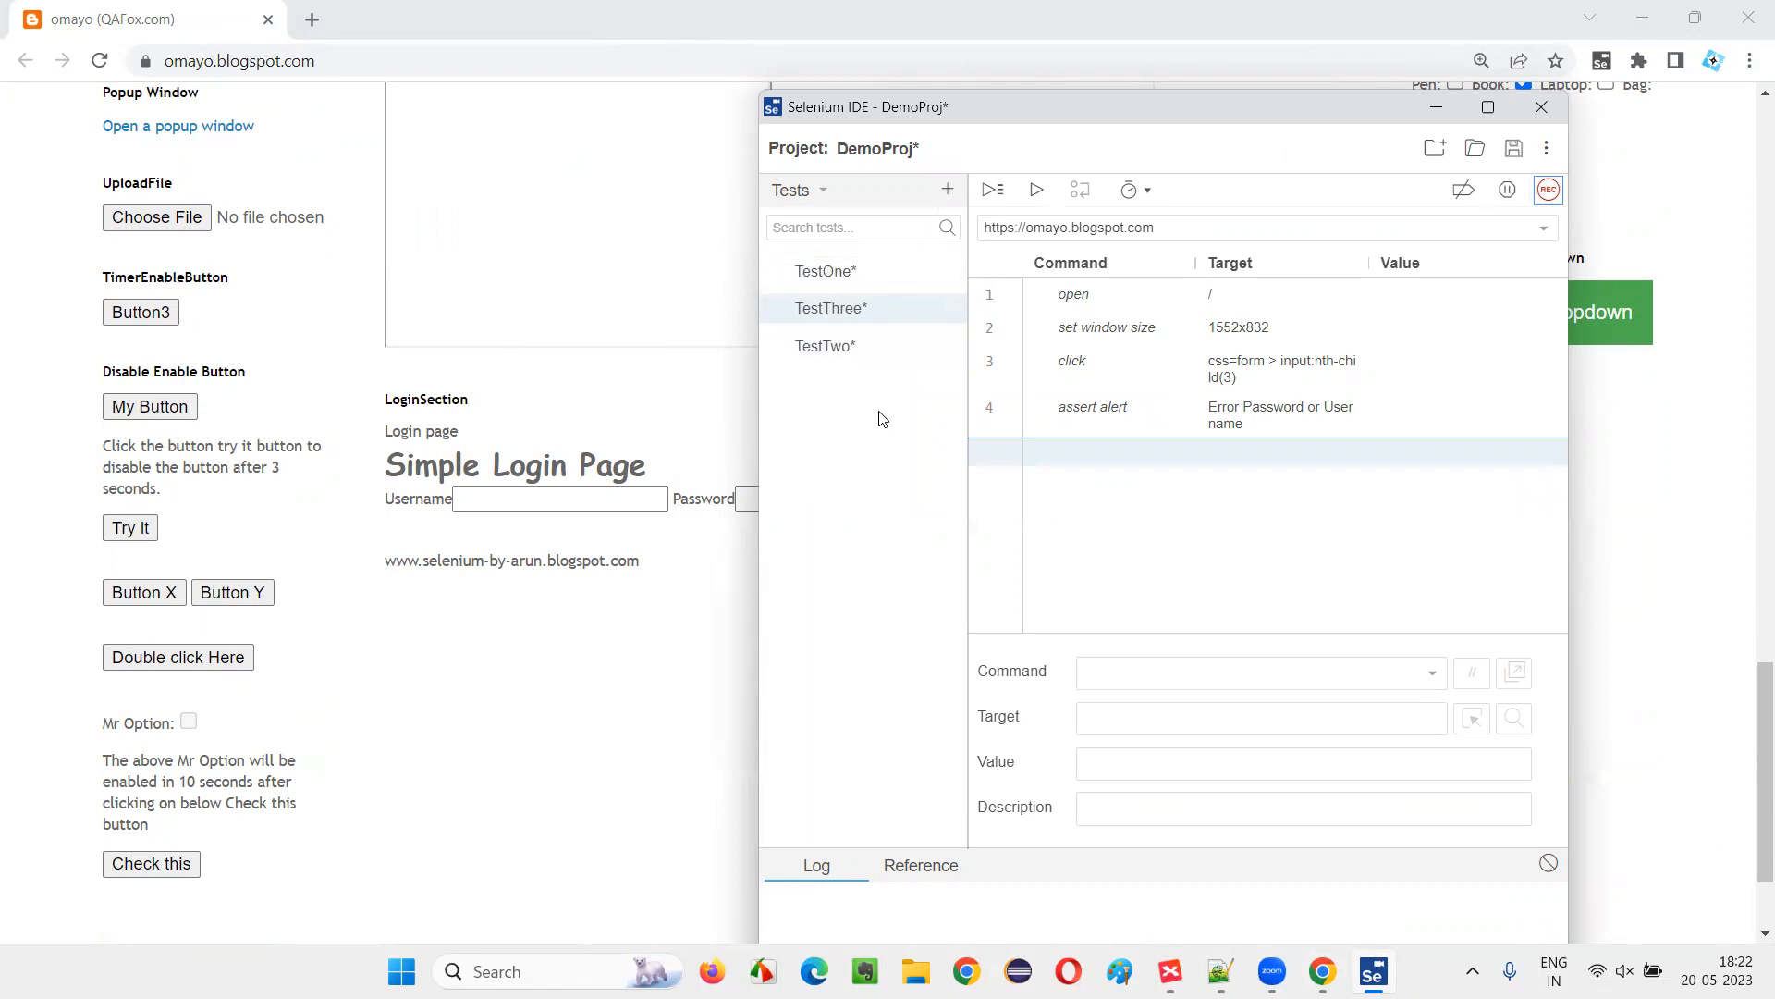
mouse_move(828, 427)
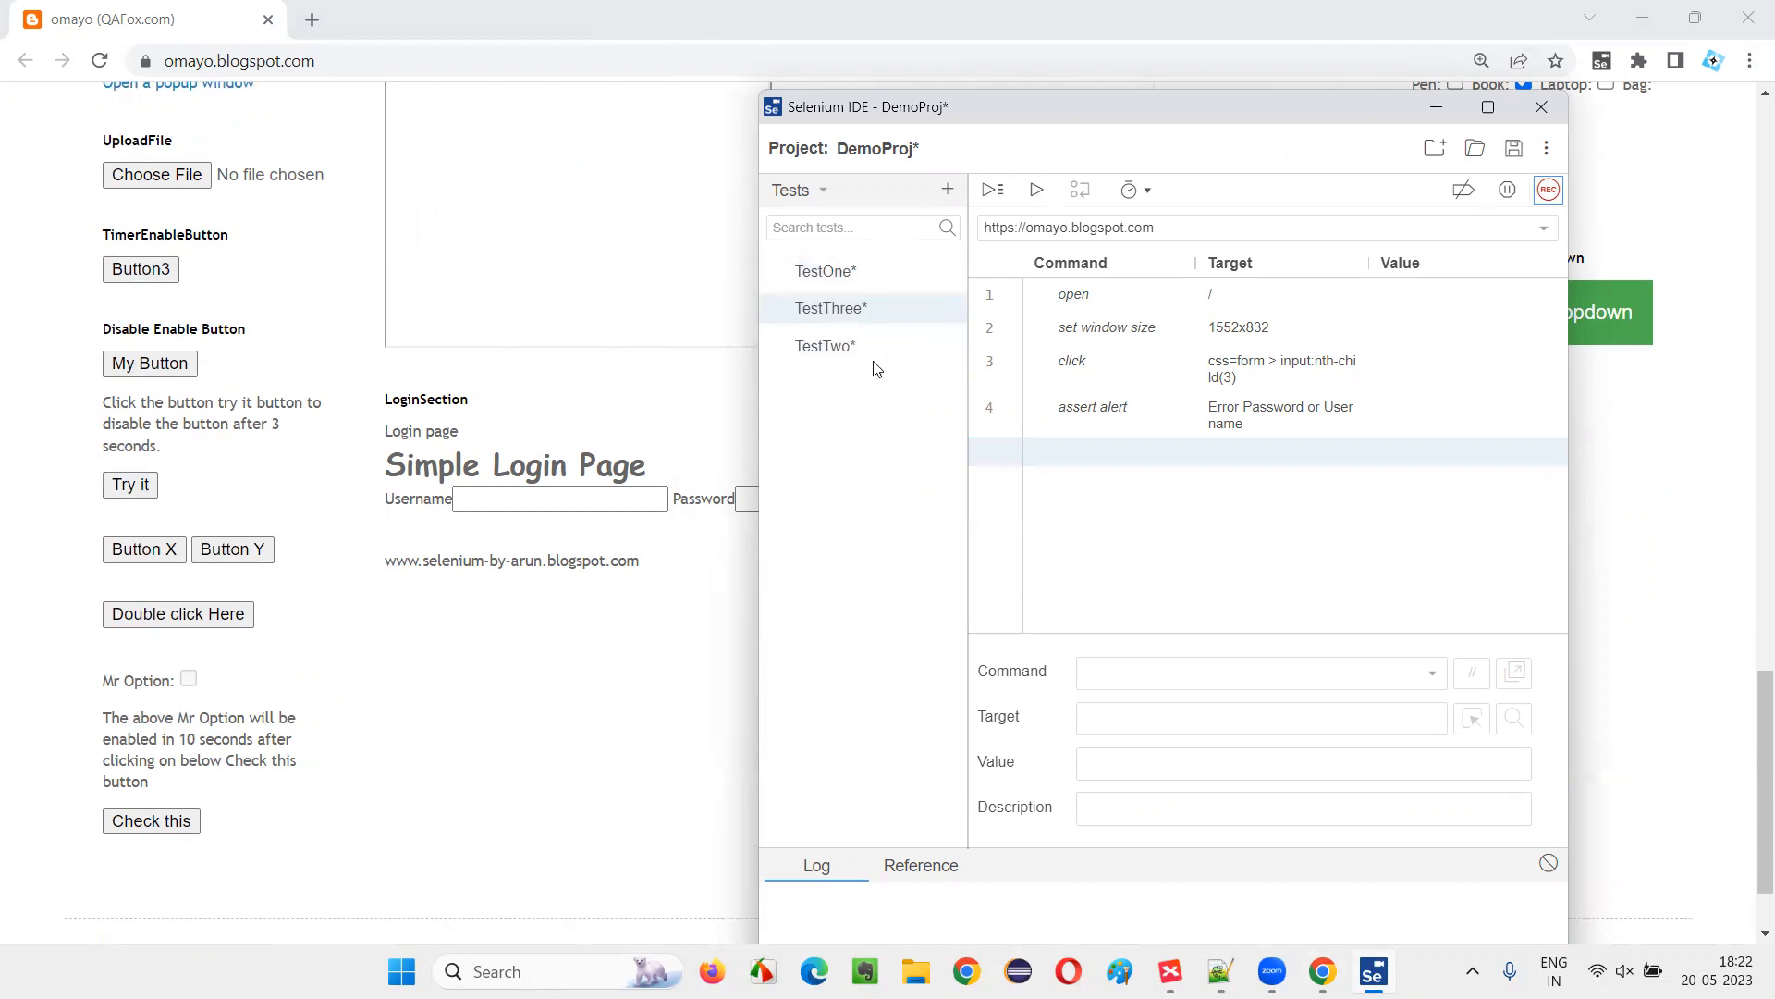
mouse_move(871, 401)
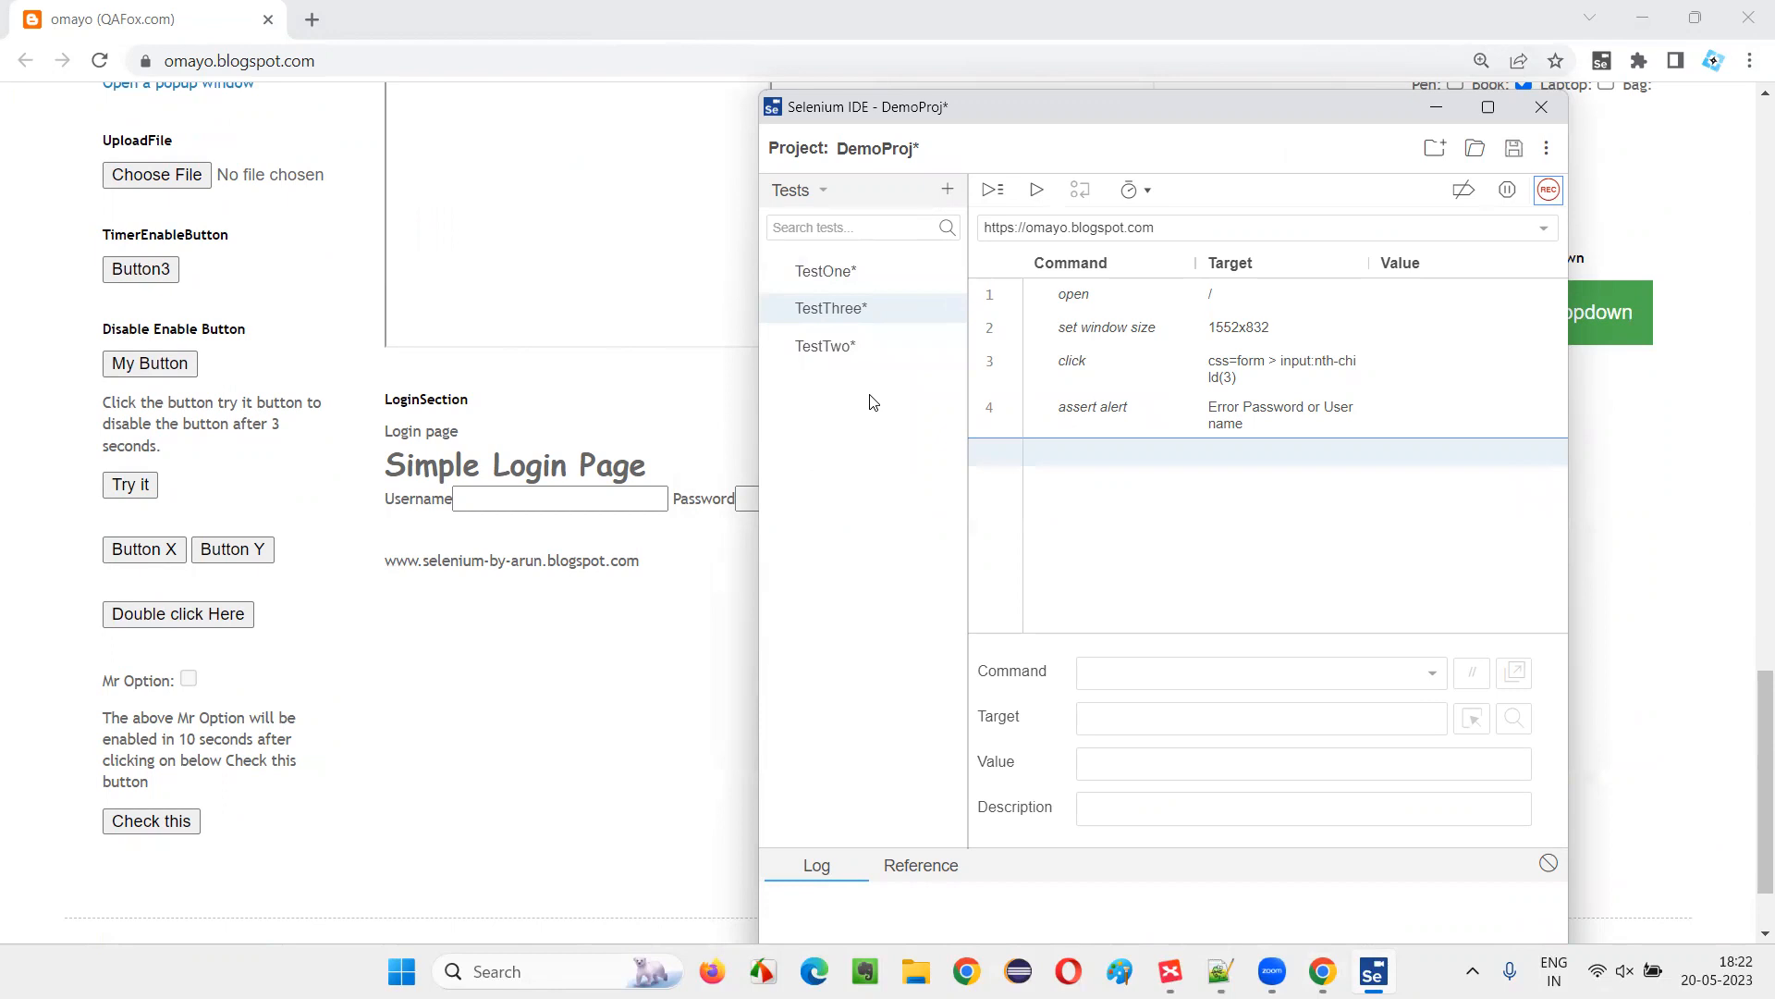
mouse_move(706, 301)
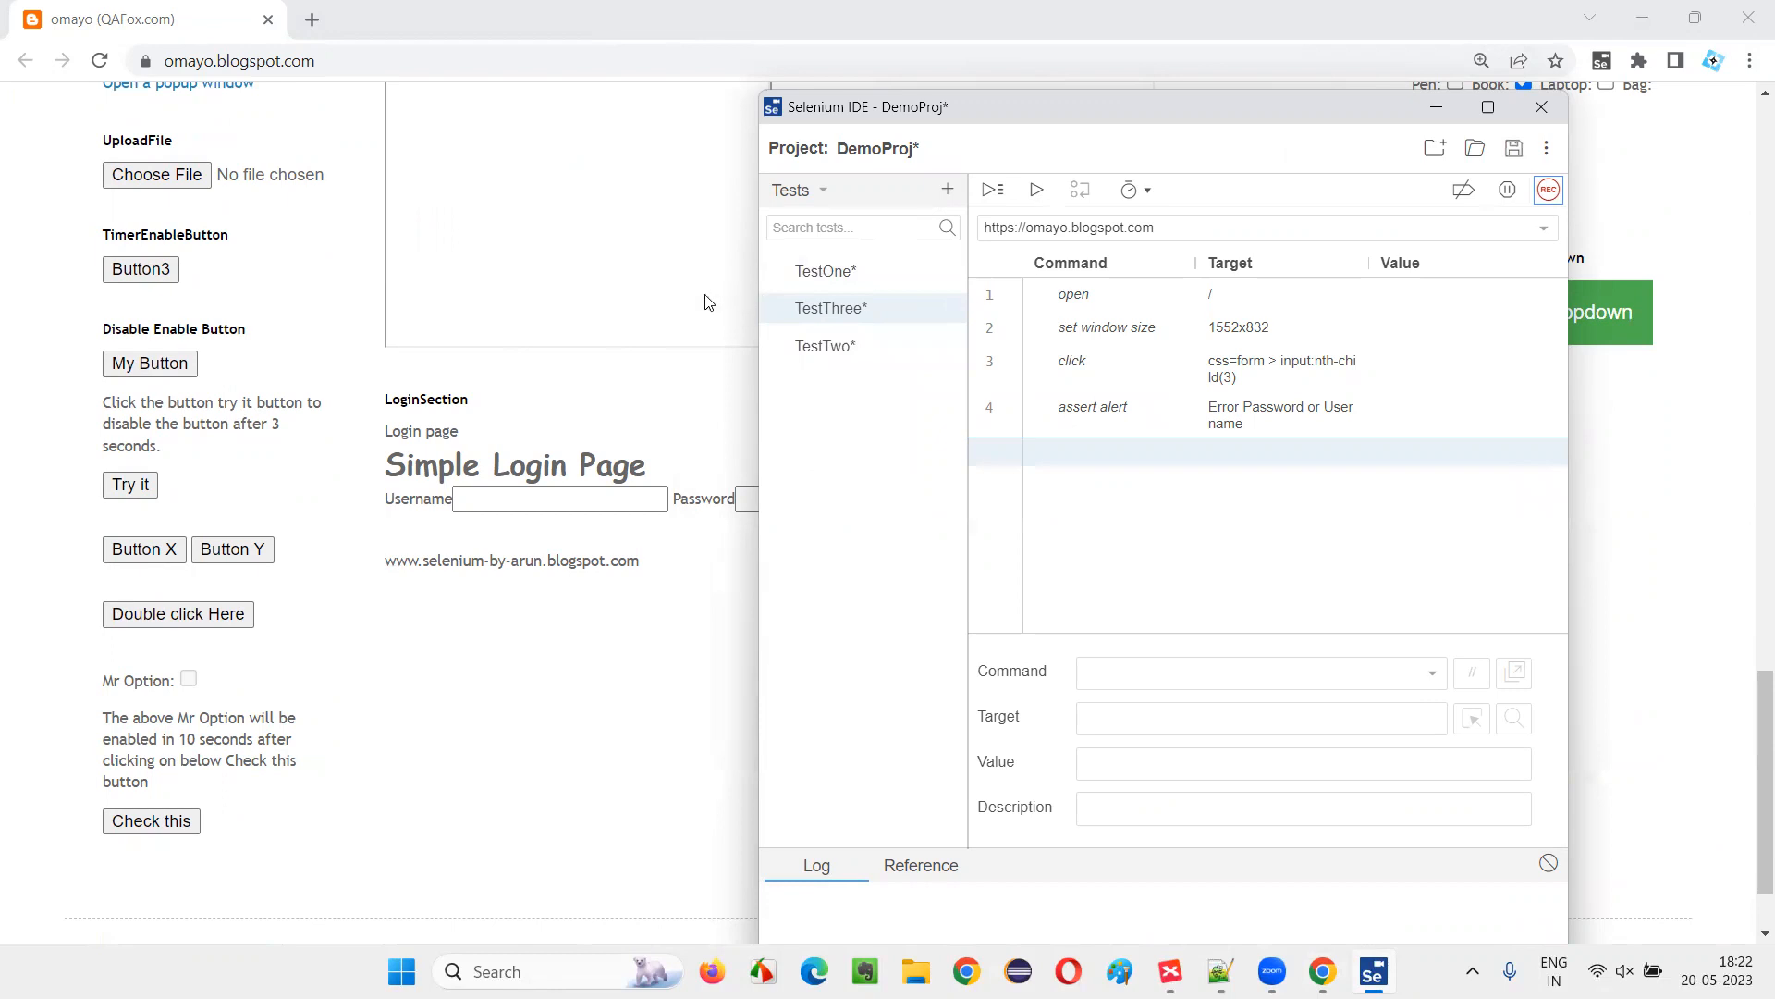
mouse_move(797, 189)
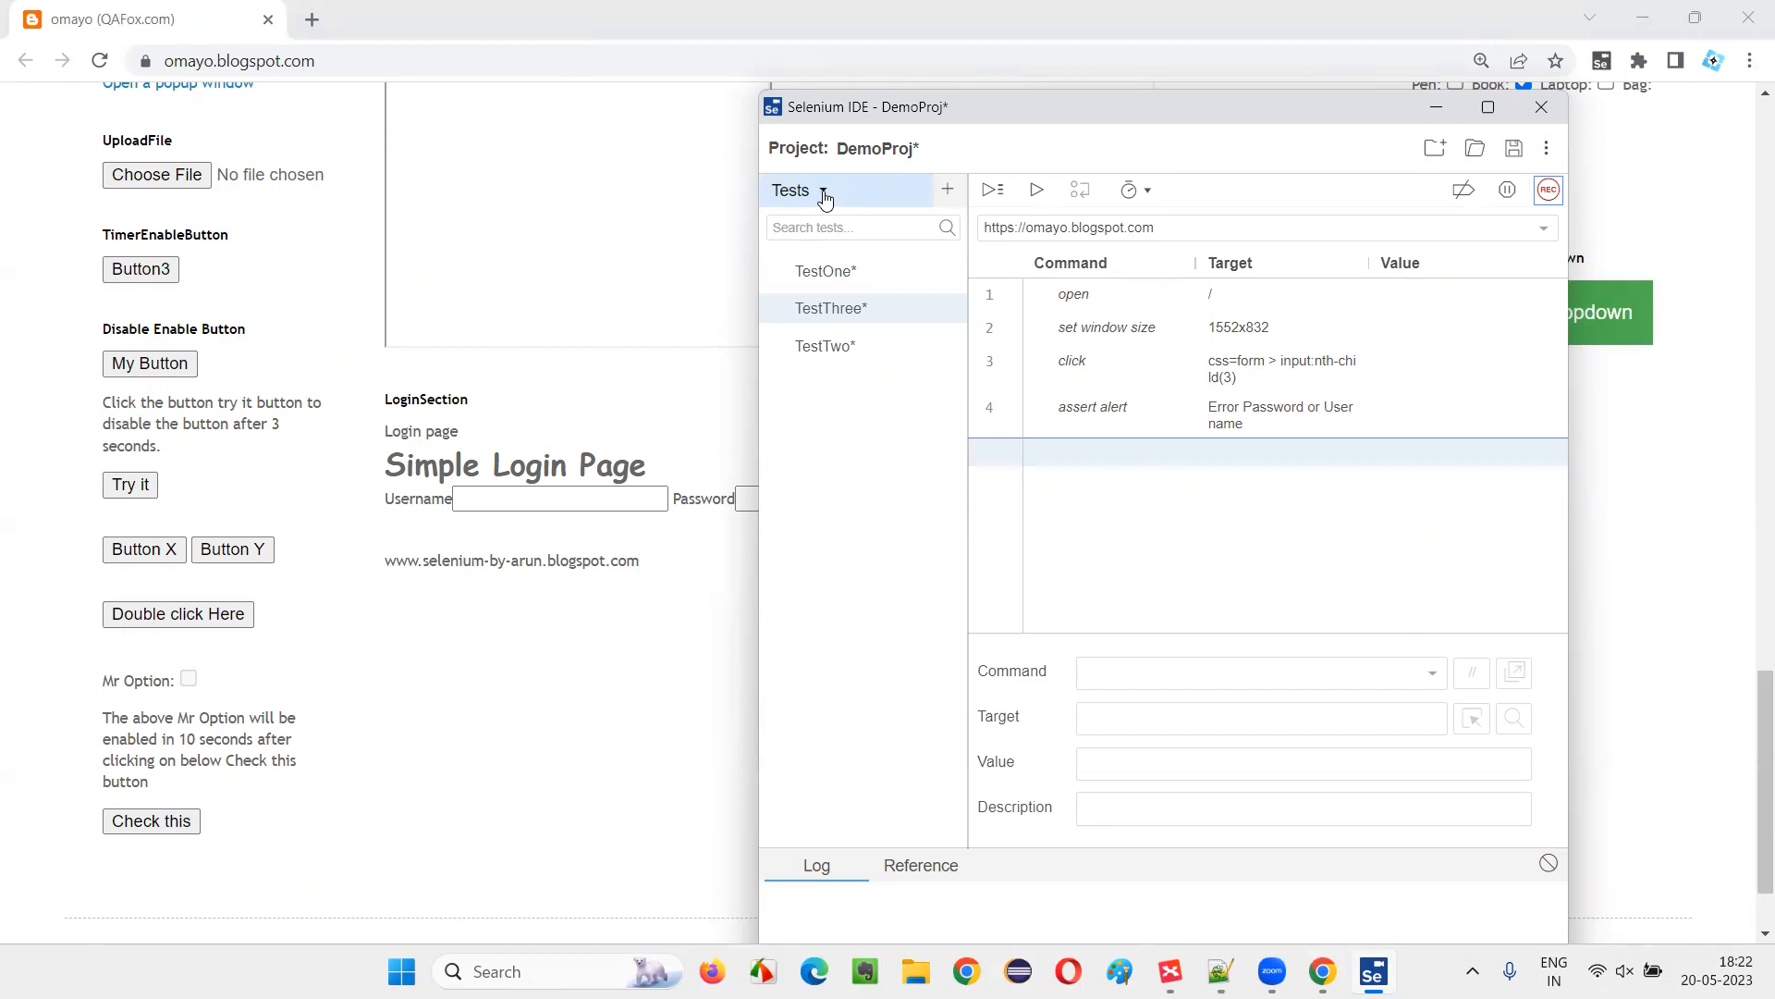
Step: Switch the sidebar between Tests and Test suites, ending on Test suites with only Default Suite
click(795, 191)
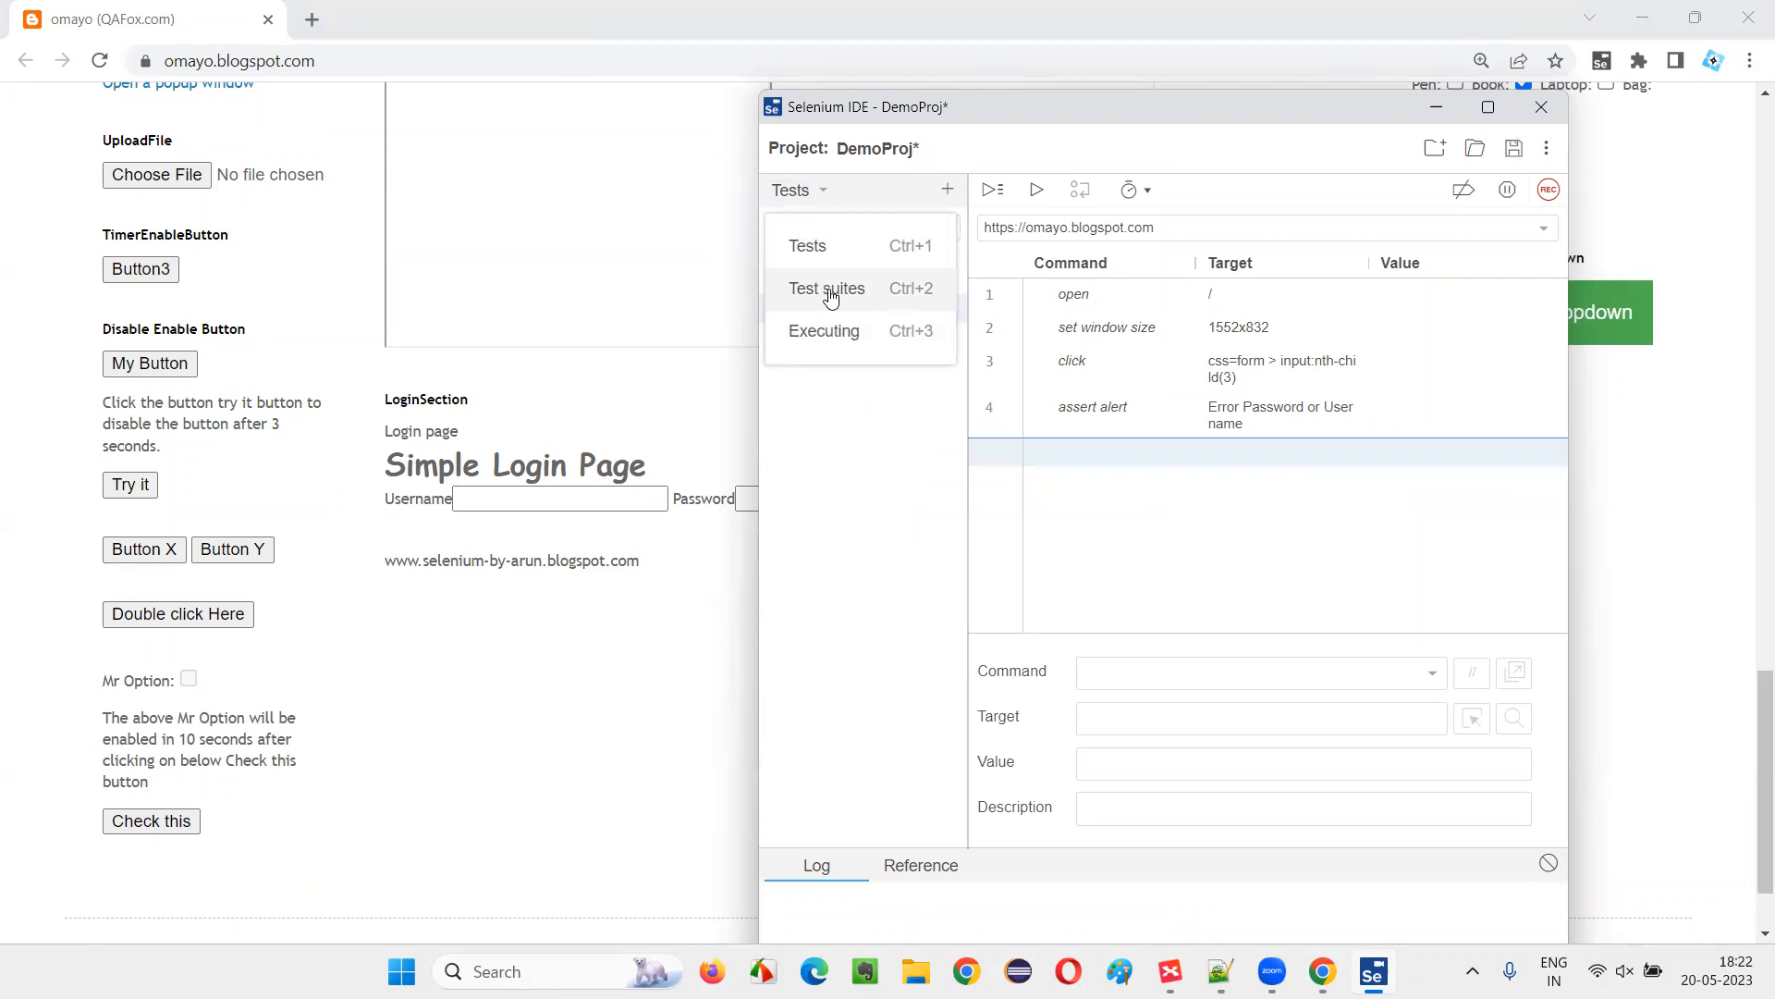
click(827, 289)
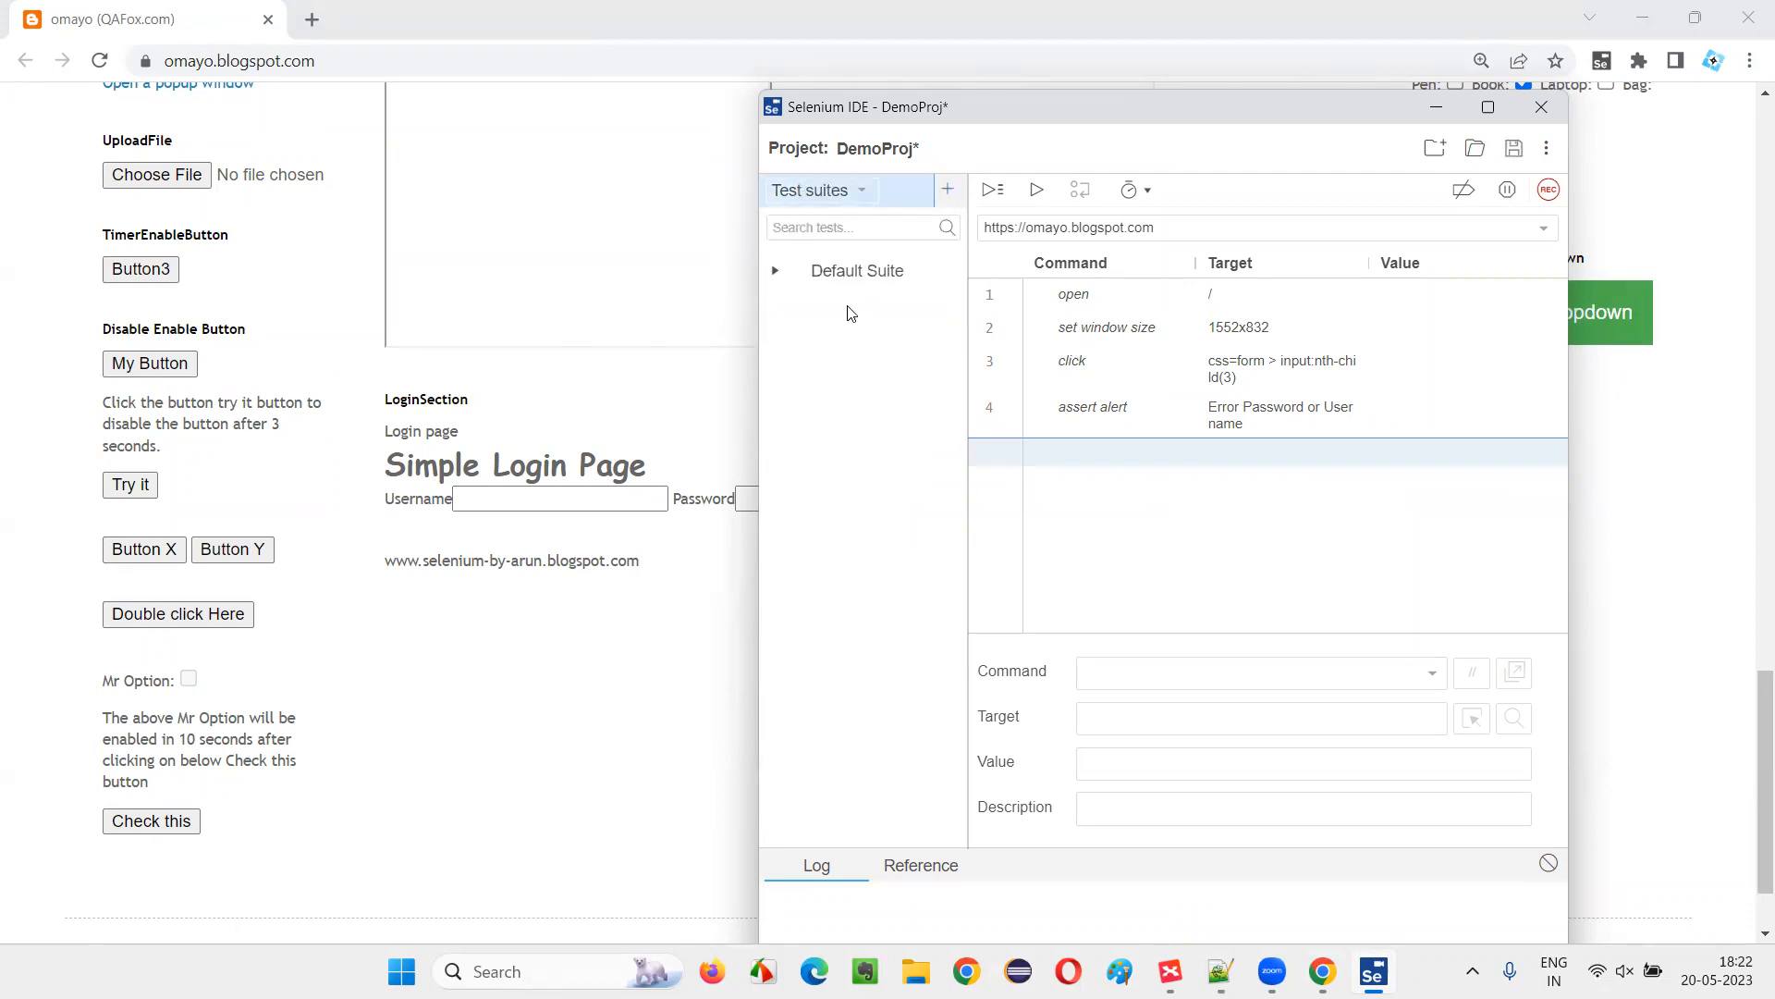
click(823, 189)
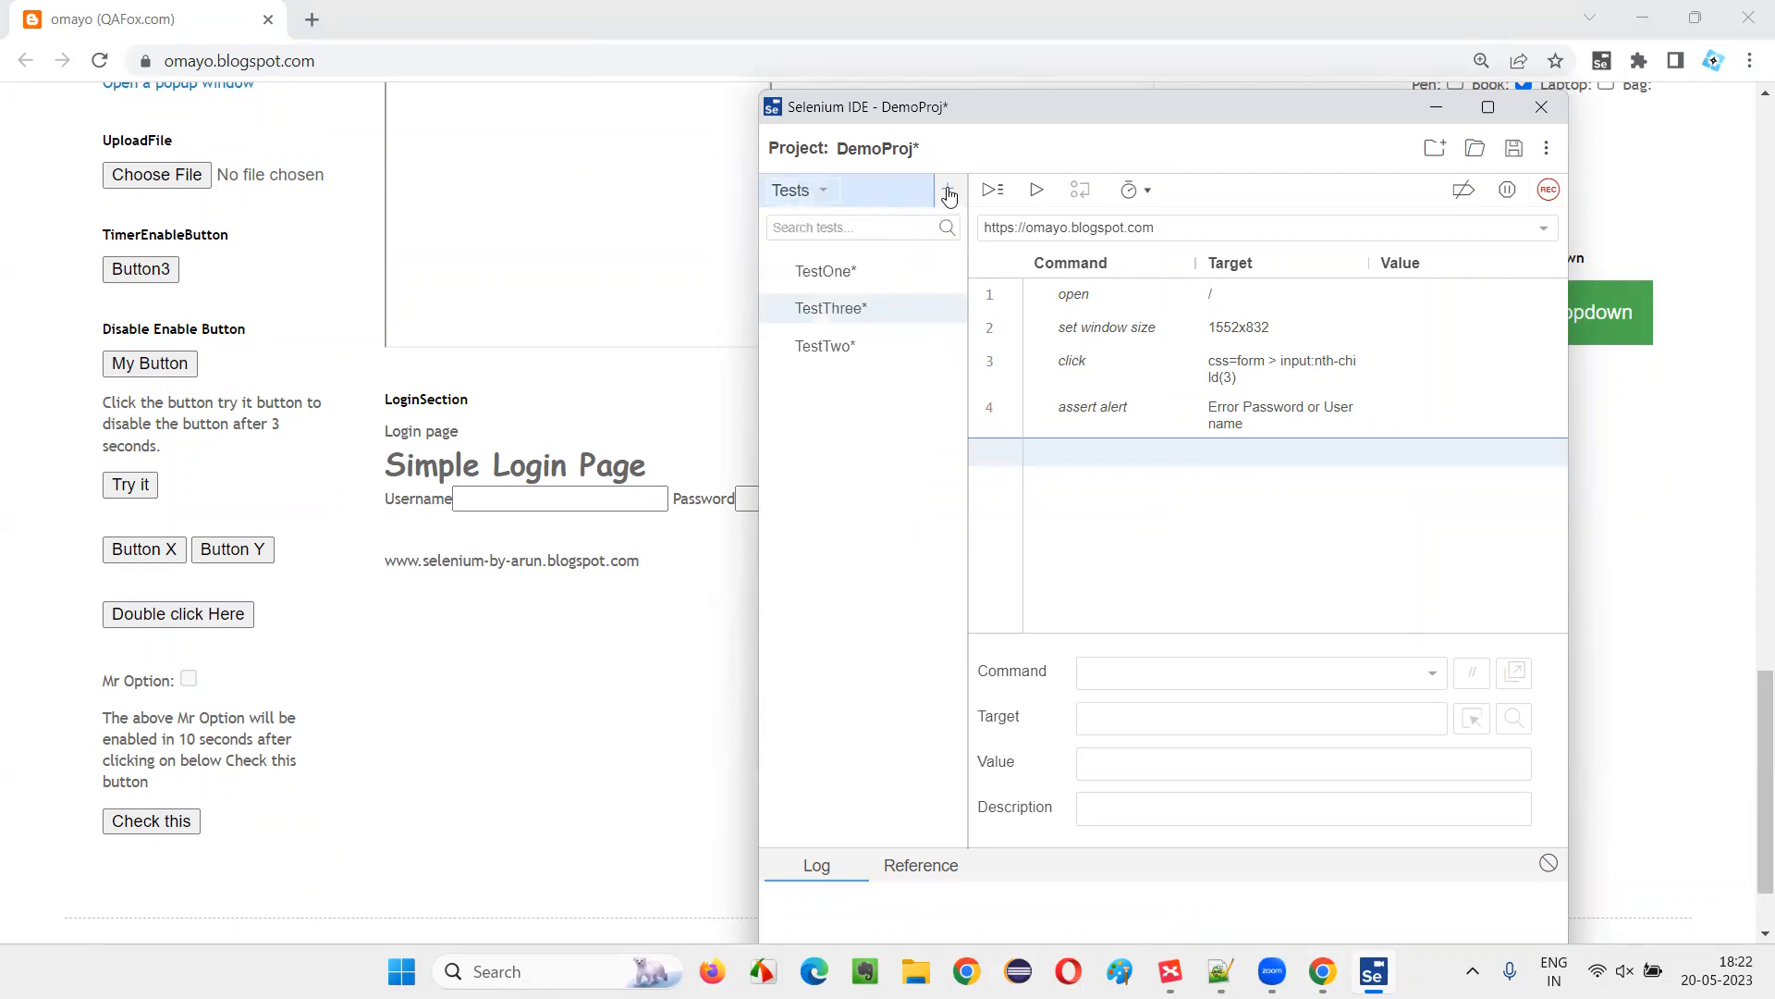
mouse_move(947, 191)
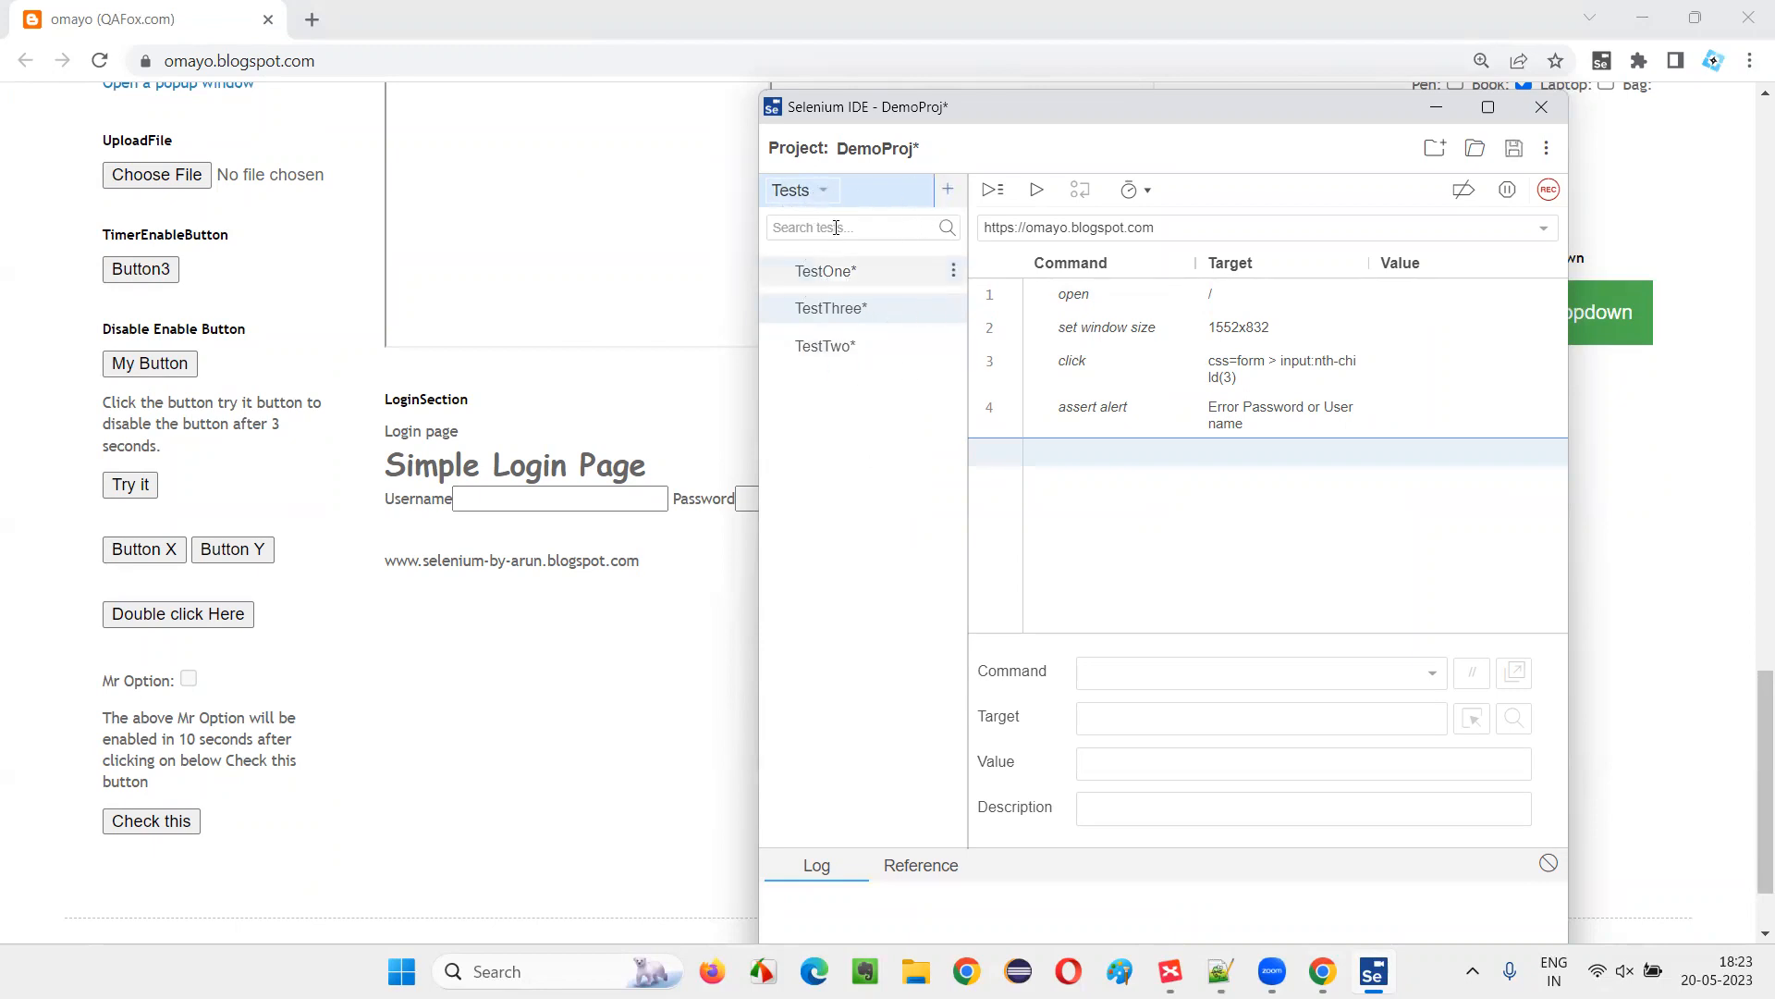
click(790, 189)
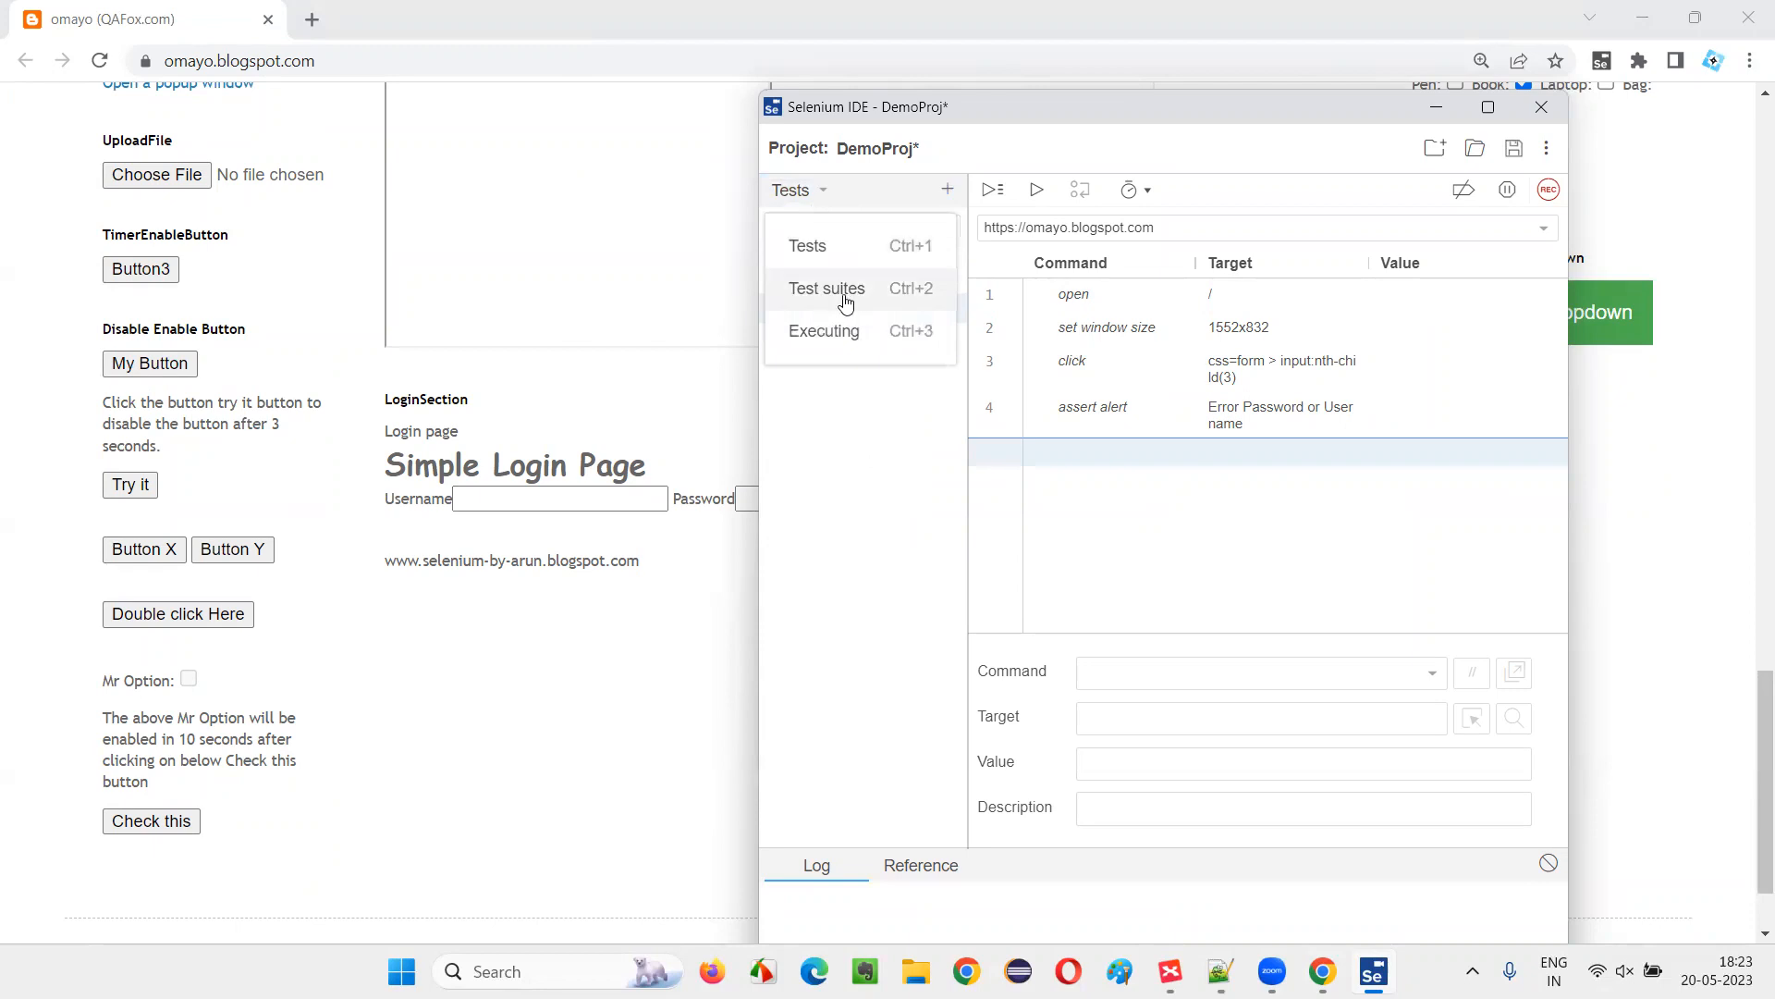
click(827, 289)
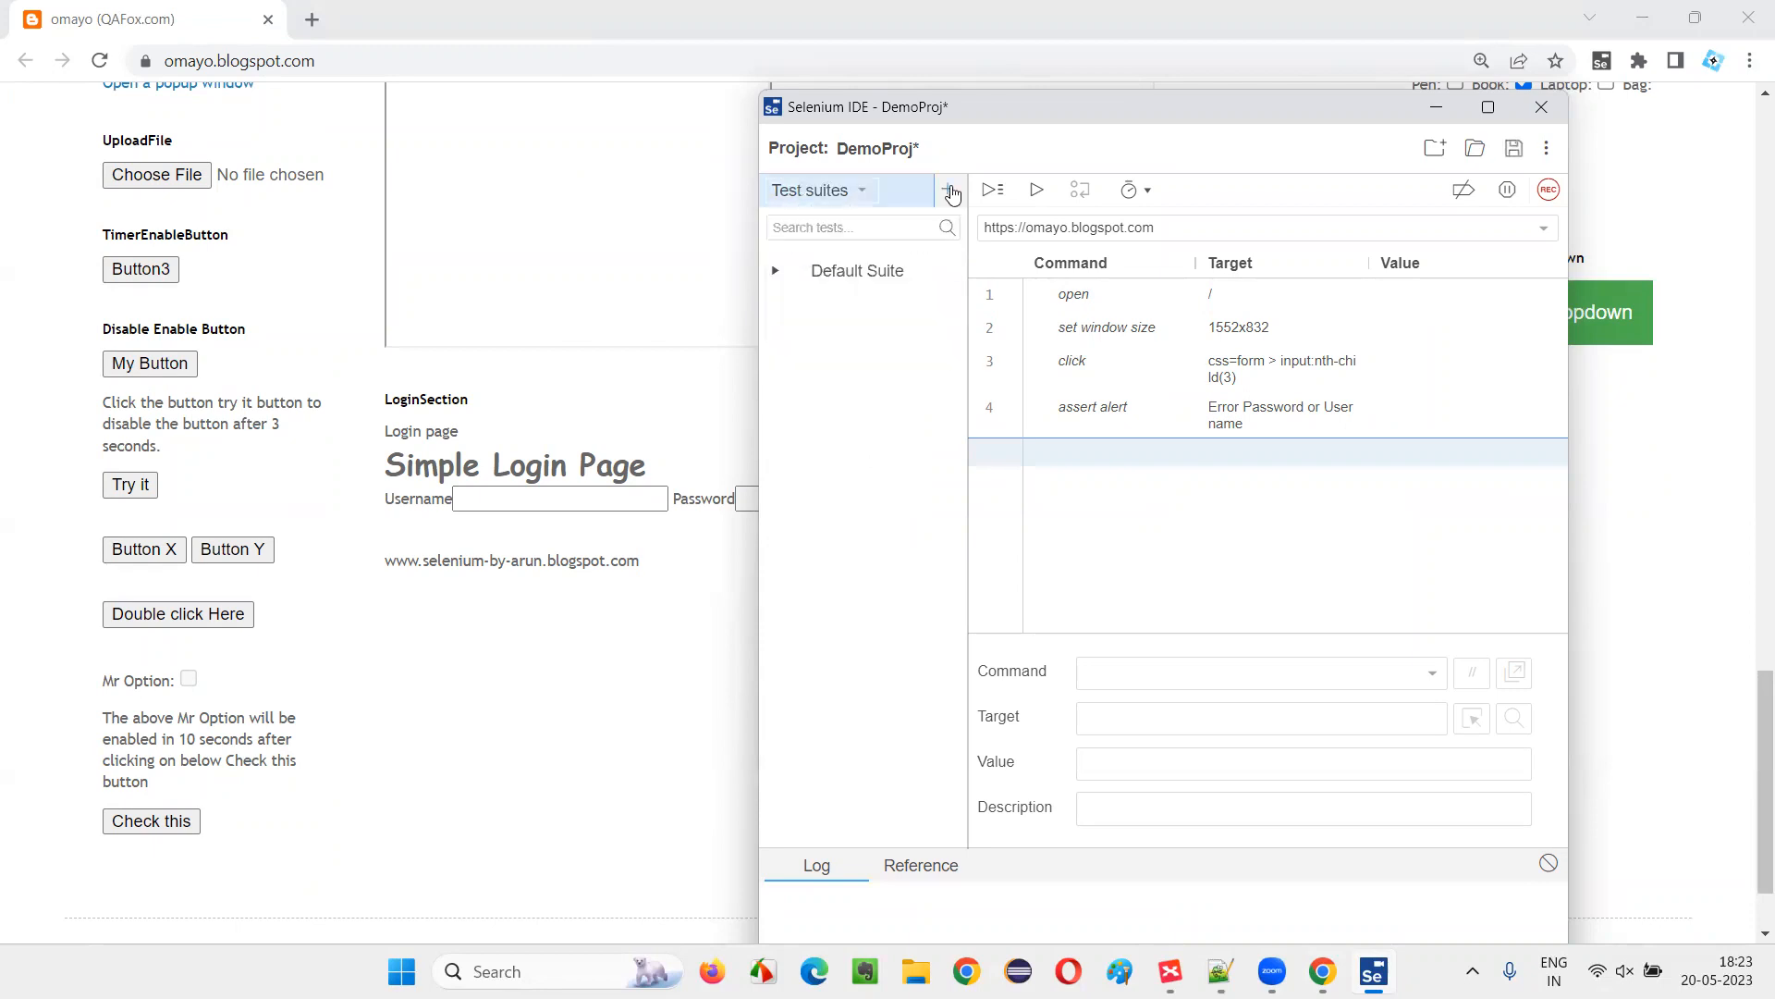
Step: Add a new test suite named TestSuiteOne and expand it
click(949, 189)
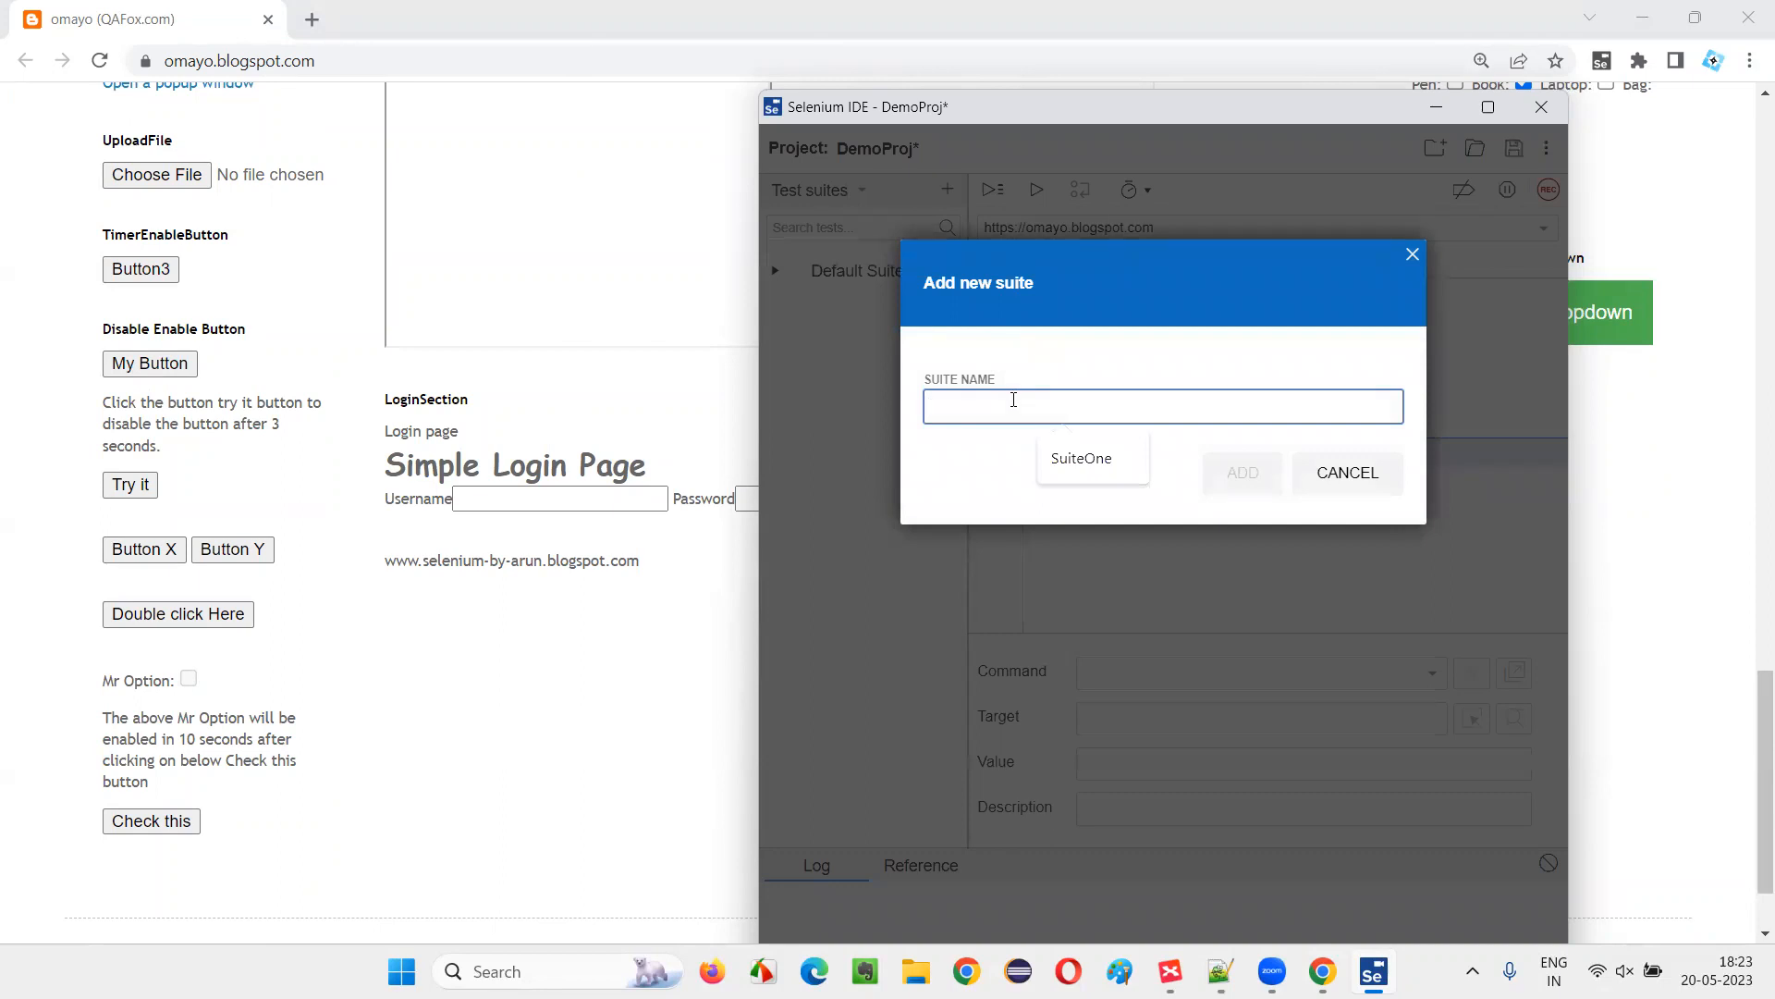
text(TestSuiteOne)
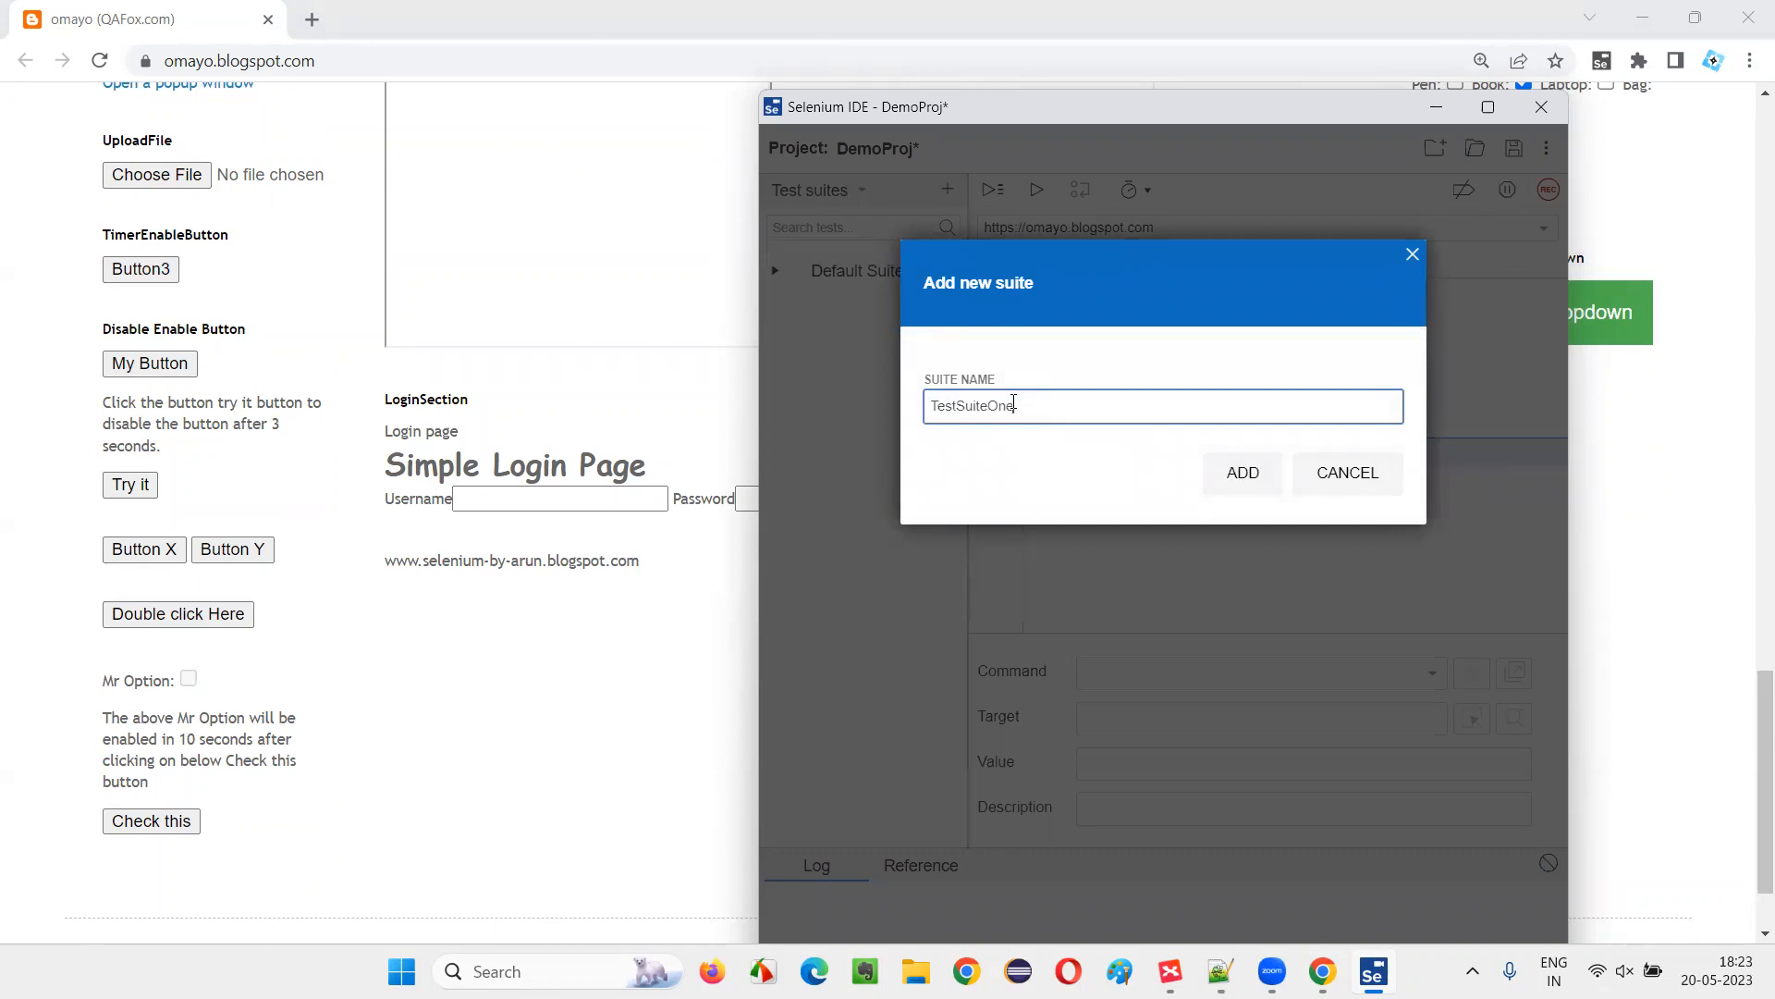
click(1241, 471)
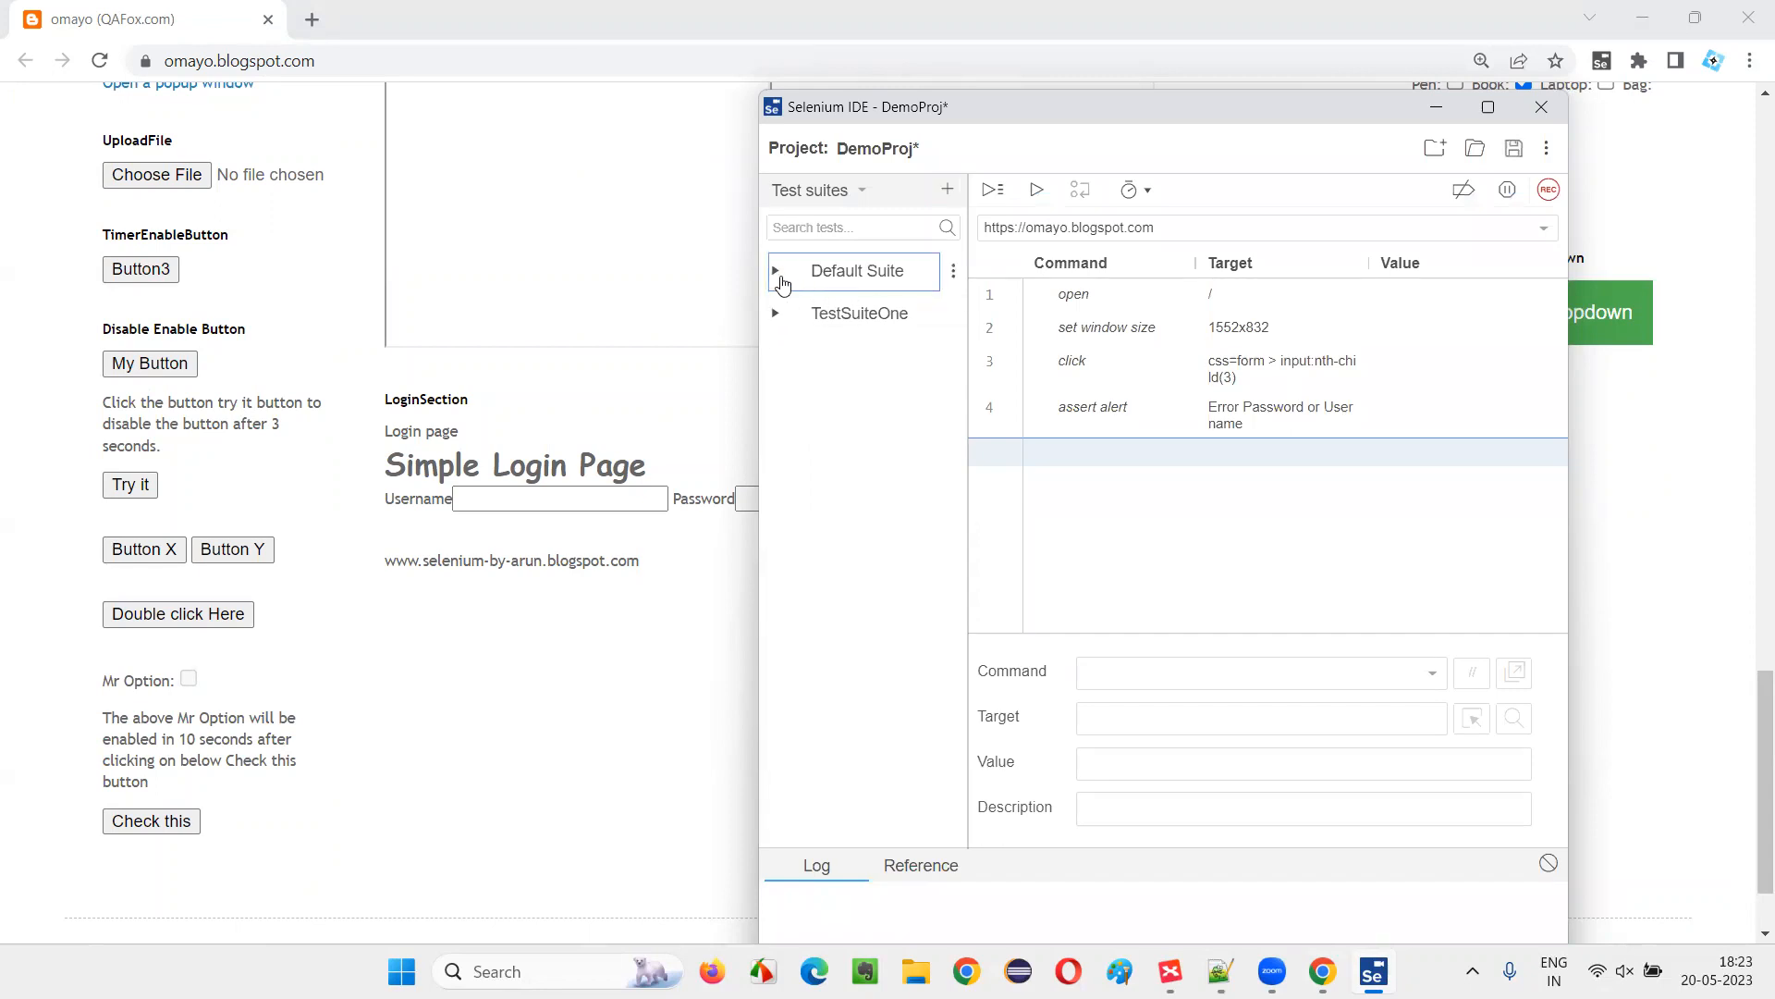
click(860, 312)
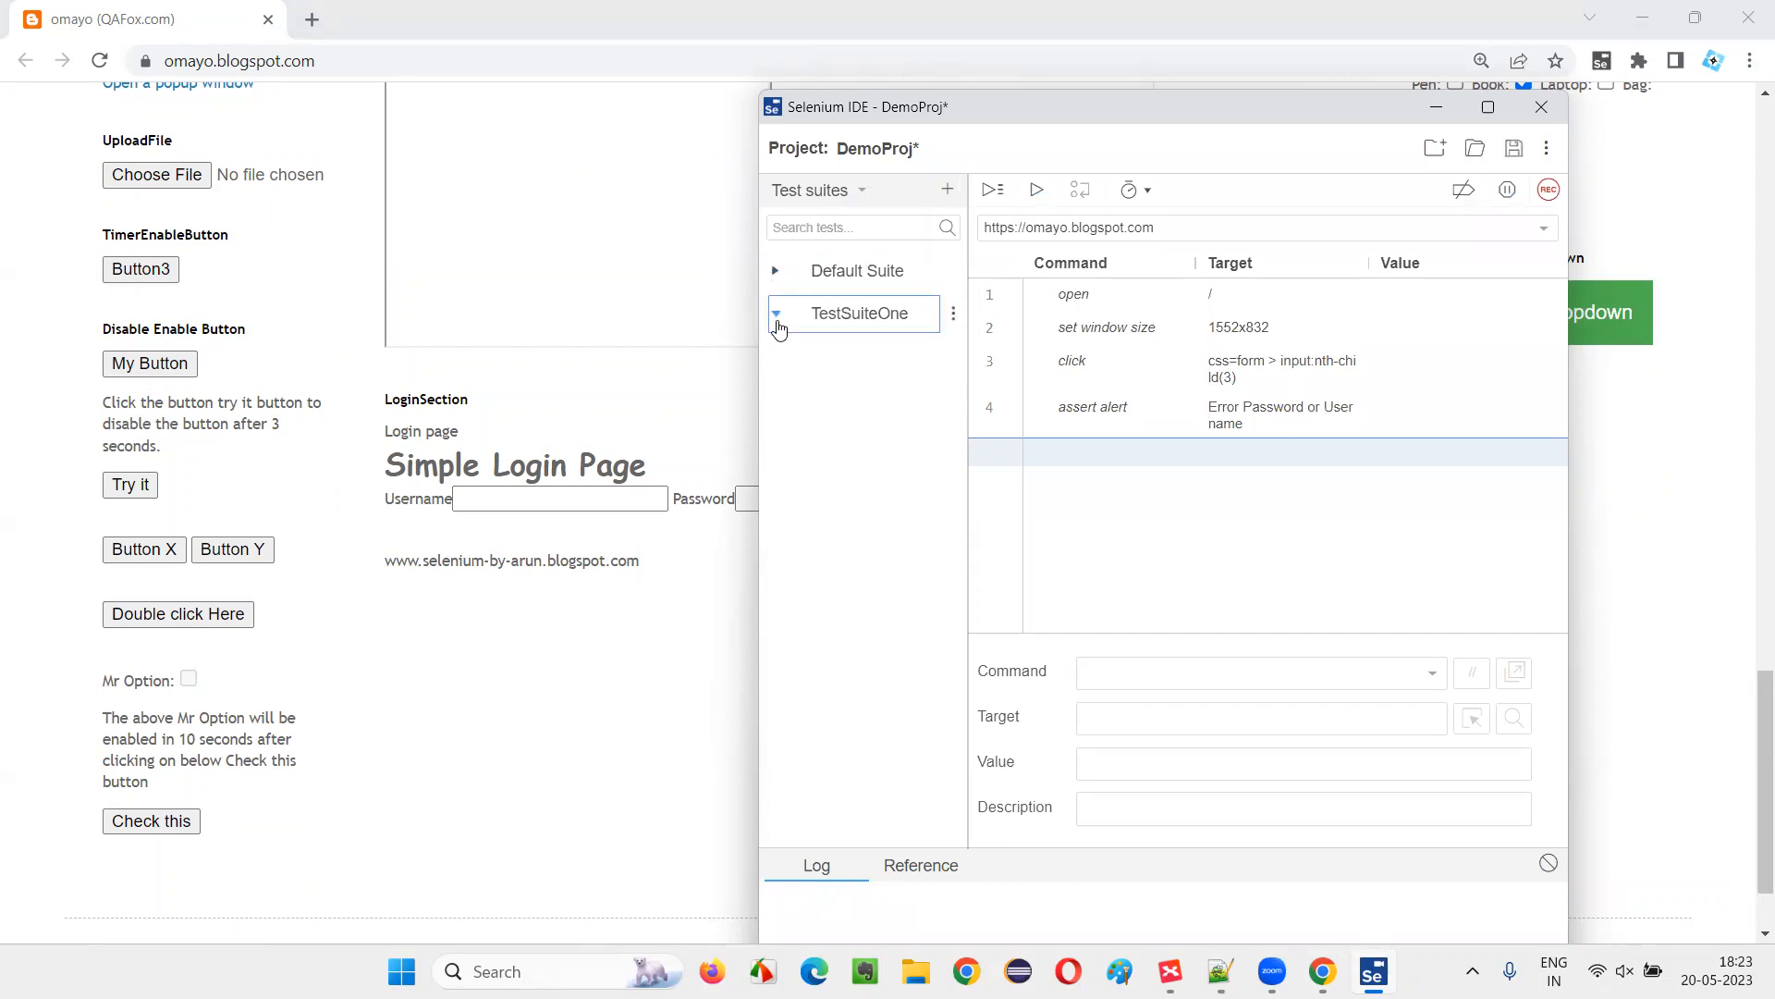
click(775, 314)
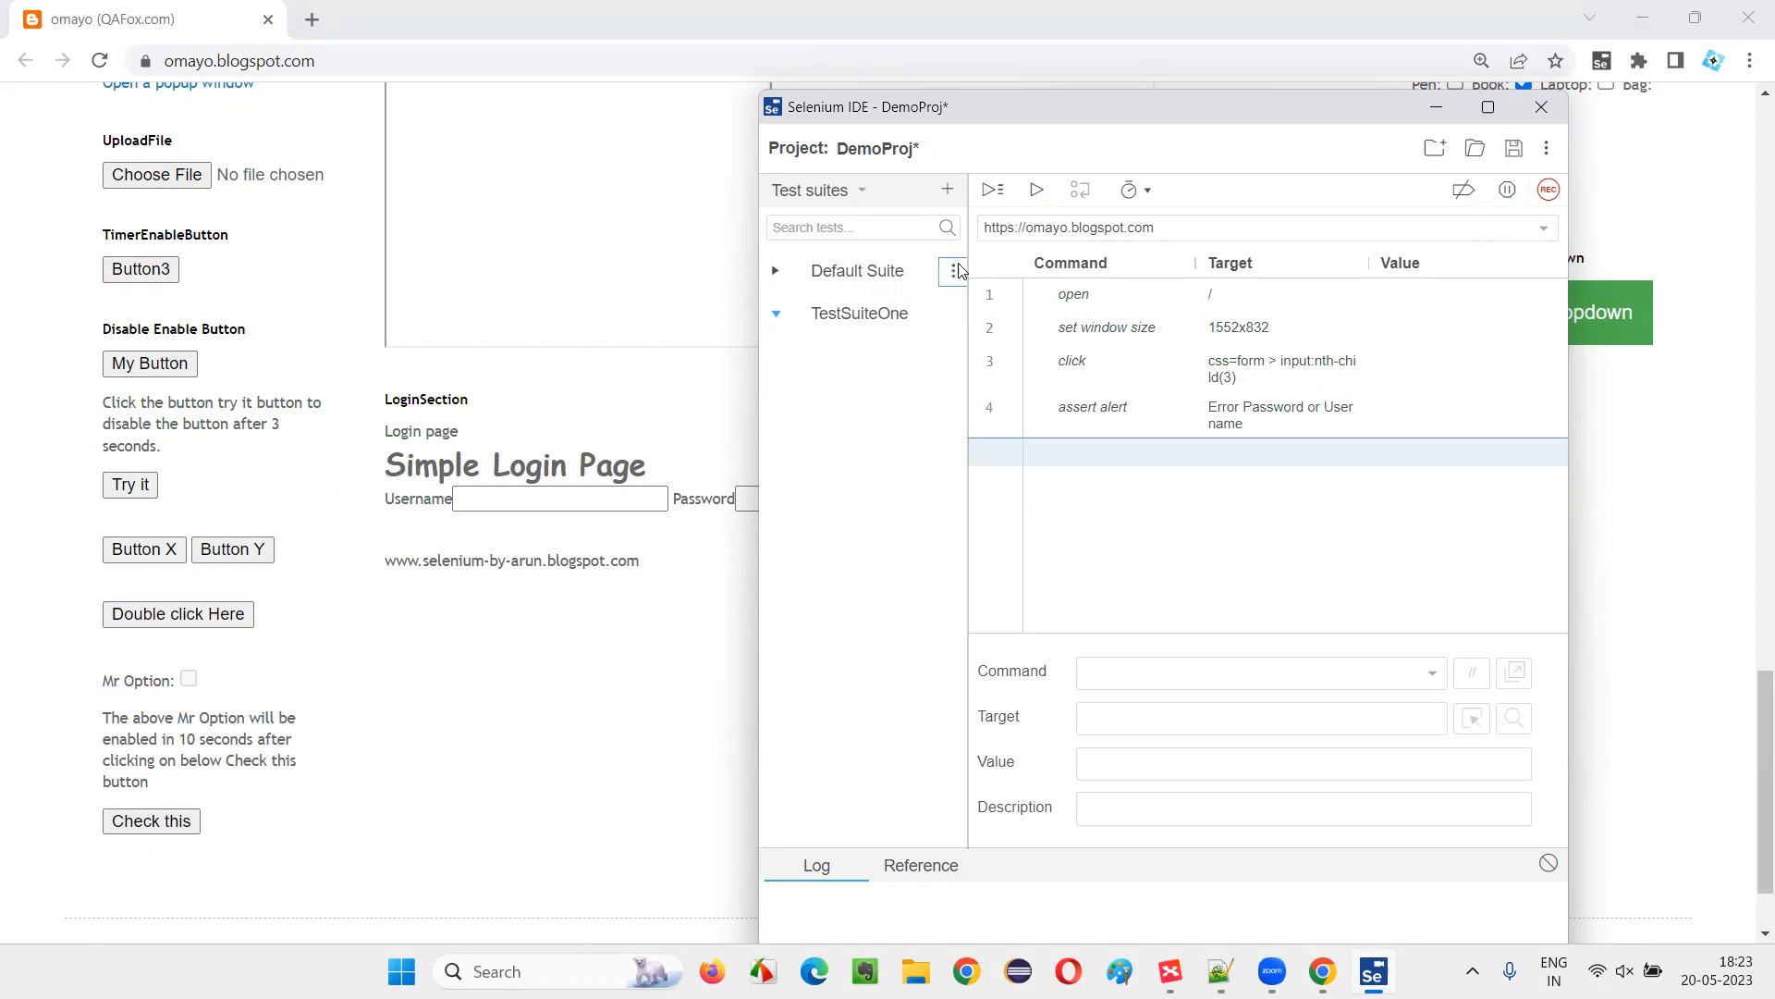
Step: Delete Default Suite, leaving TestSuiteOne as the only suite
click(954, 270)
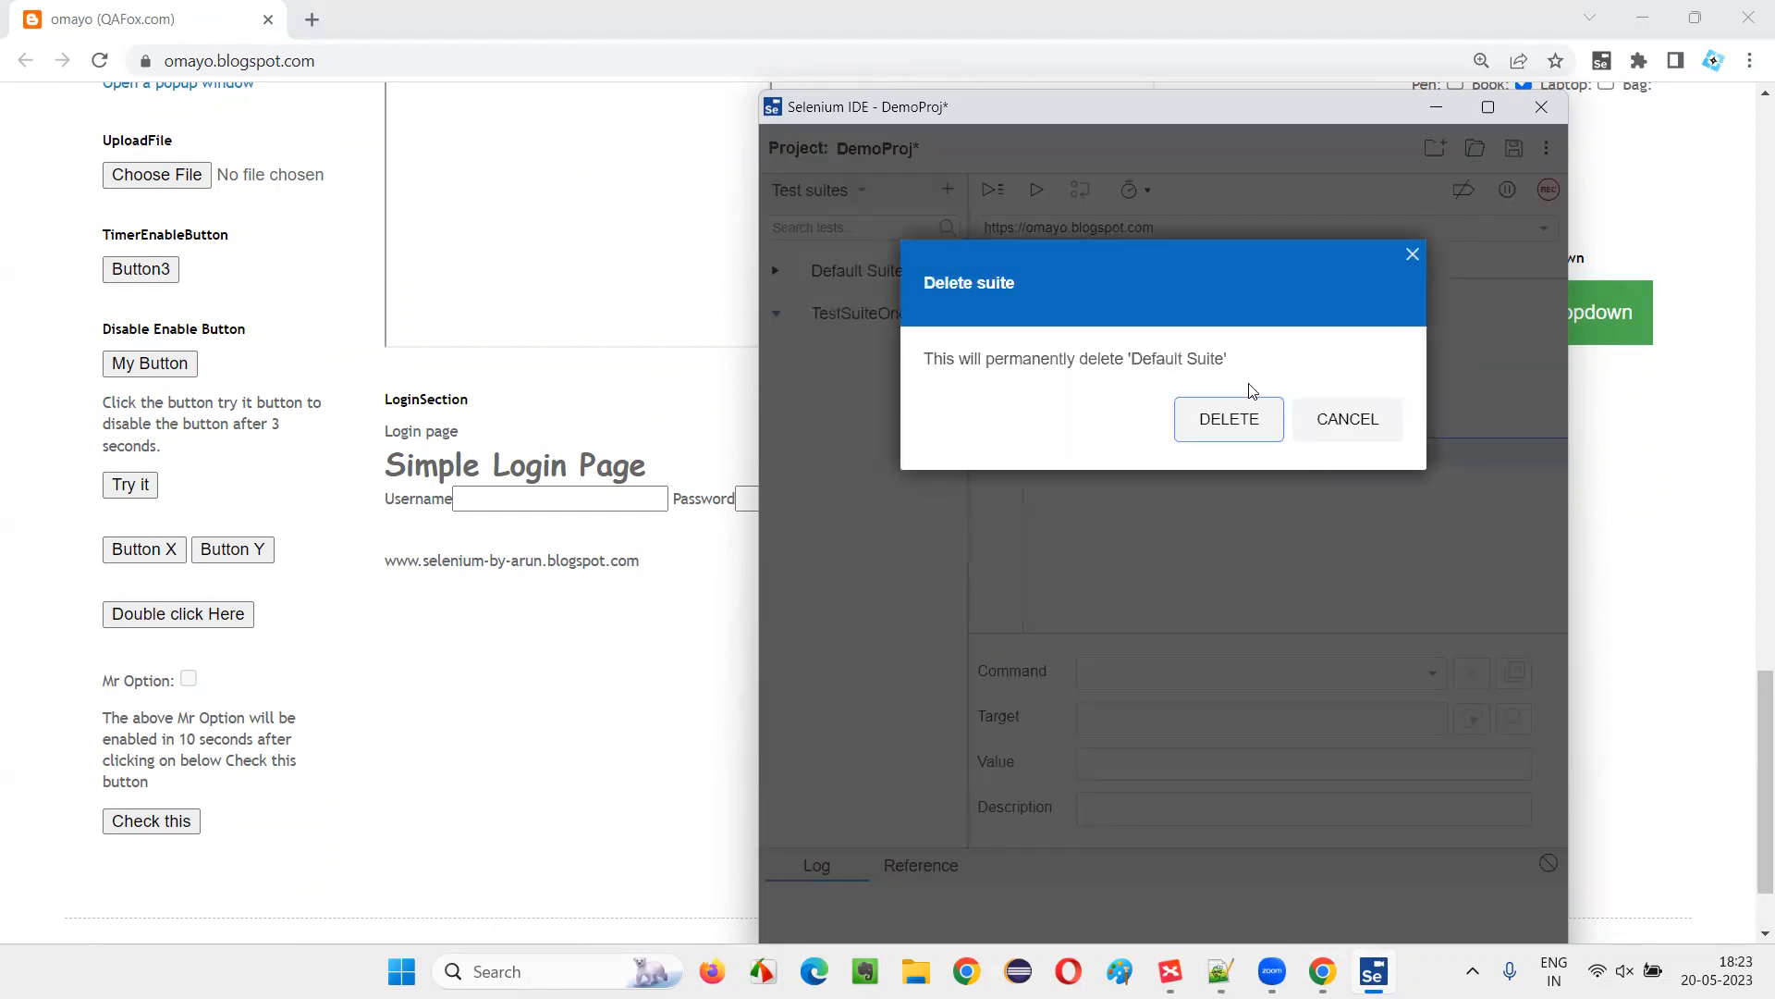
click(1228, 420)
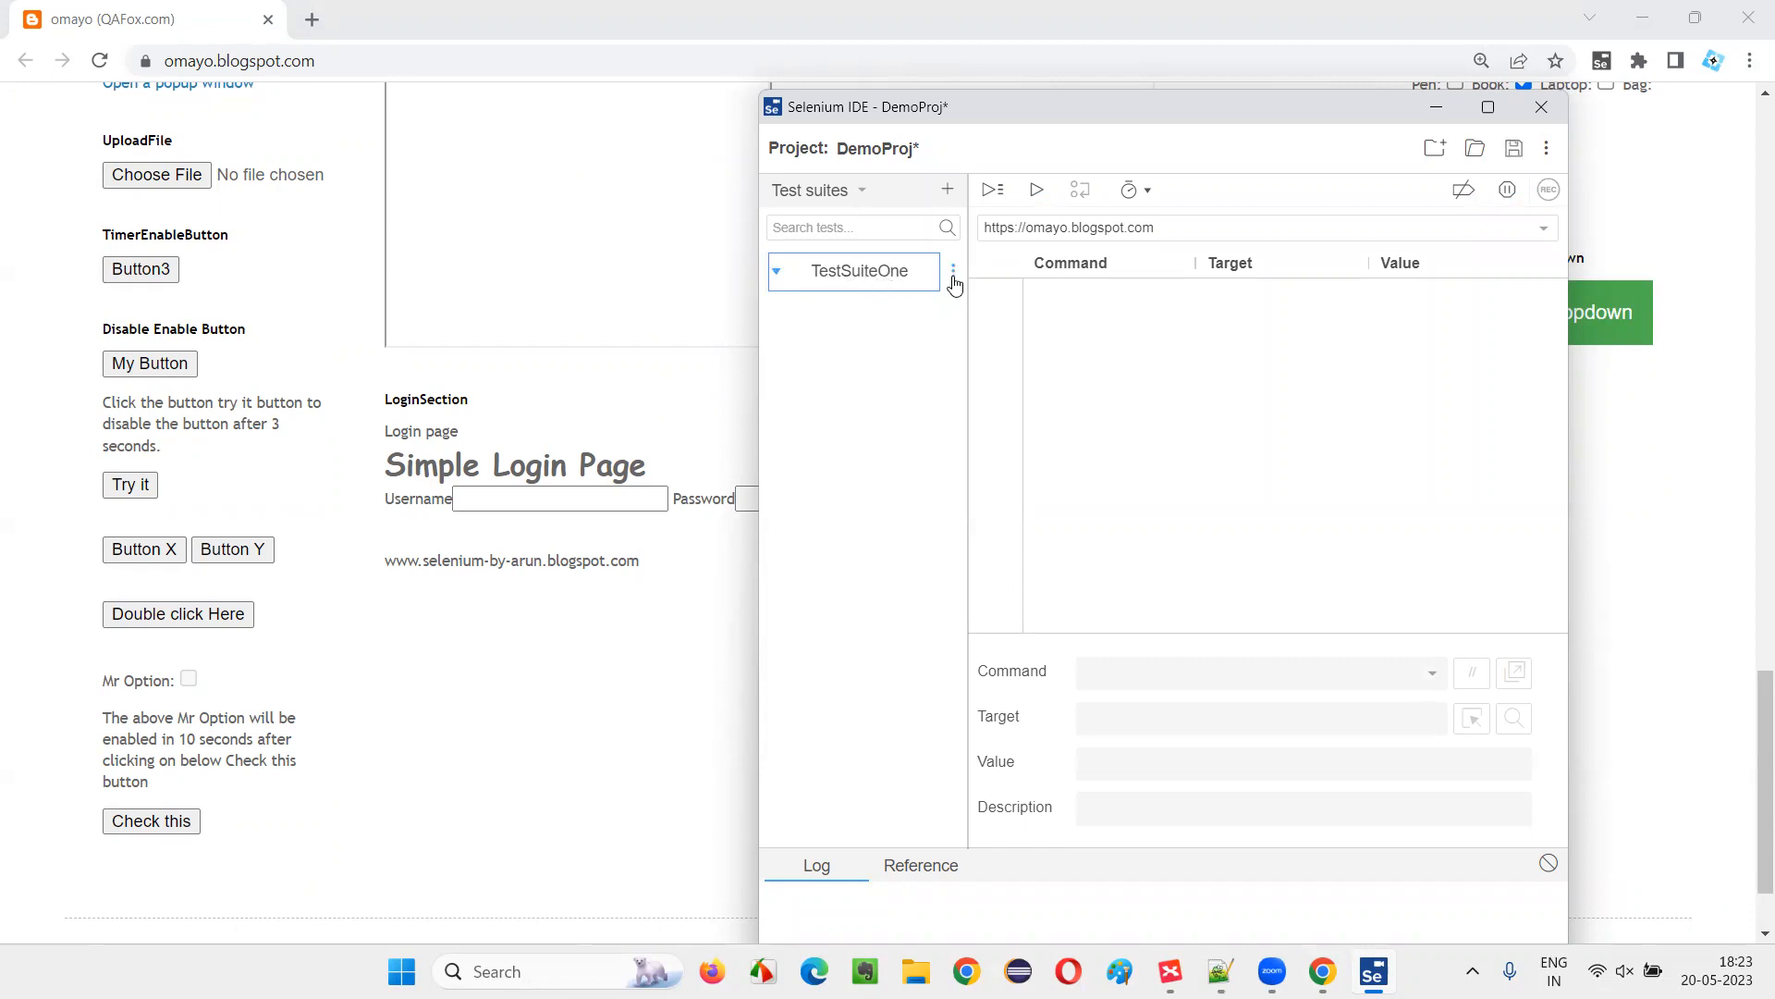
Step: Add TestOne and TestTwo to TestSuiteOne via its Add tests menu
click(954, 270)
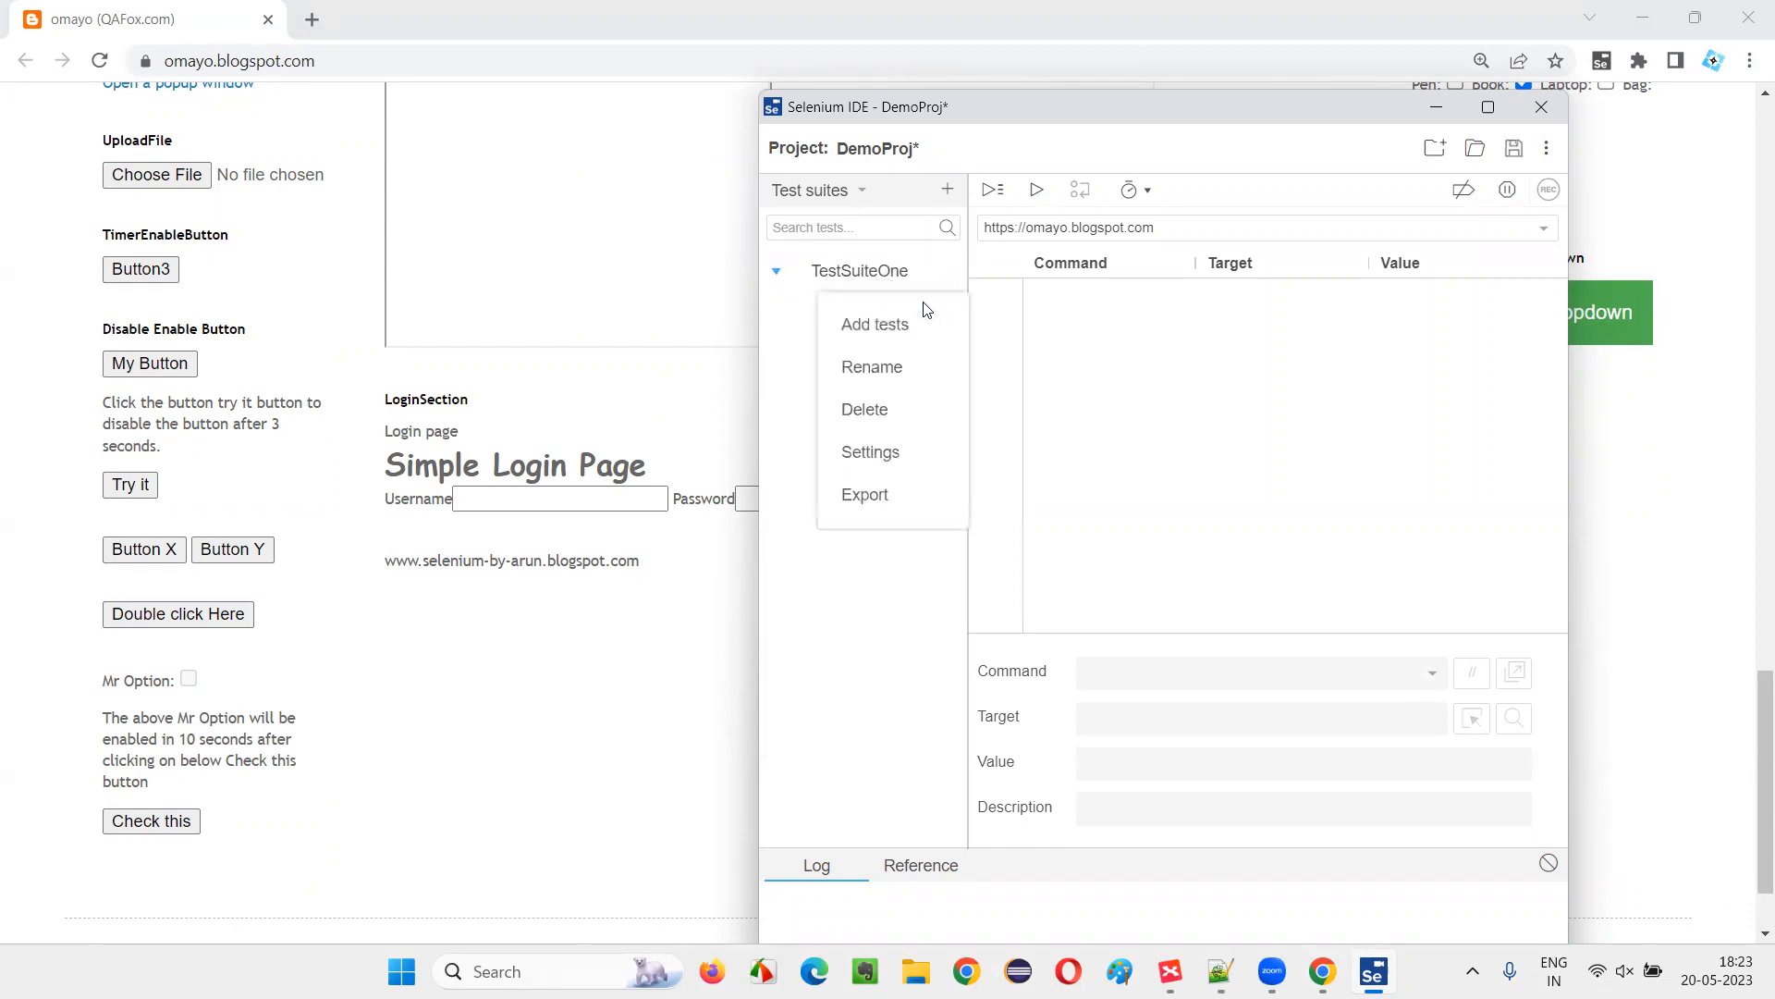
click(875, 324)
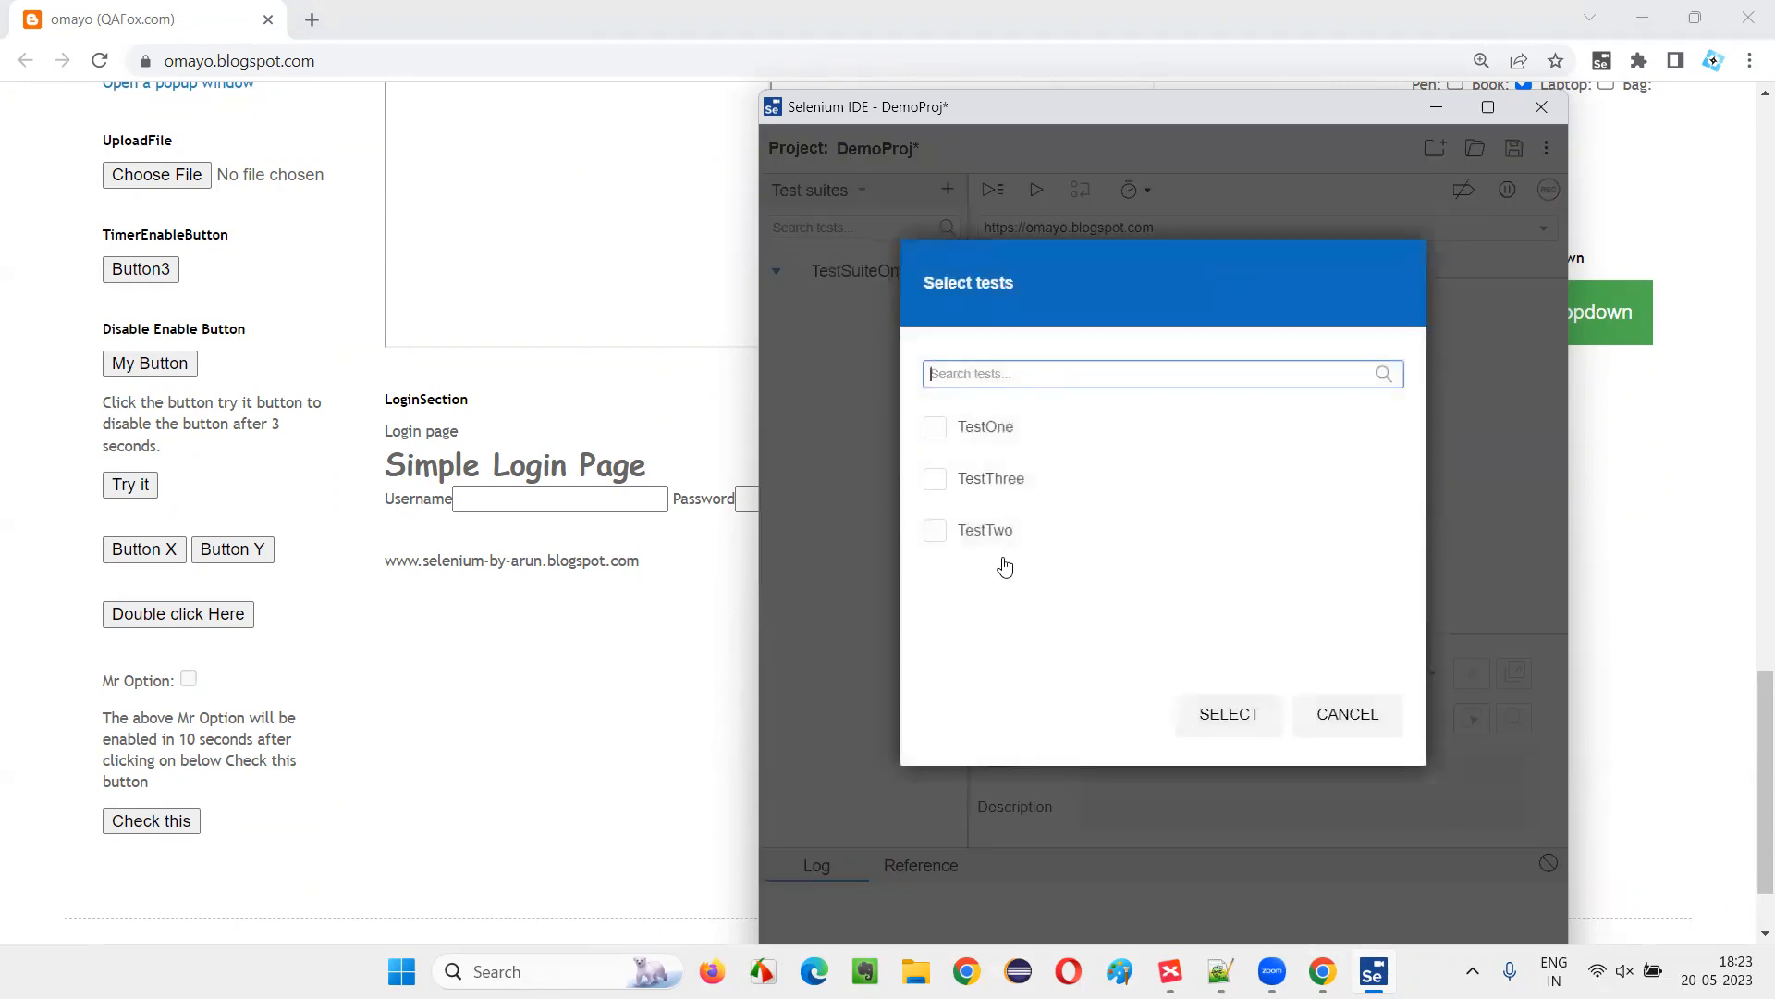
mouse_move(945, 447)
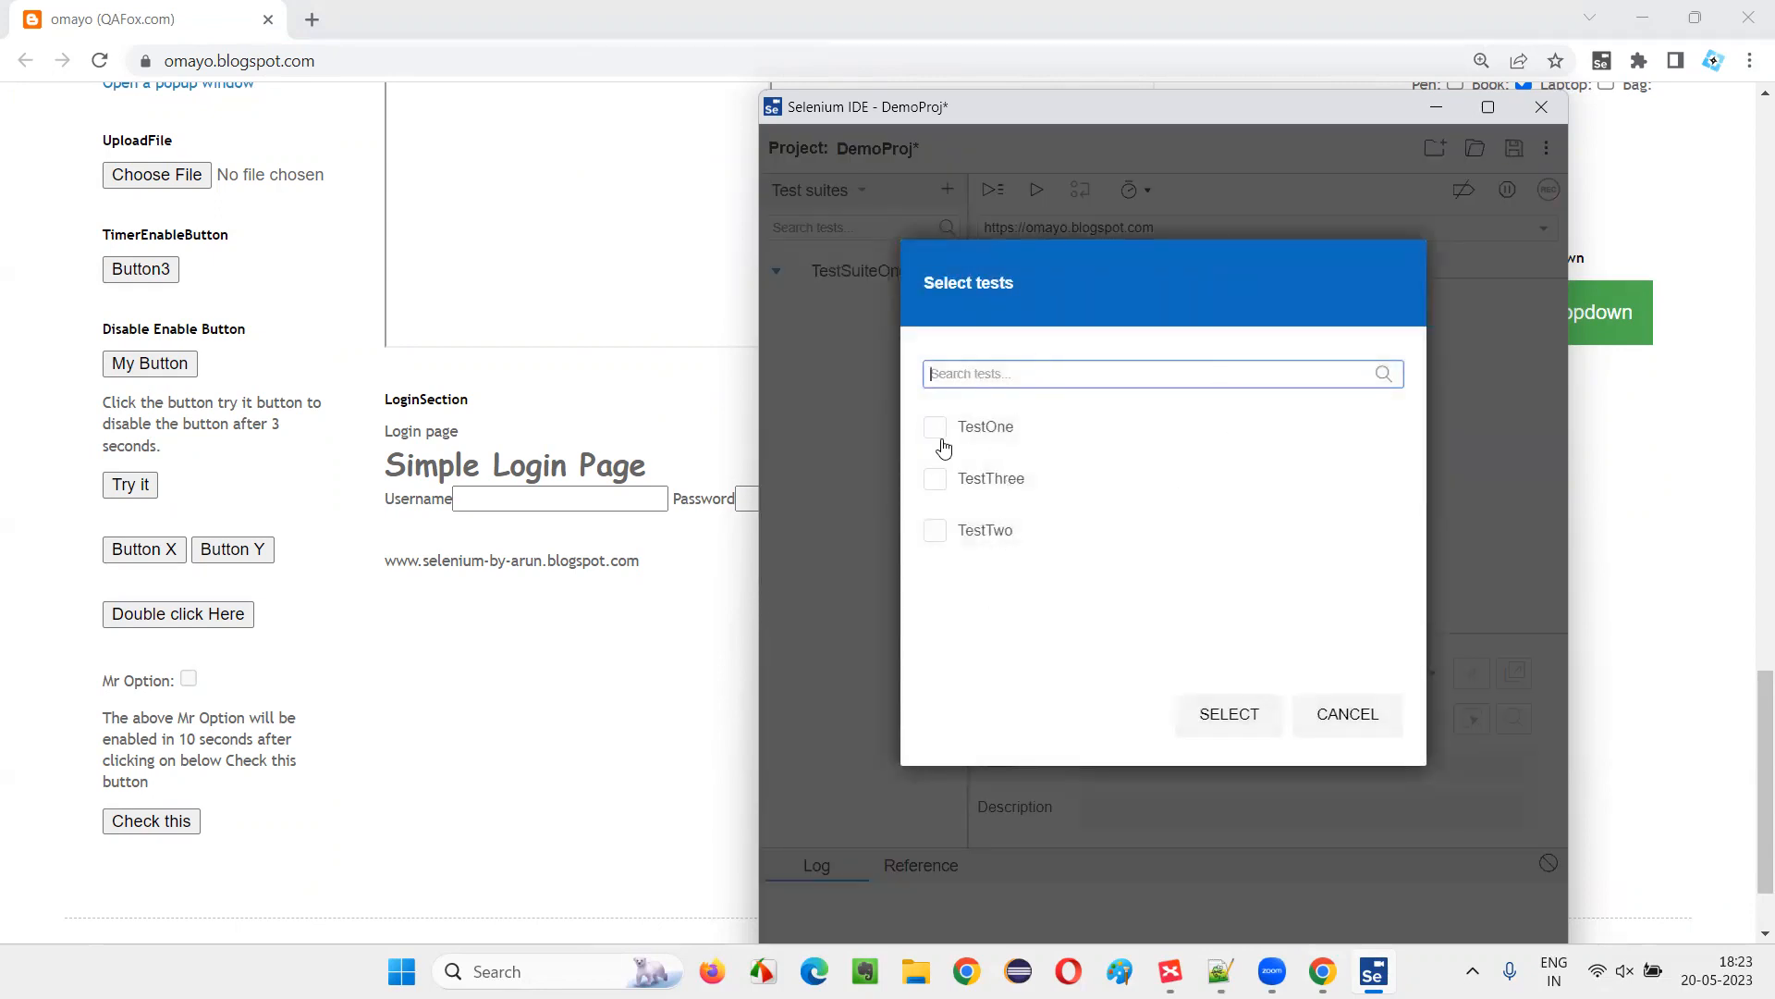
click(936, 427)
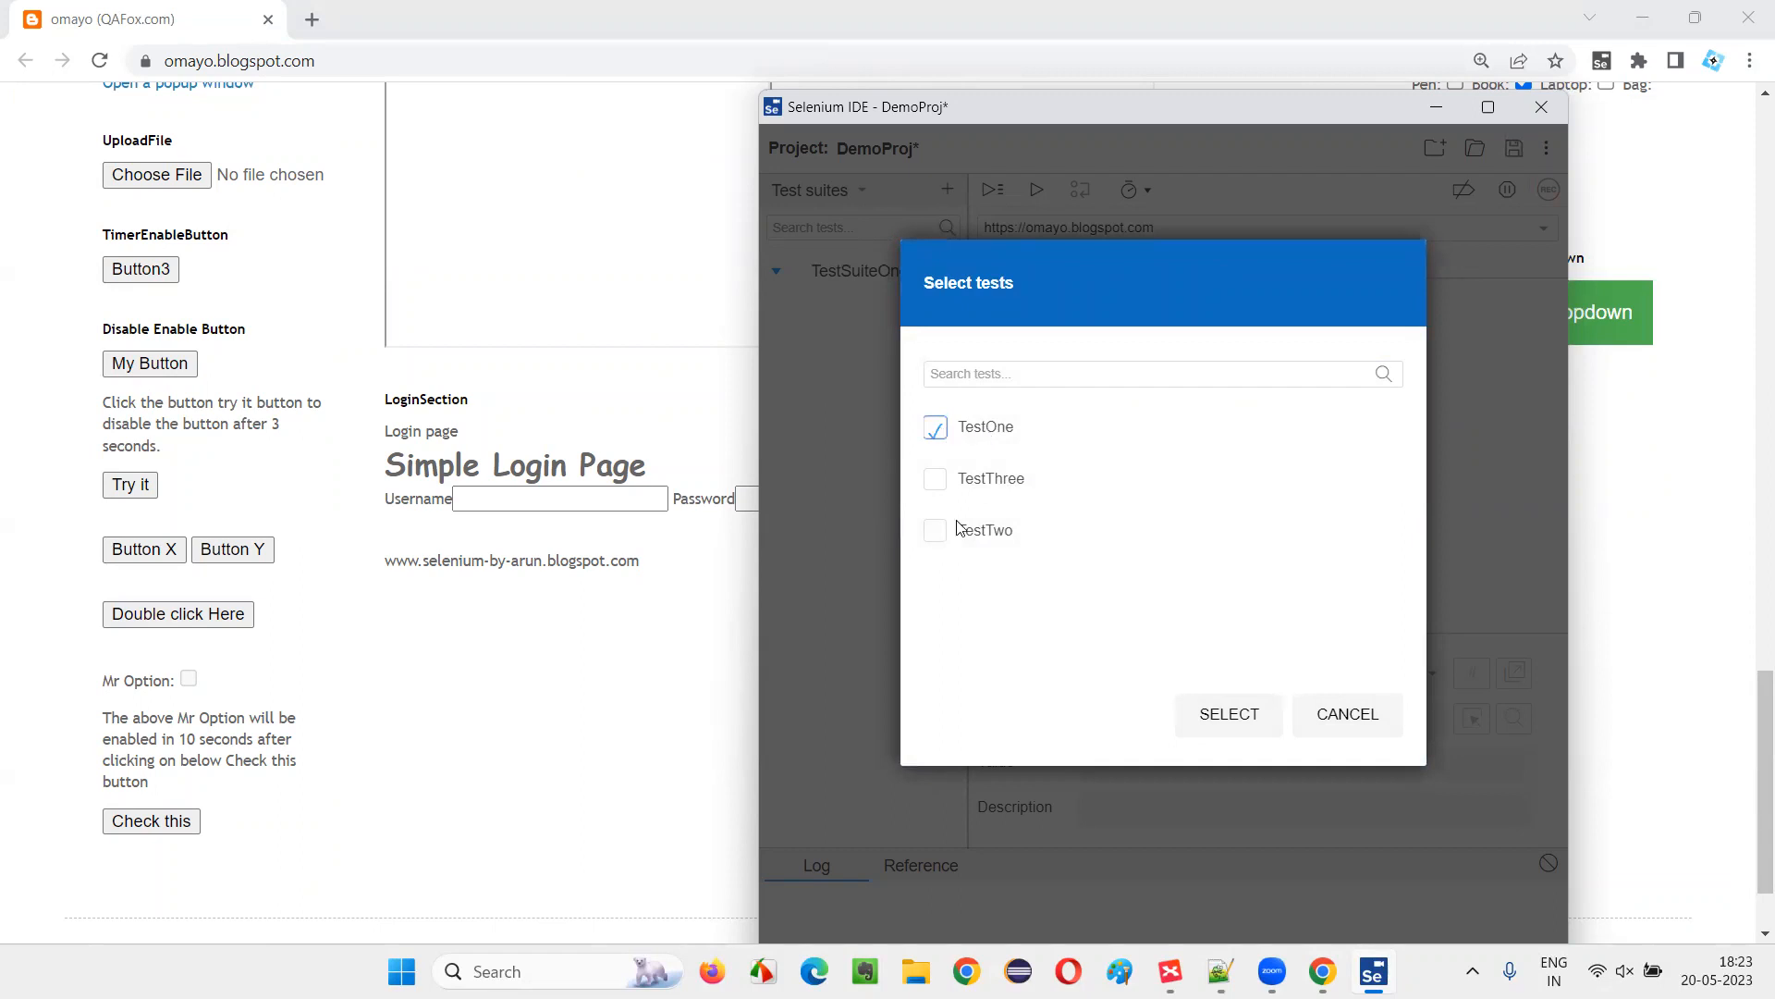
click(934, 531)
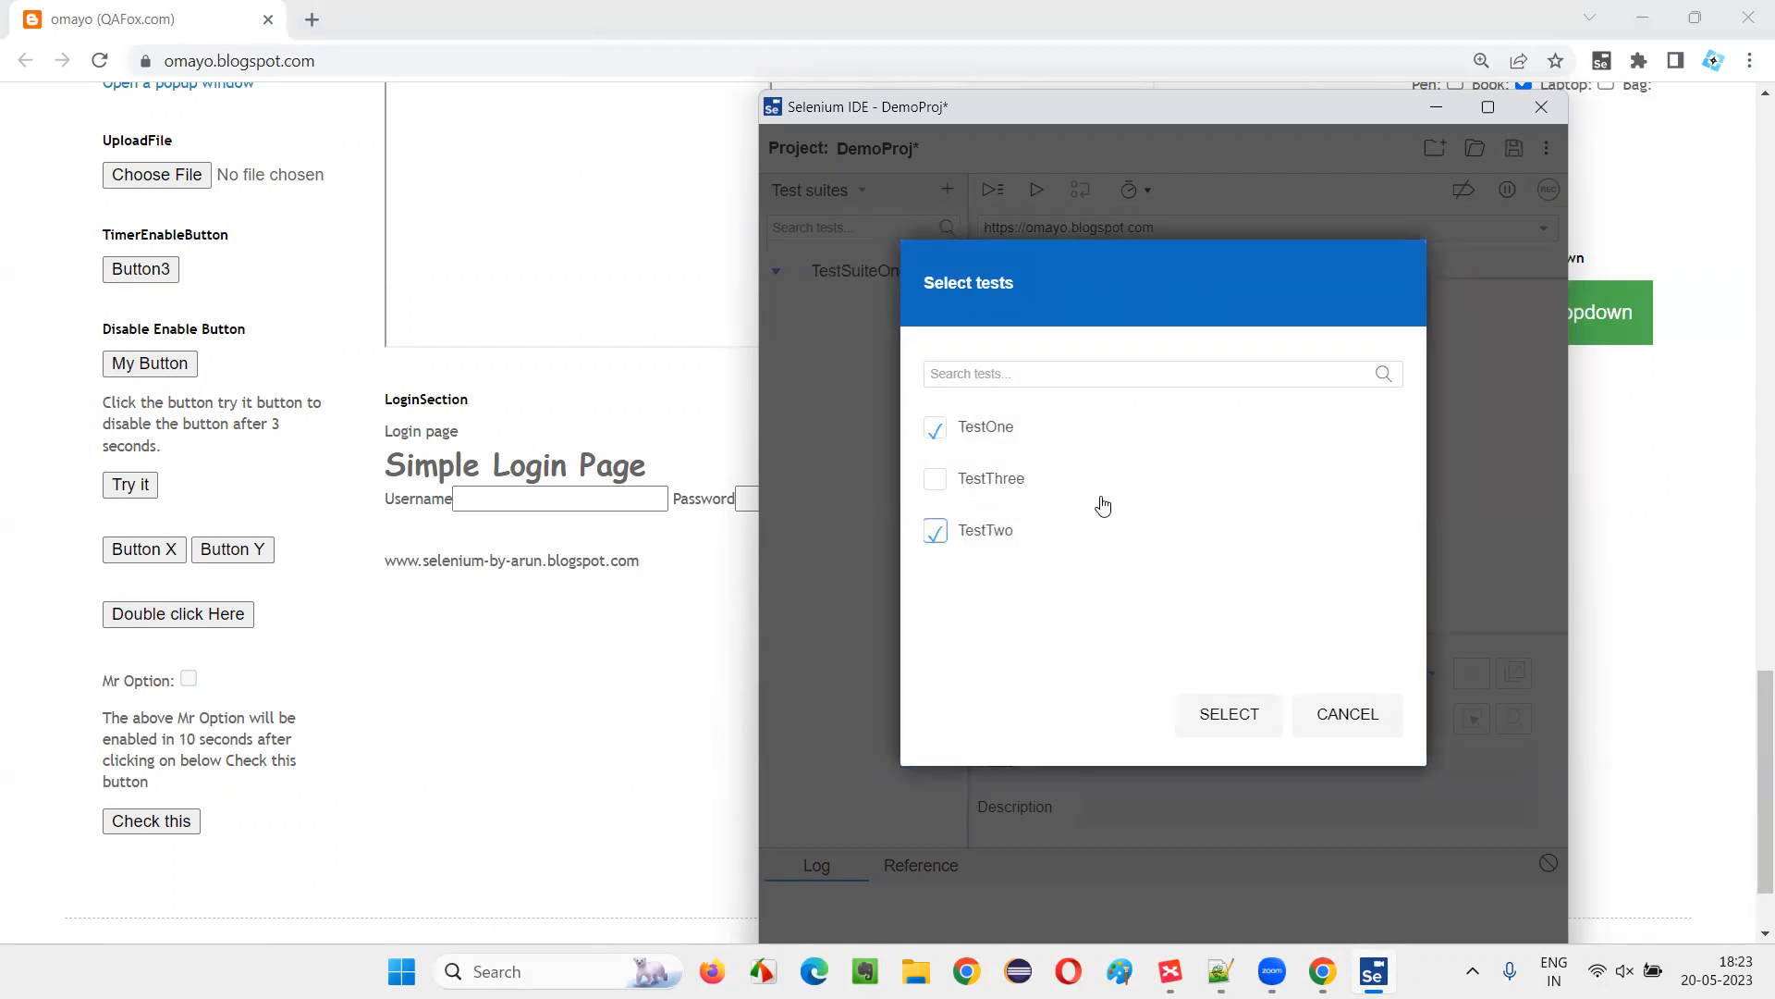
click(1228, 714)
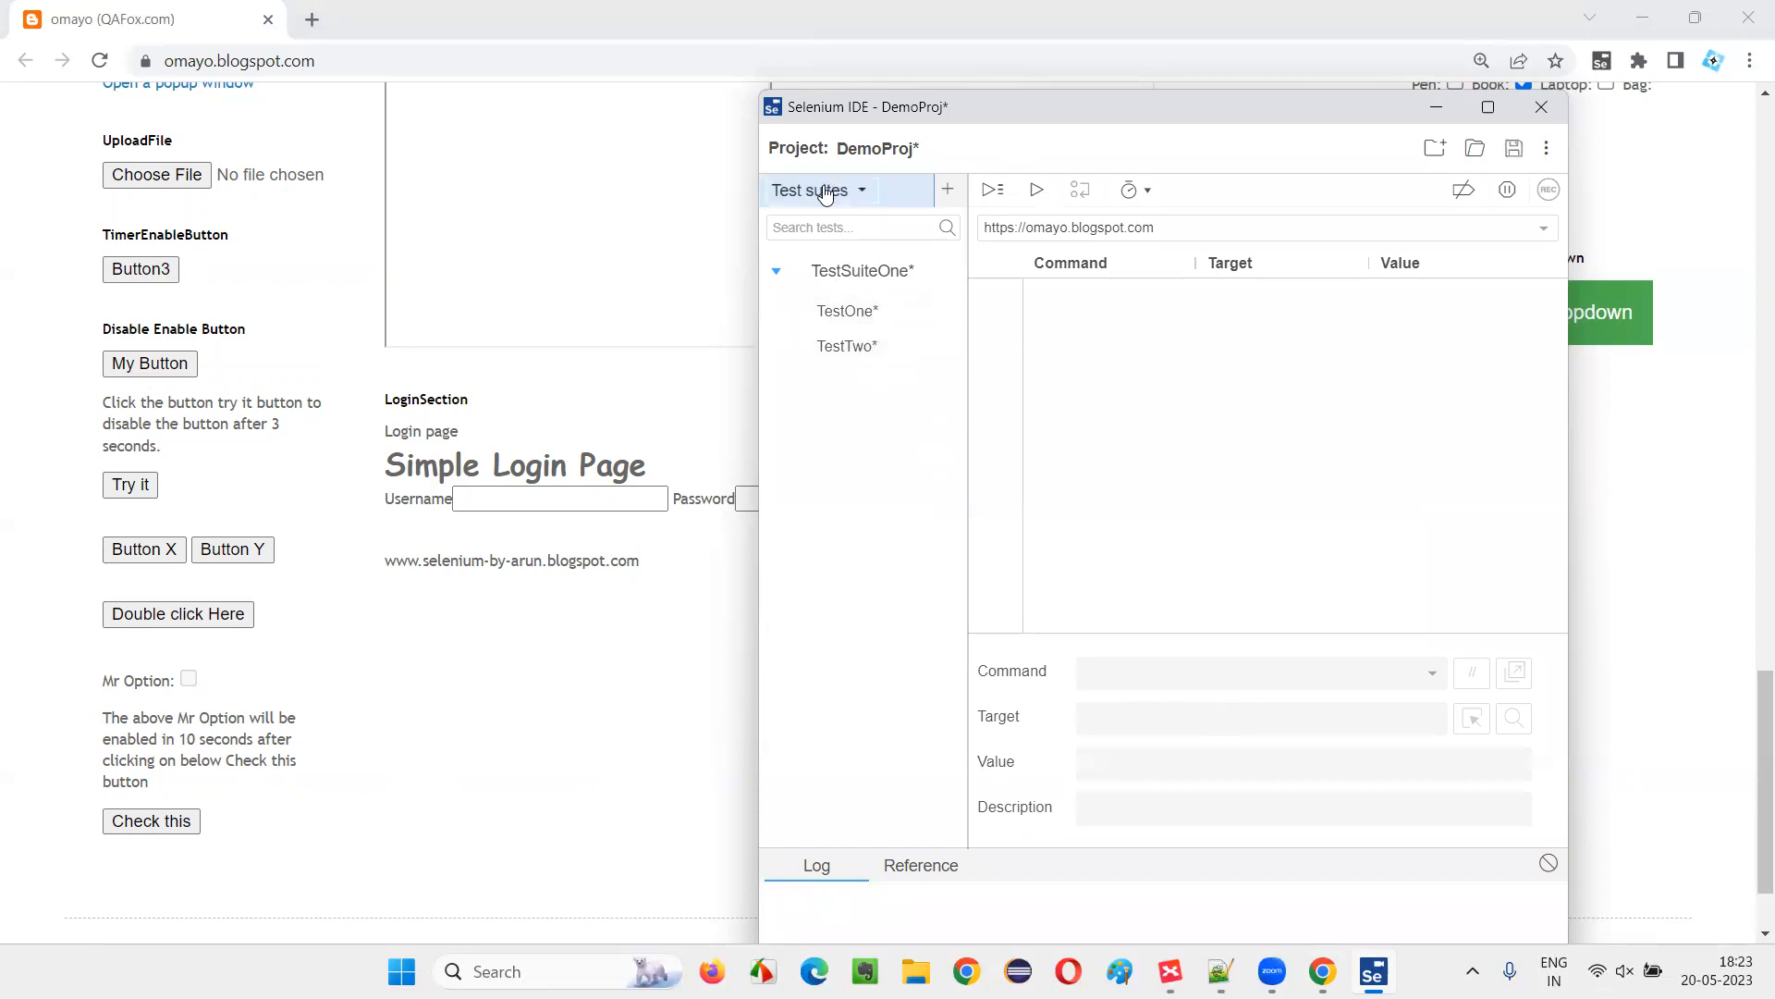
Step: Switch to the Tests view and play back TestOne so its four steps pass on the omayo page
click(830, 307)
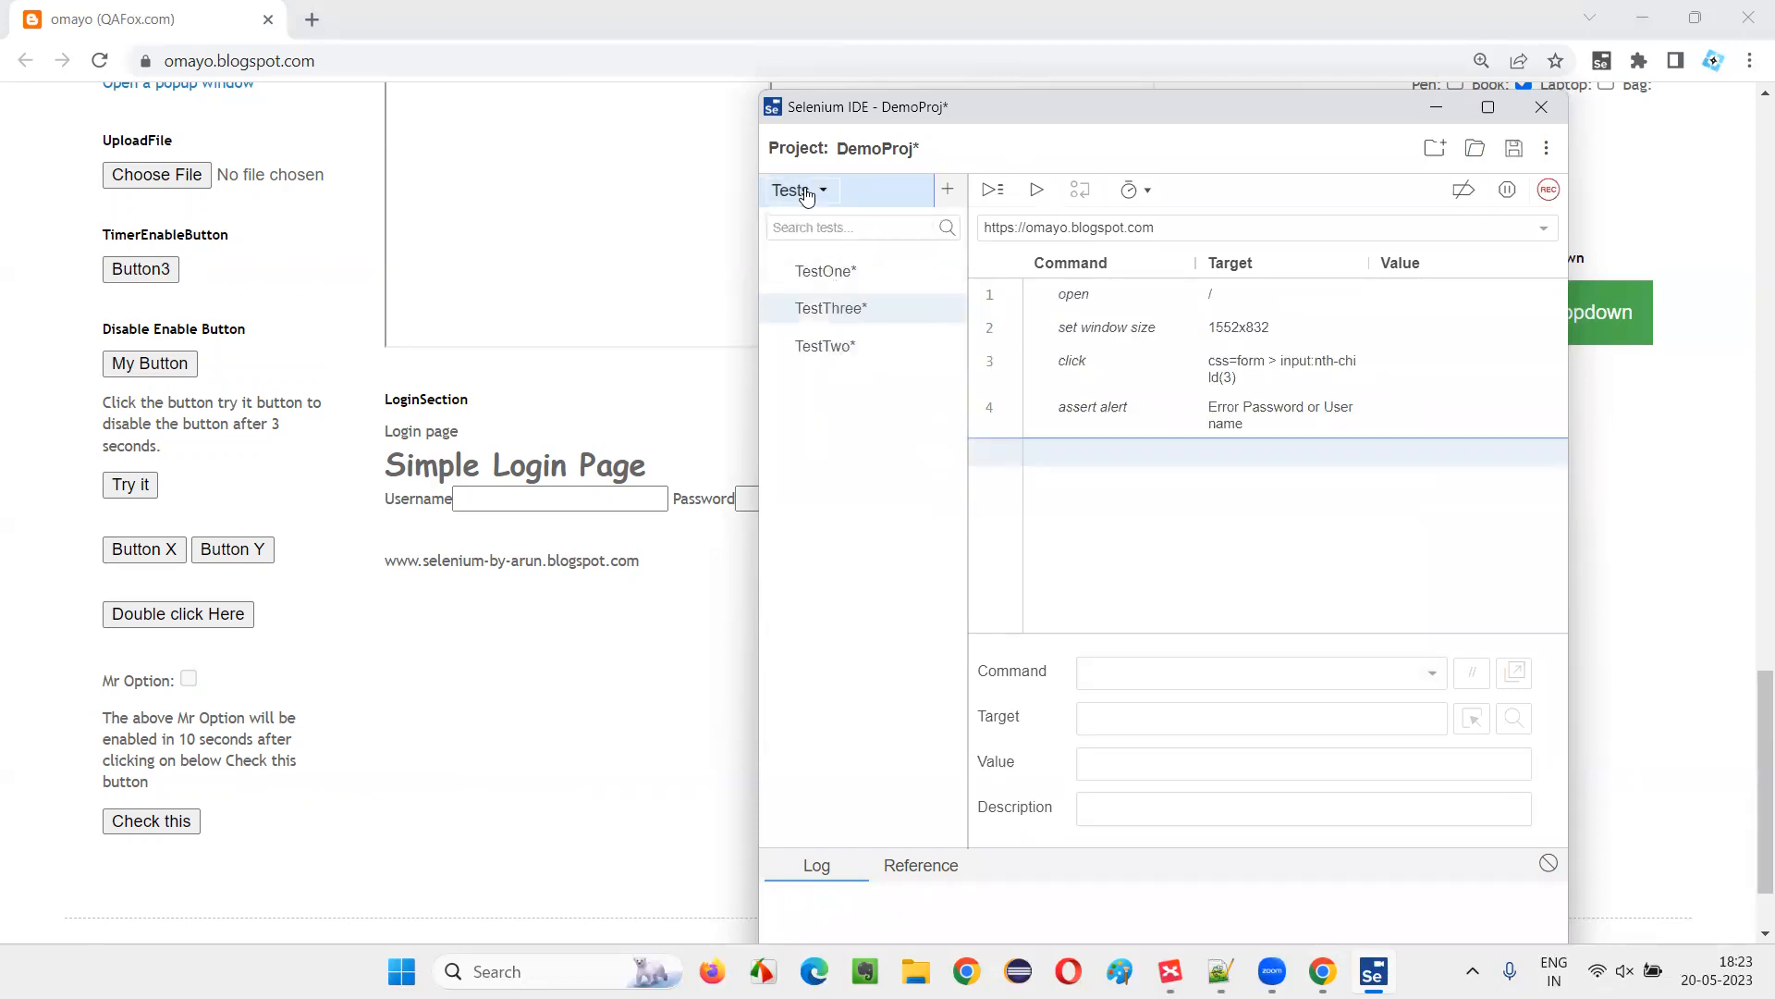
click(799, 188)
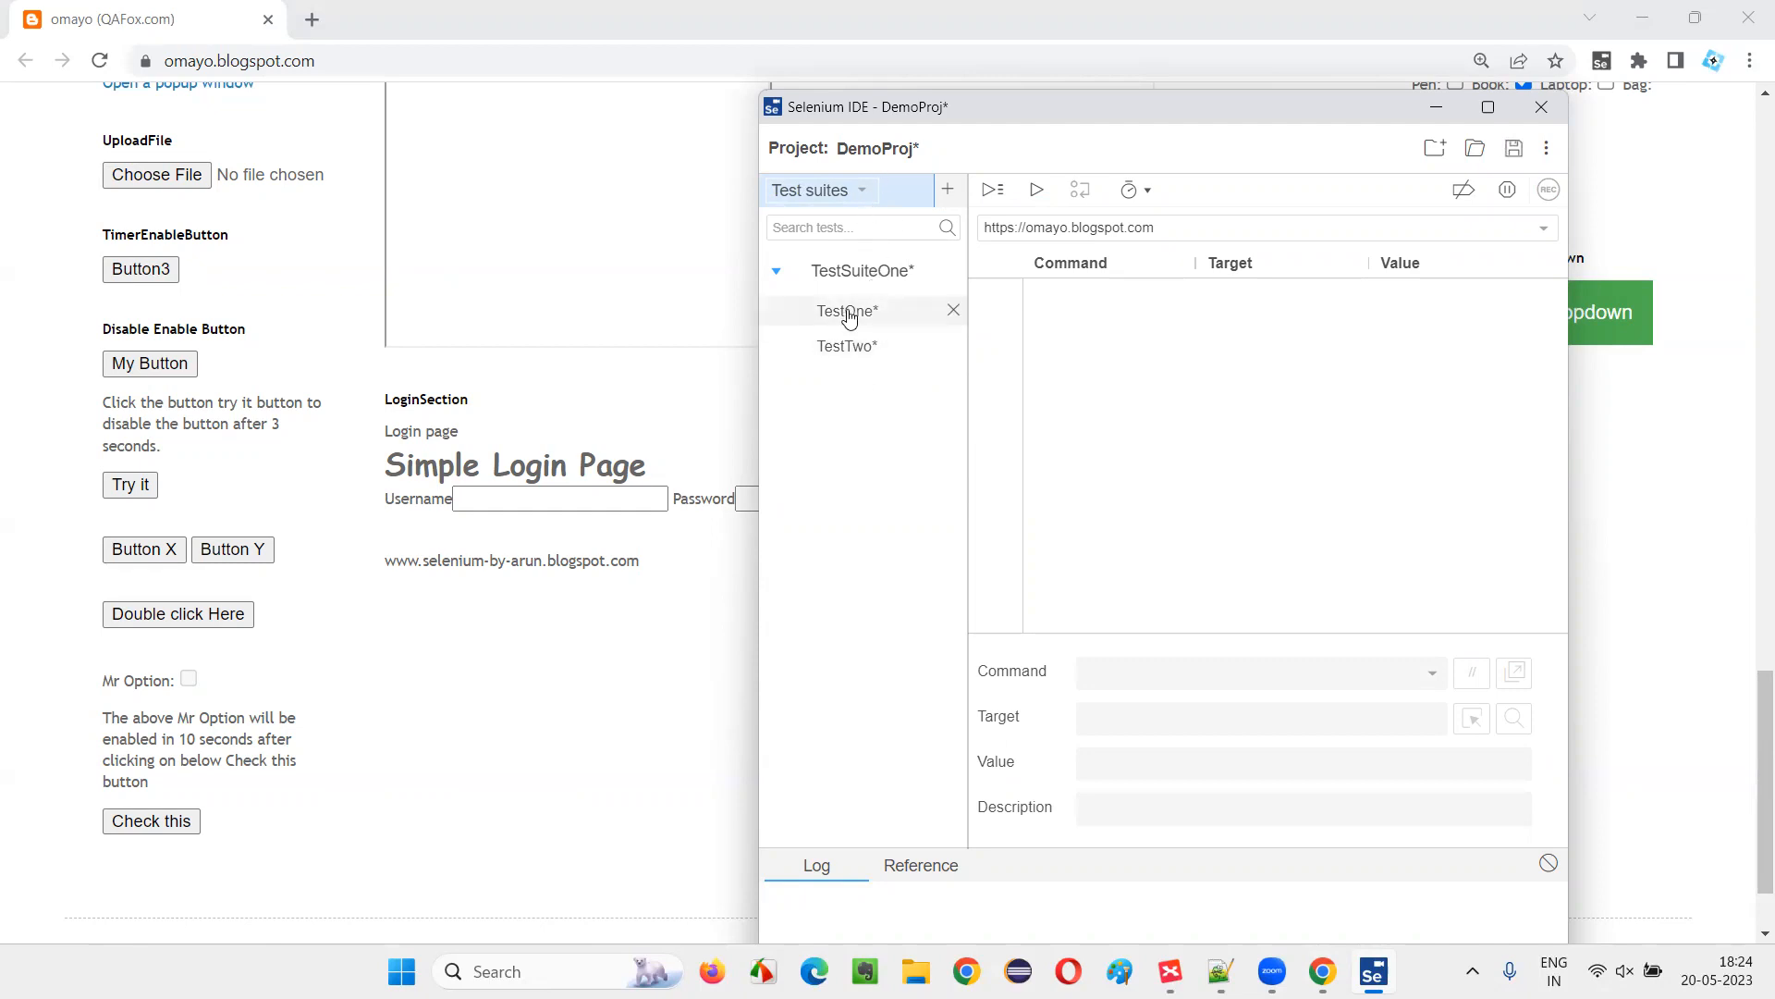
click(814, 189)
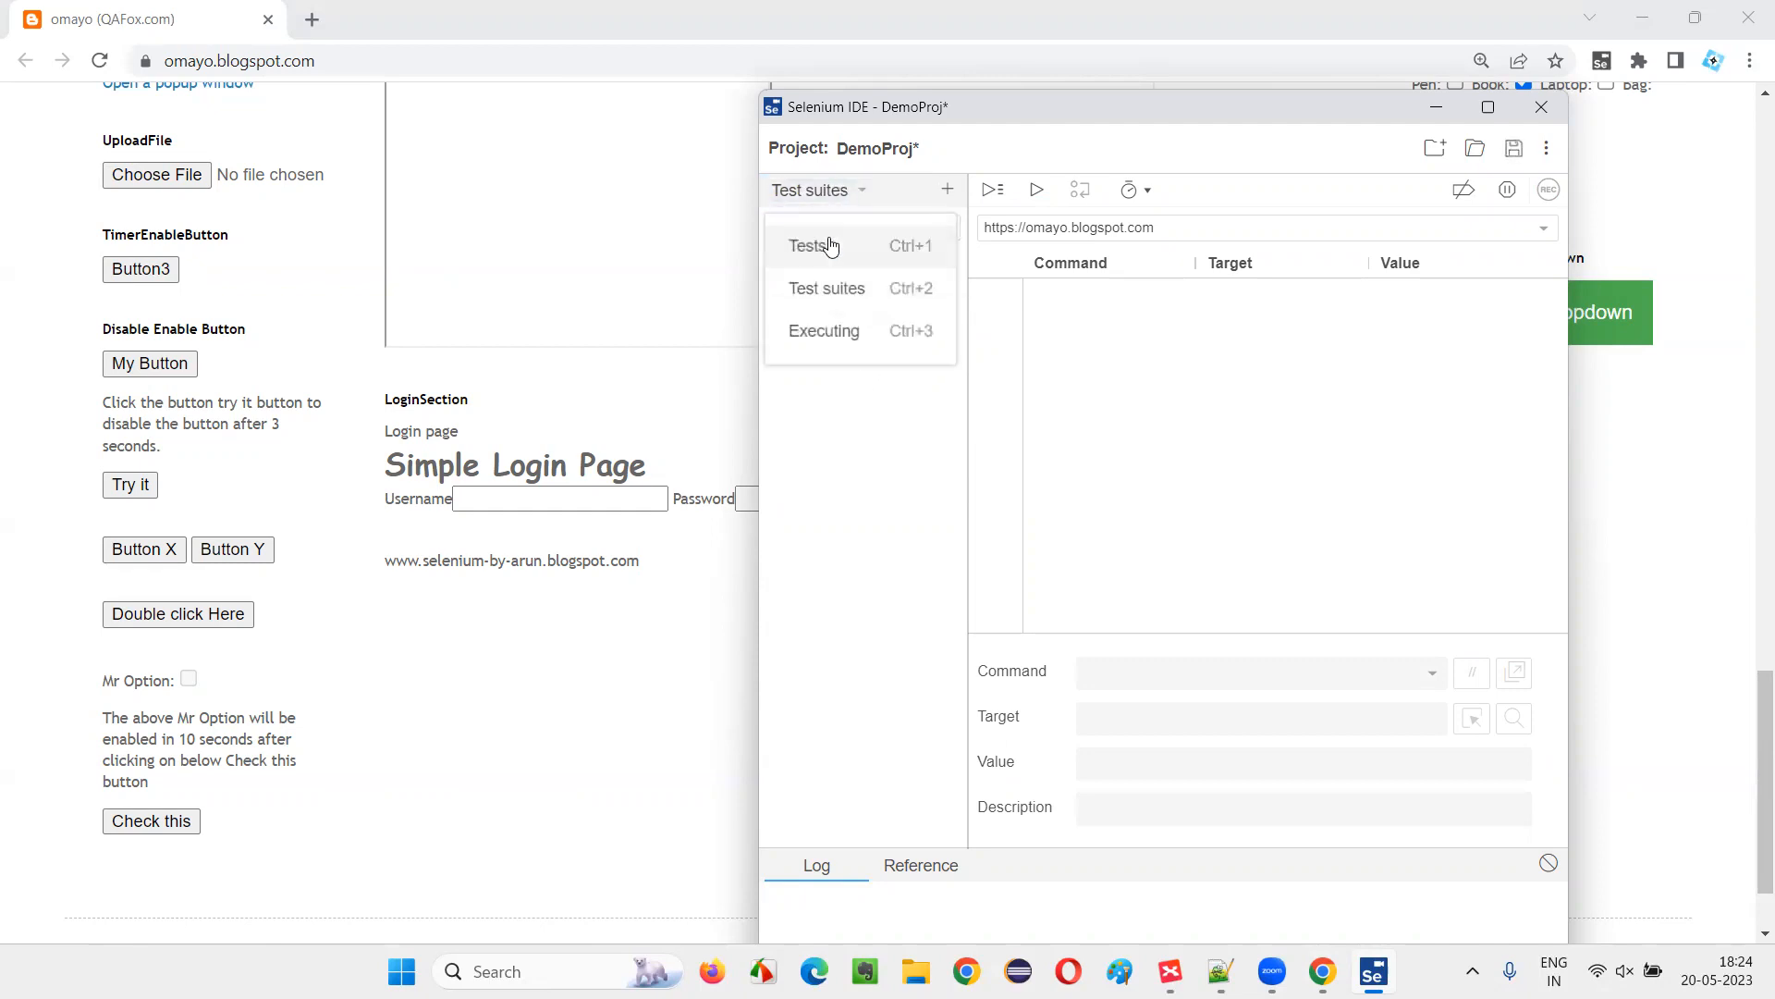
click(810, 246)
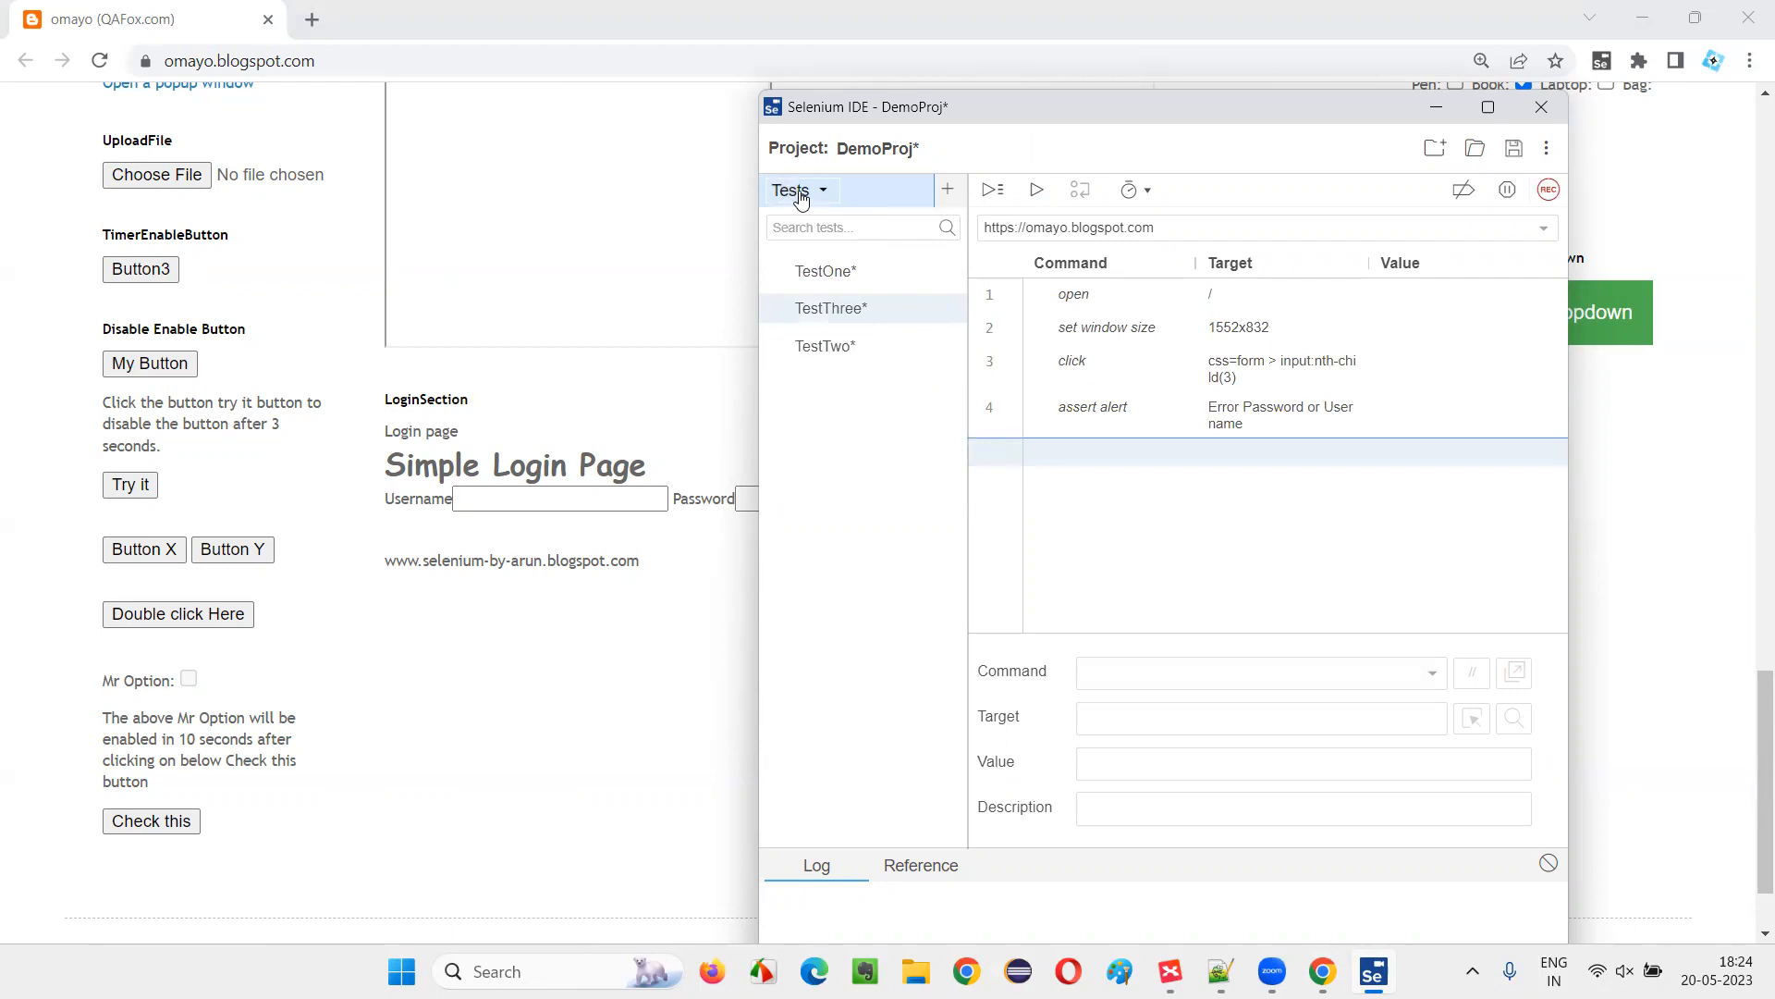
mouse_move(991, 189)
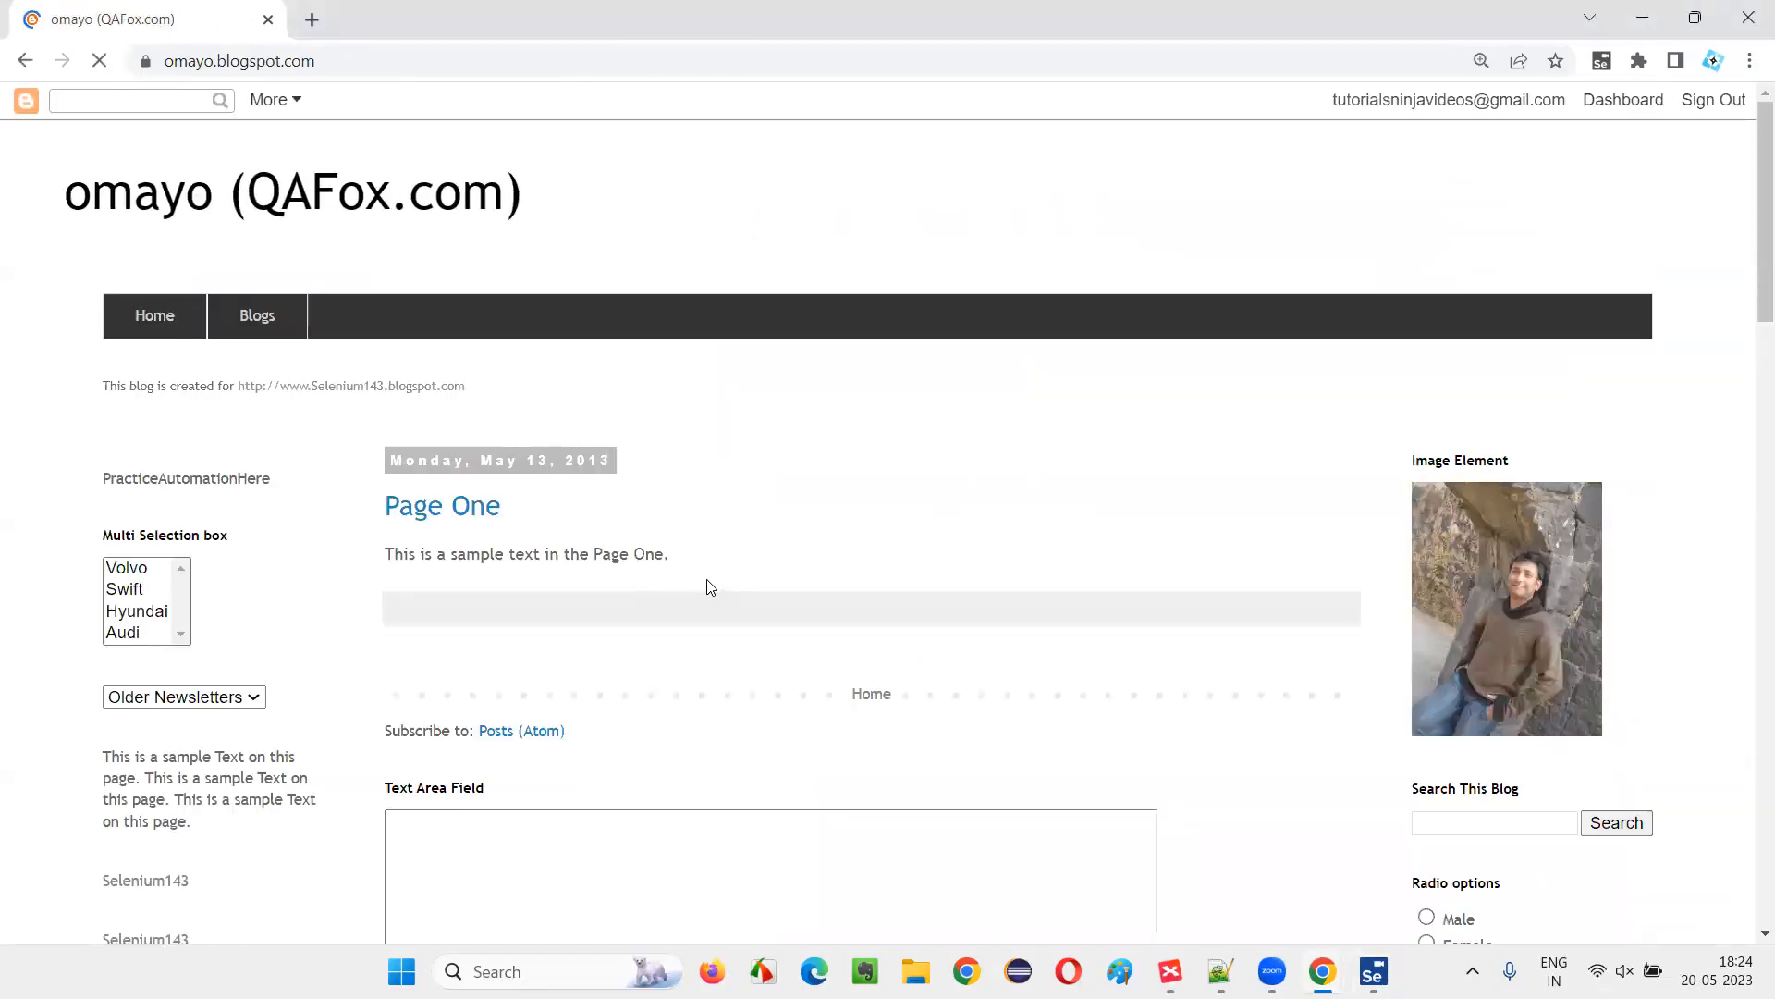
scroll(down, 3)
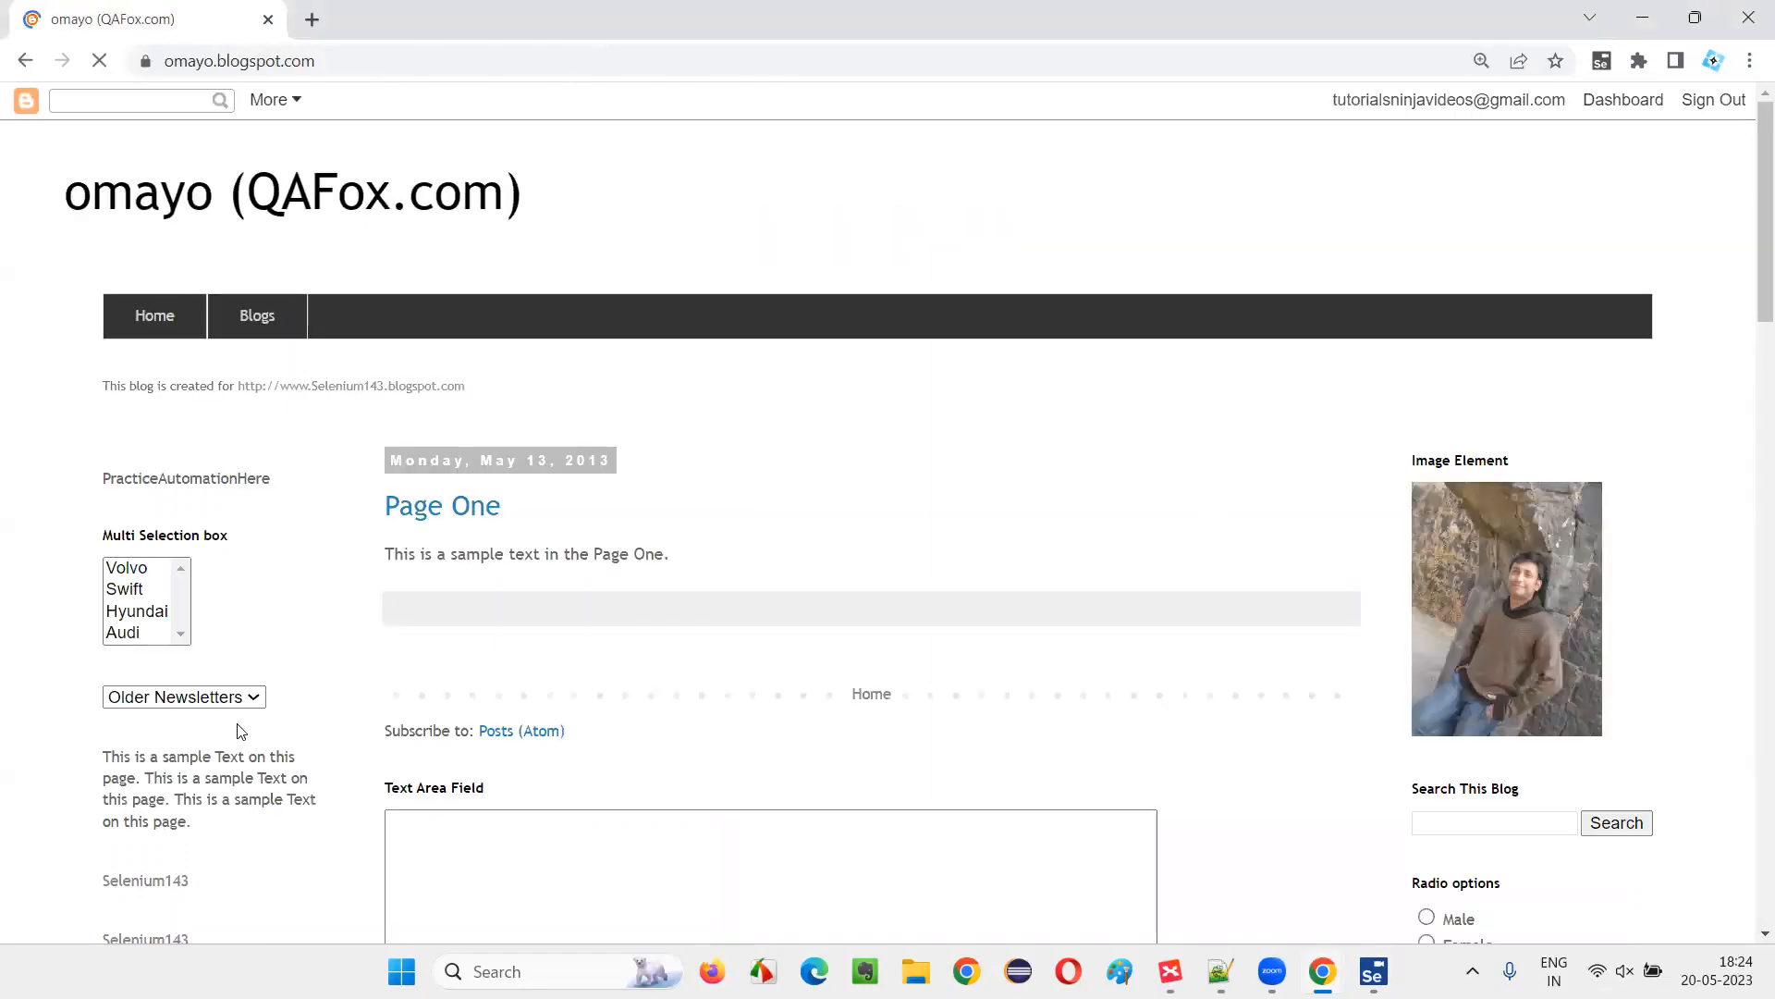
click(183, 698)
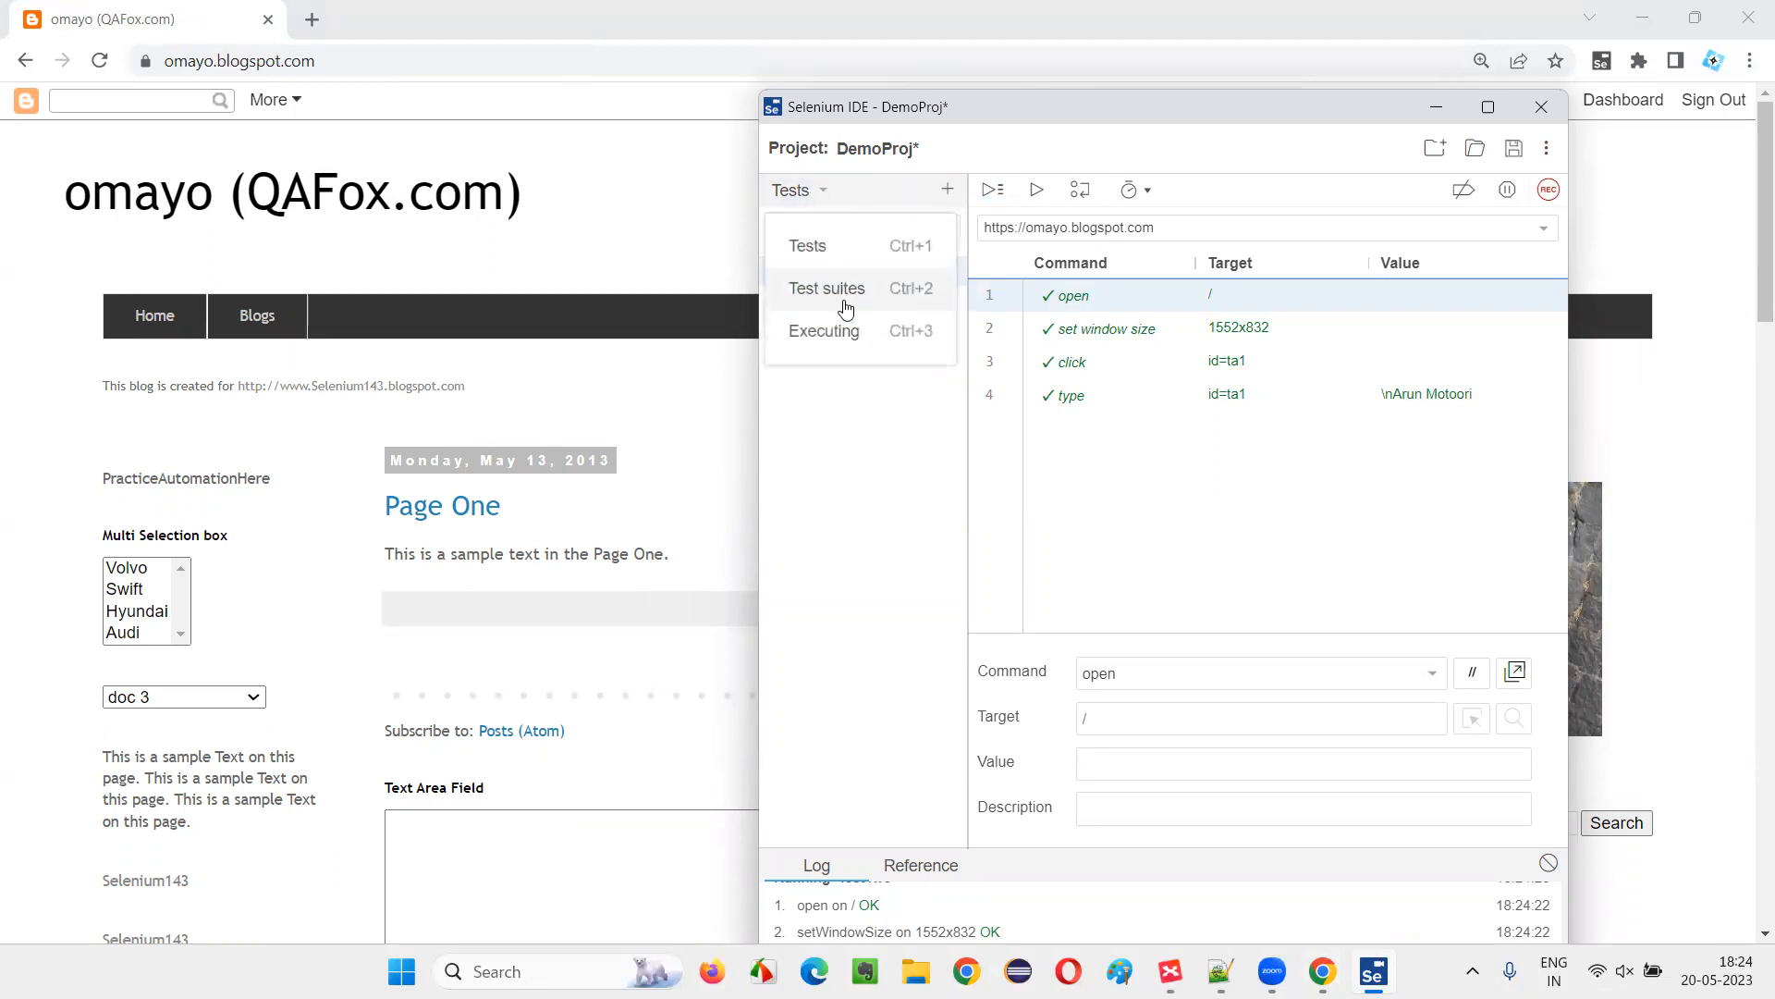
Step: Run all tests in TestSuiteOne to a pass, review TestTwo, then list the individual tests
click(826, 289)
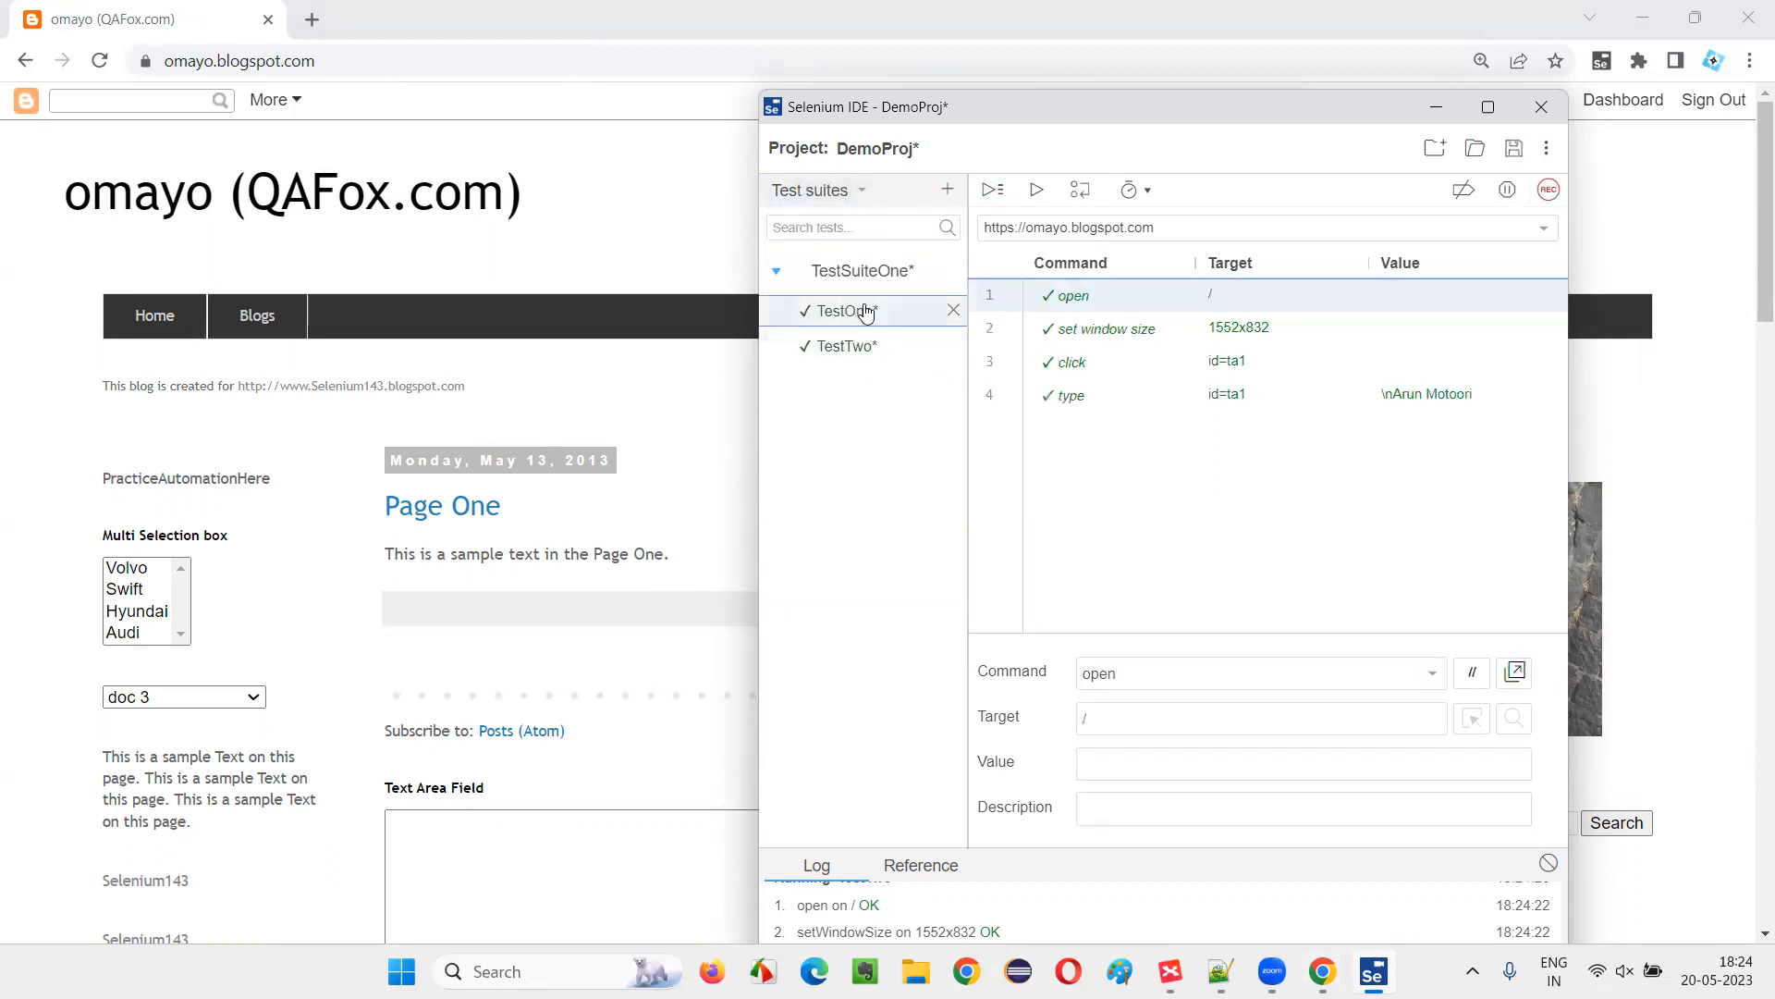
mouse_move(992, 189)
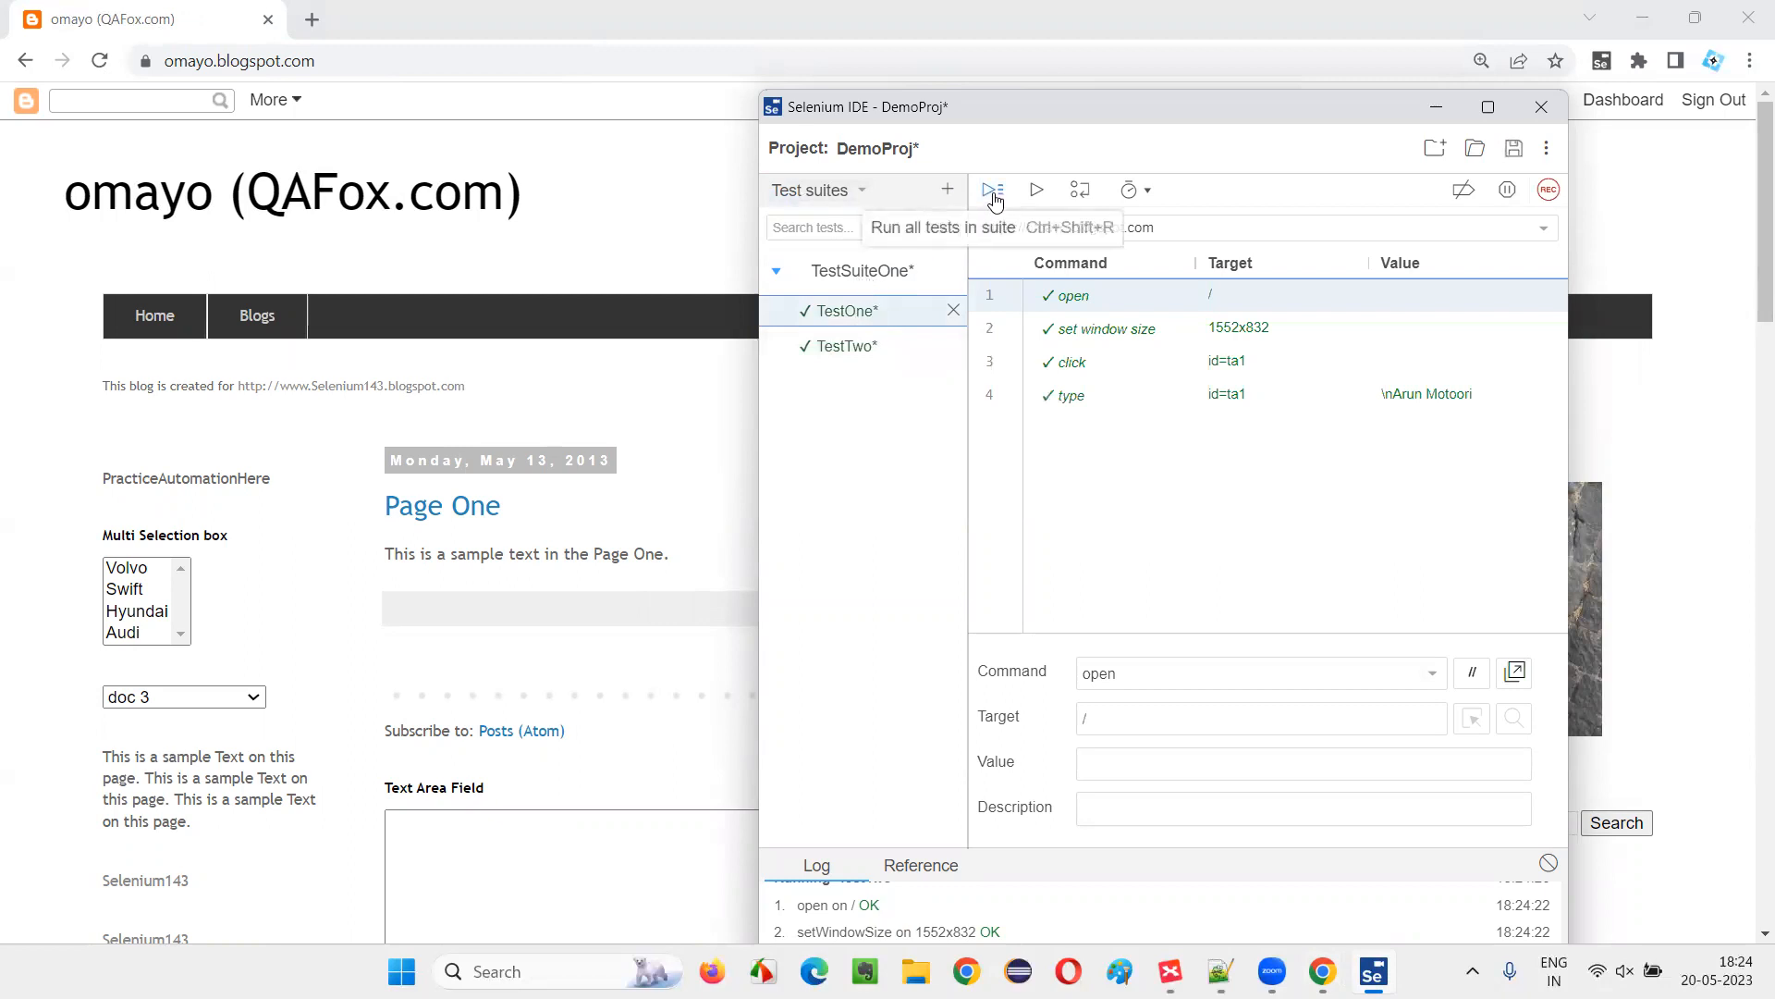
click(992, 191)
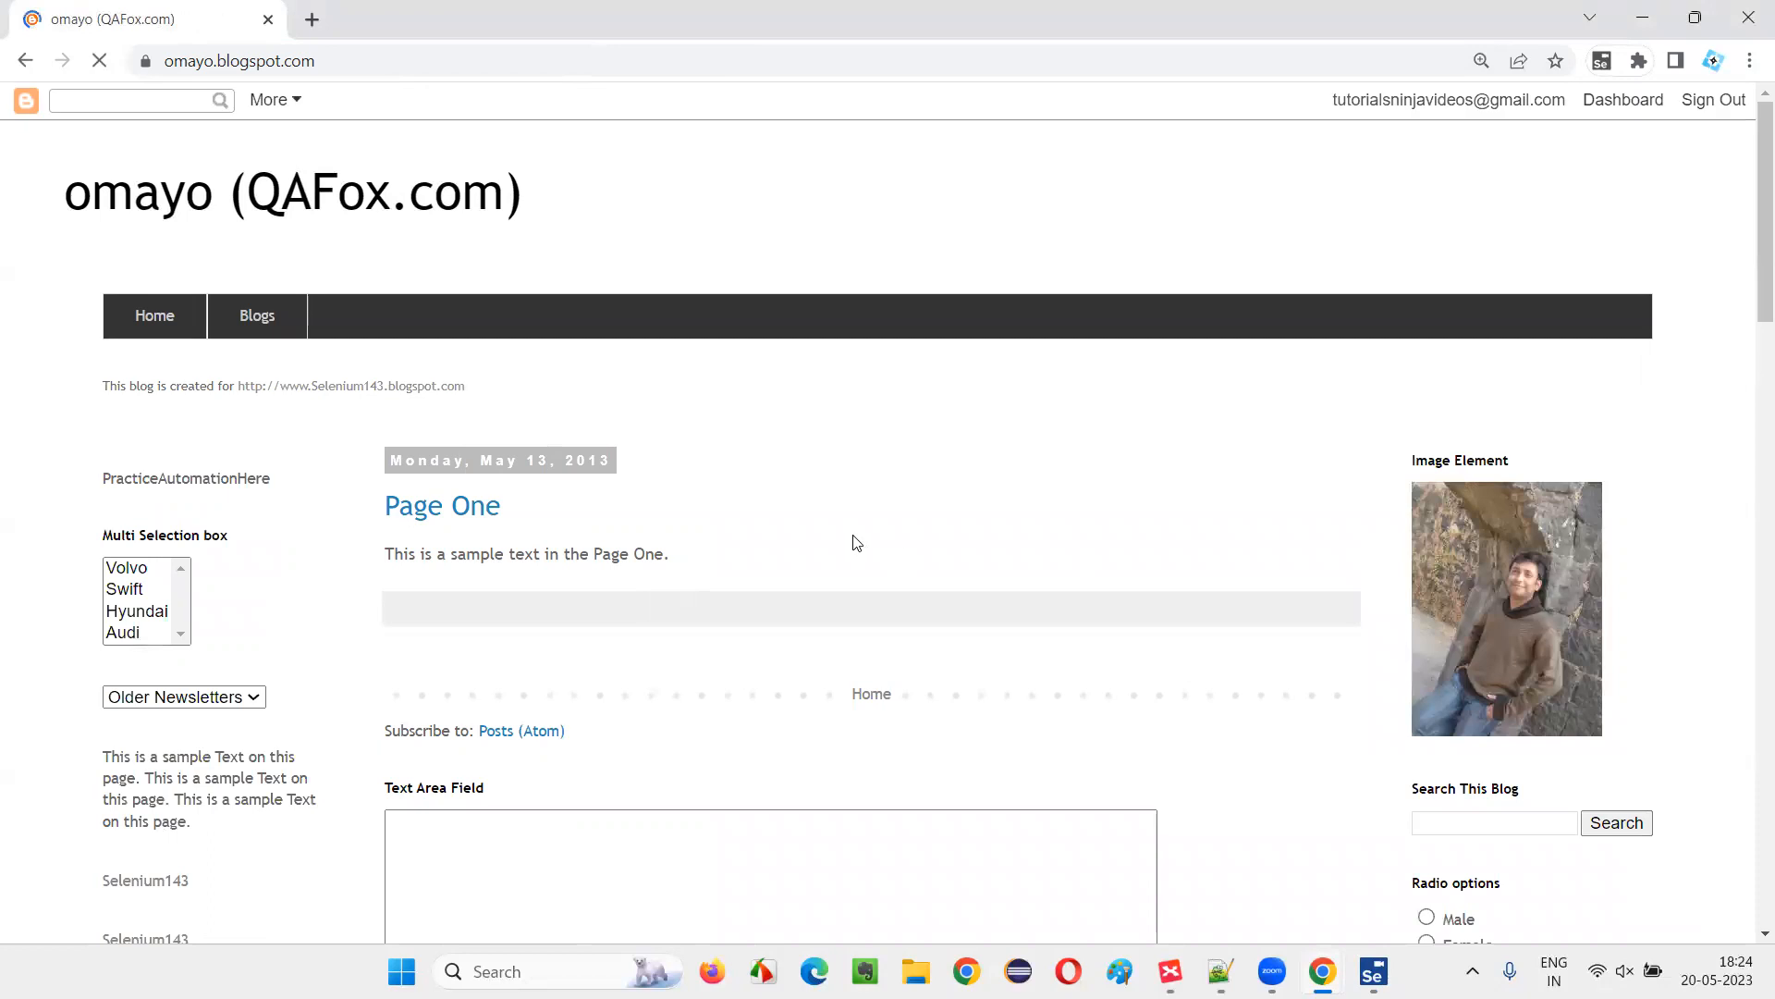
text(Arun Motoori)
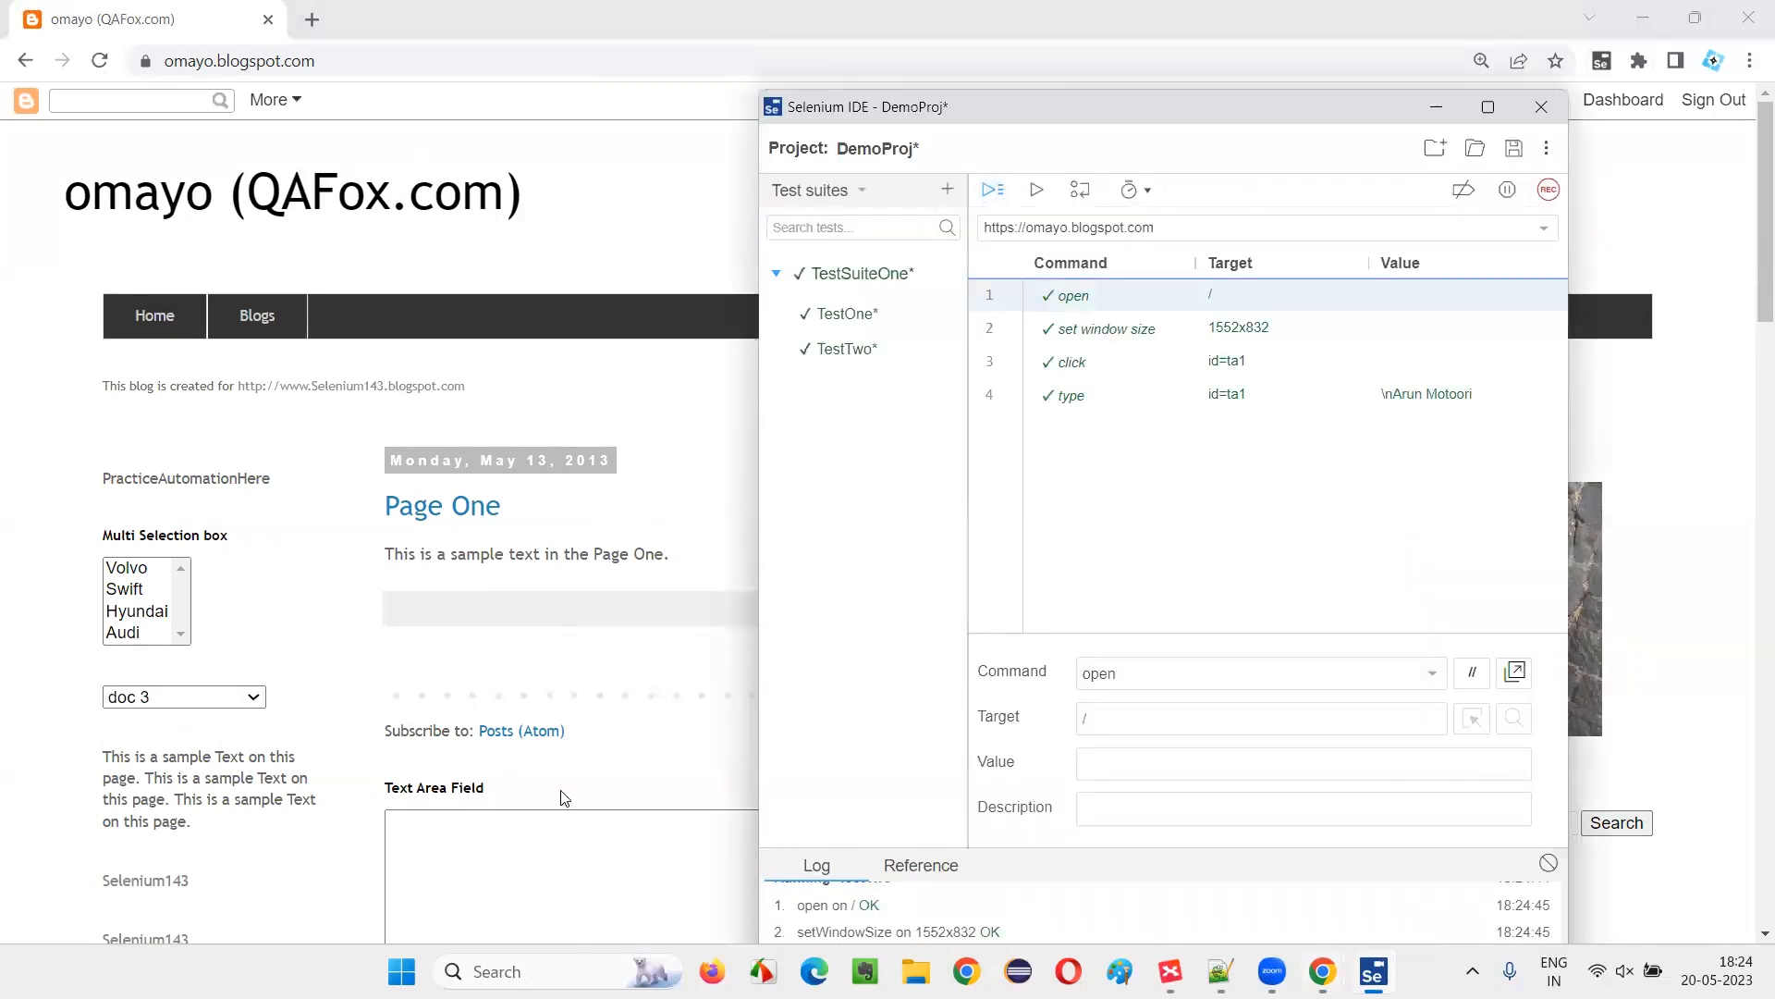
click(843, 350)
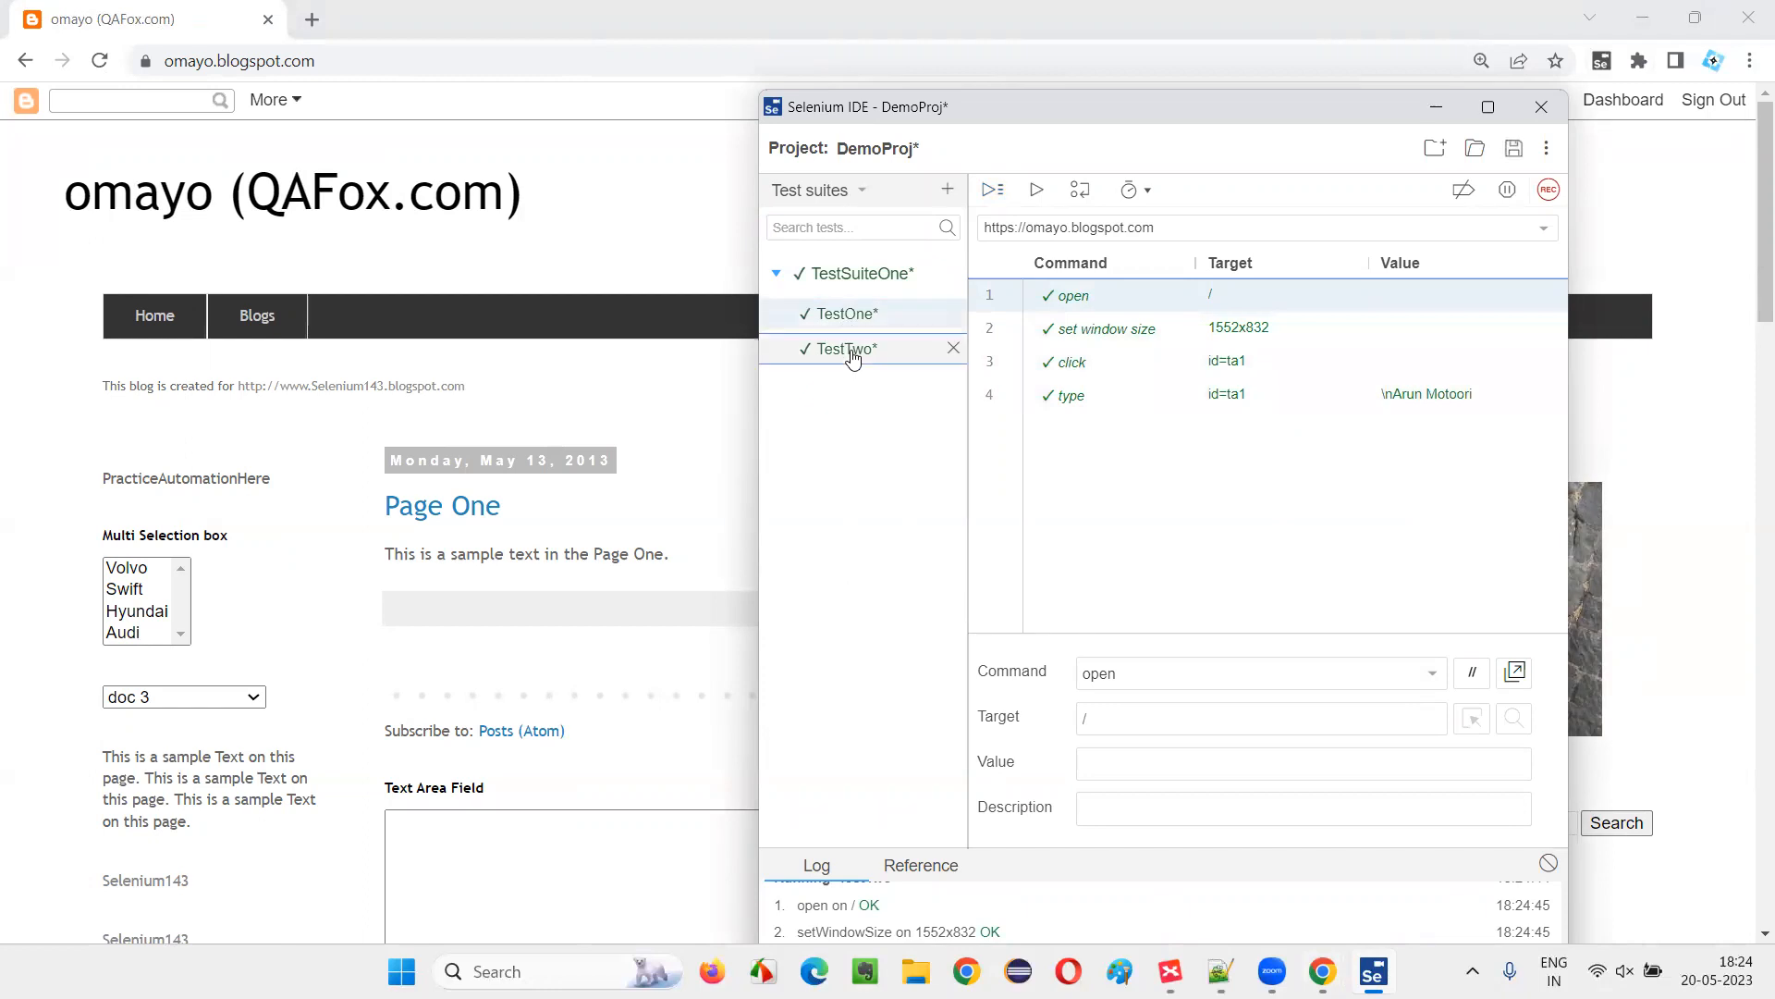
click(777, 274)
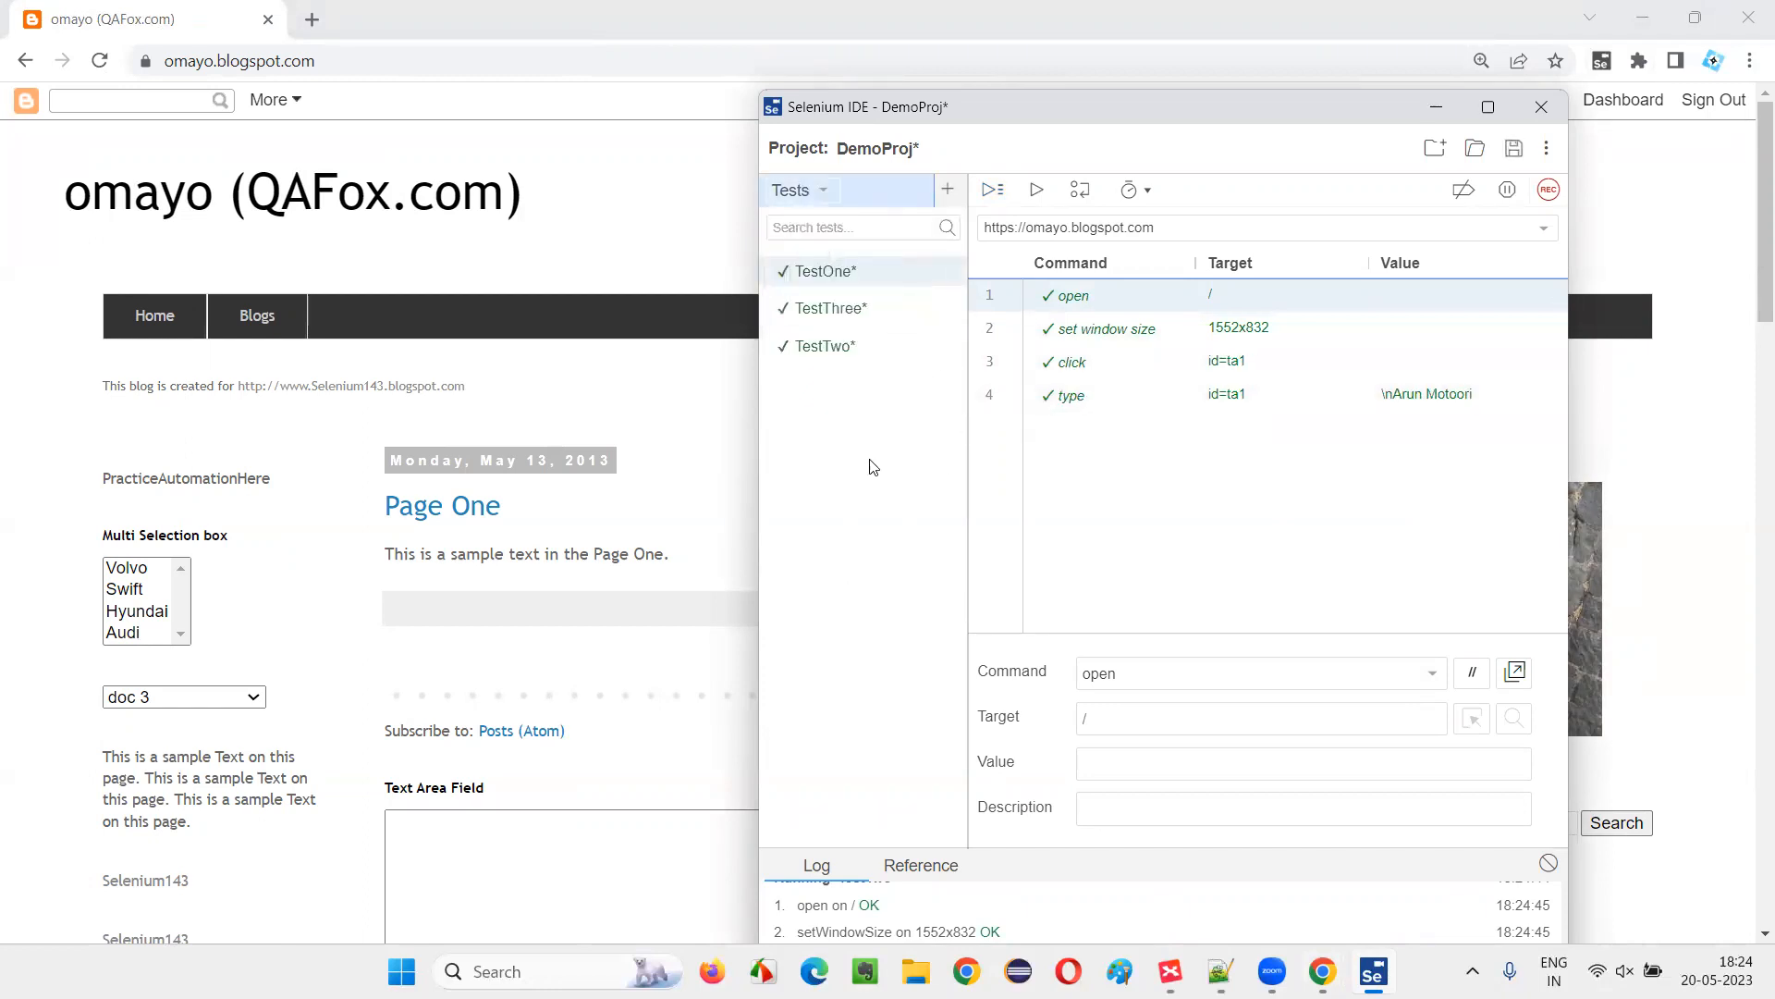
Step: Switch the sidebar to Test suites and name the new suite TestSuiteTwo
click(798, 189)
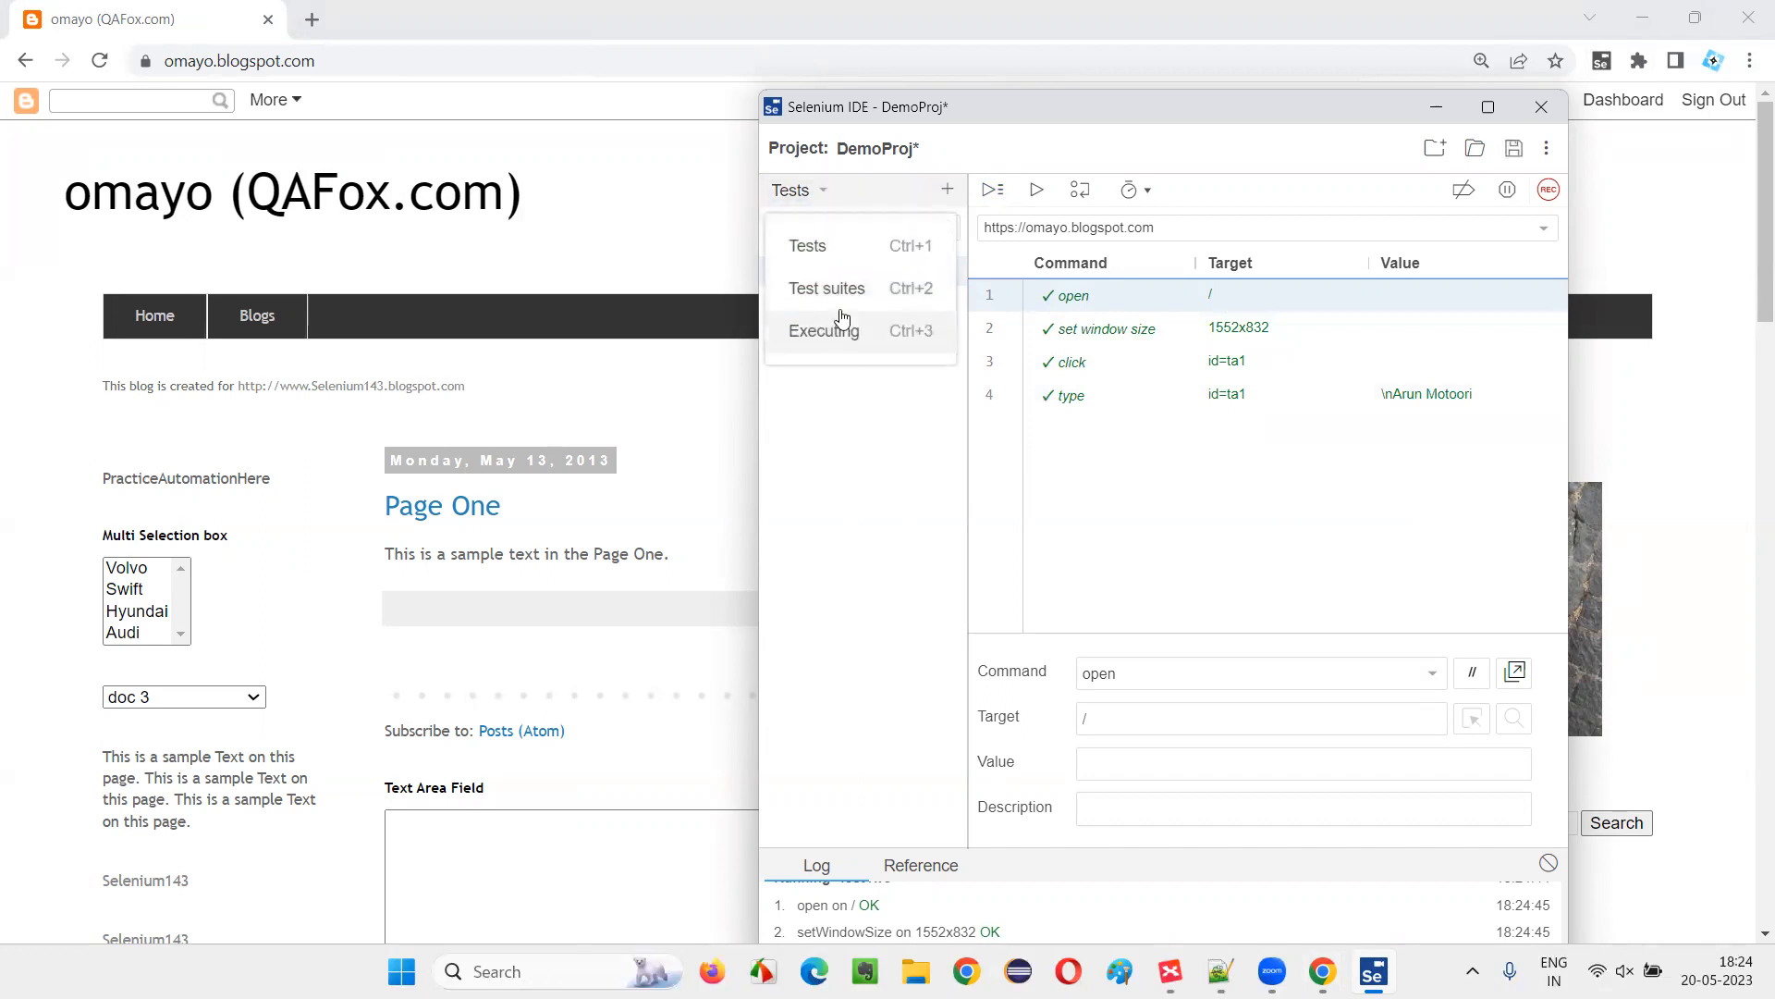
click(827, 288)
text(TestSuiteTwo)
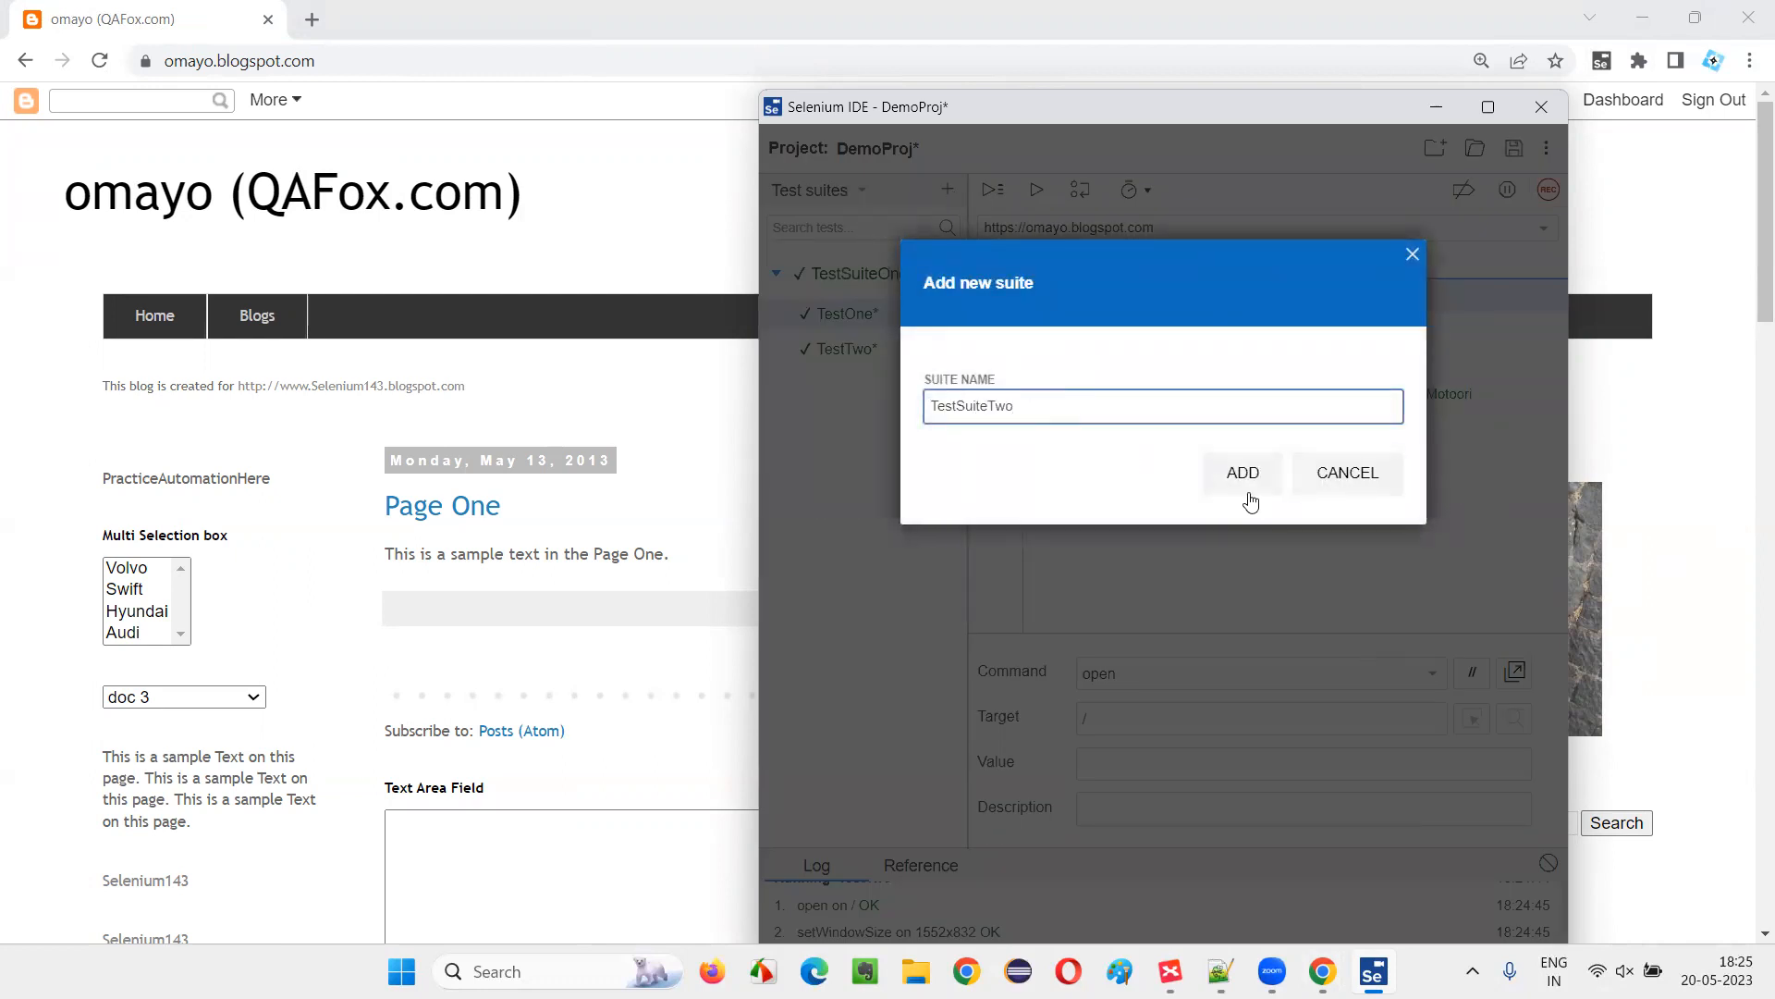
Step: Add TestSuiteTwo and put TestOne, TestThree and TestTwo into it
click(1241, 472)
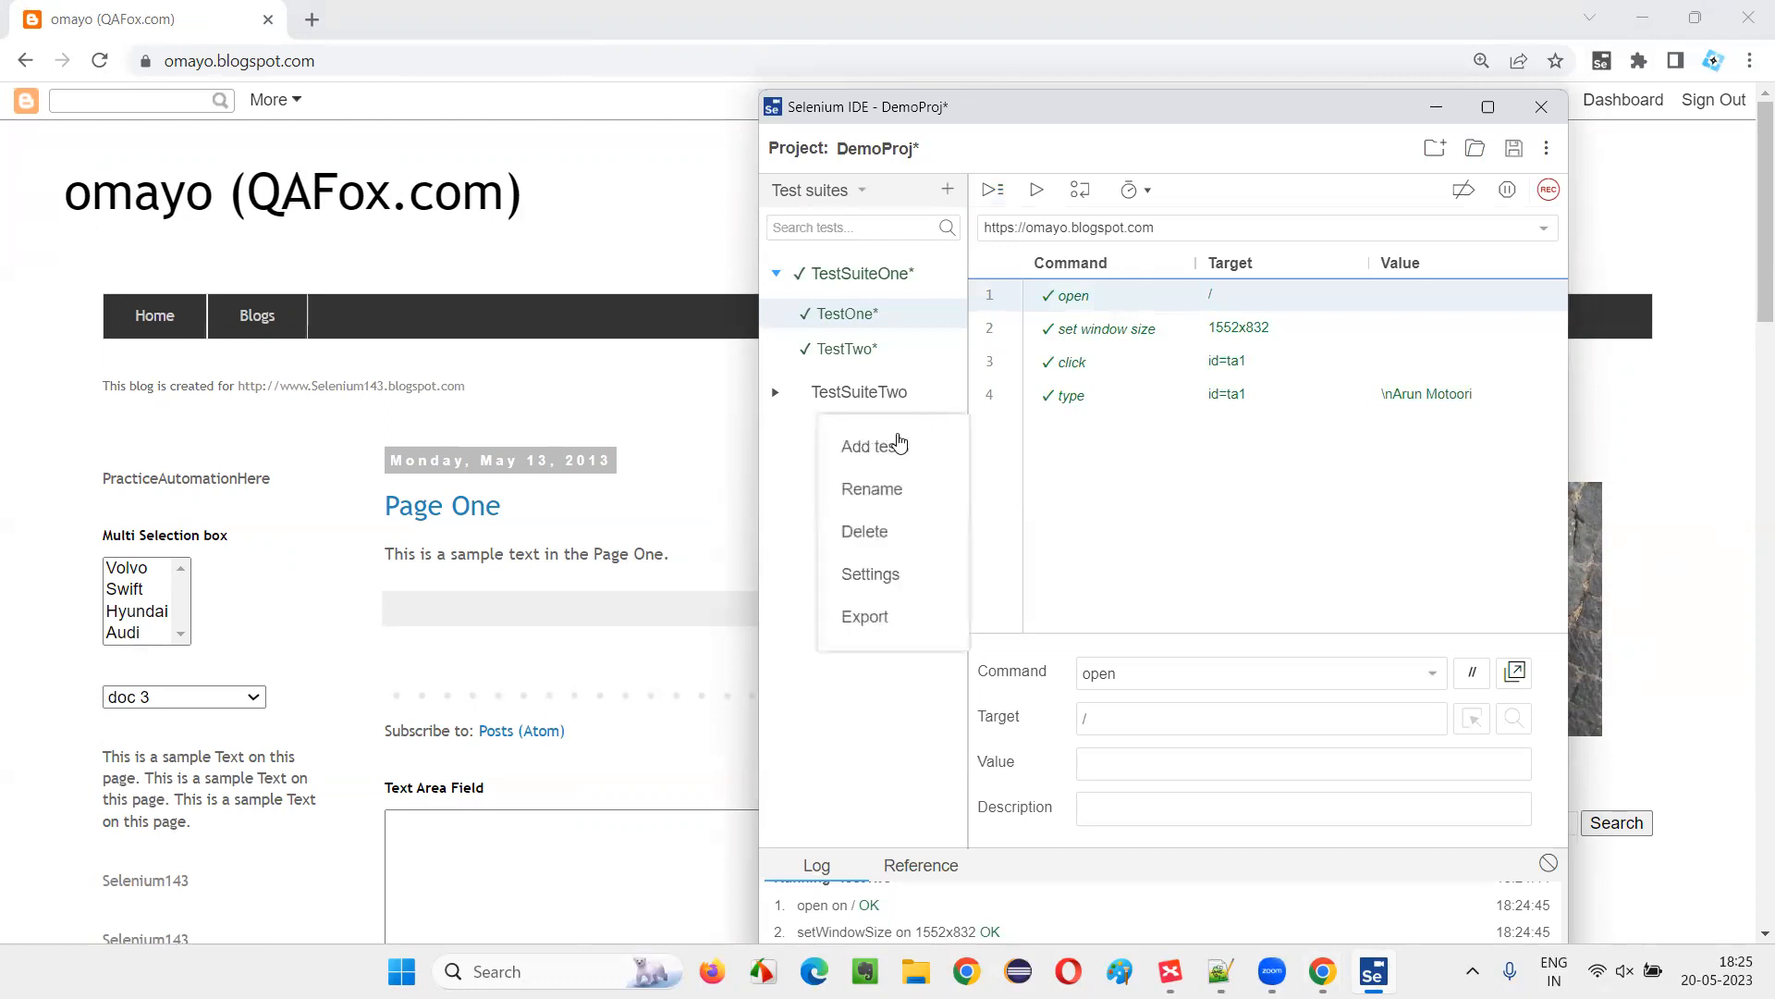
click(871, 445)
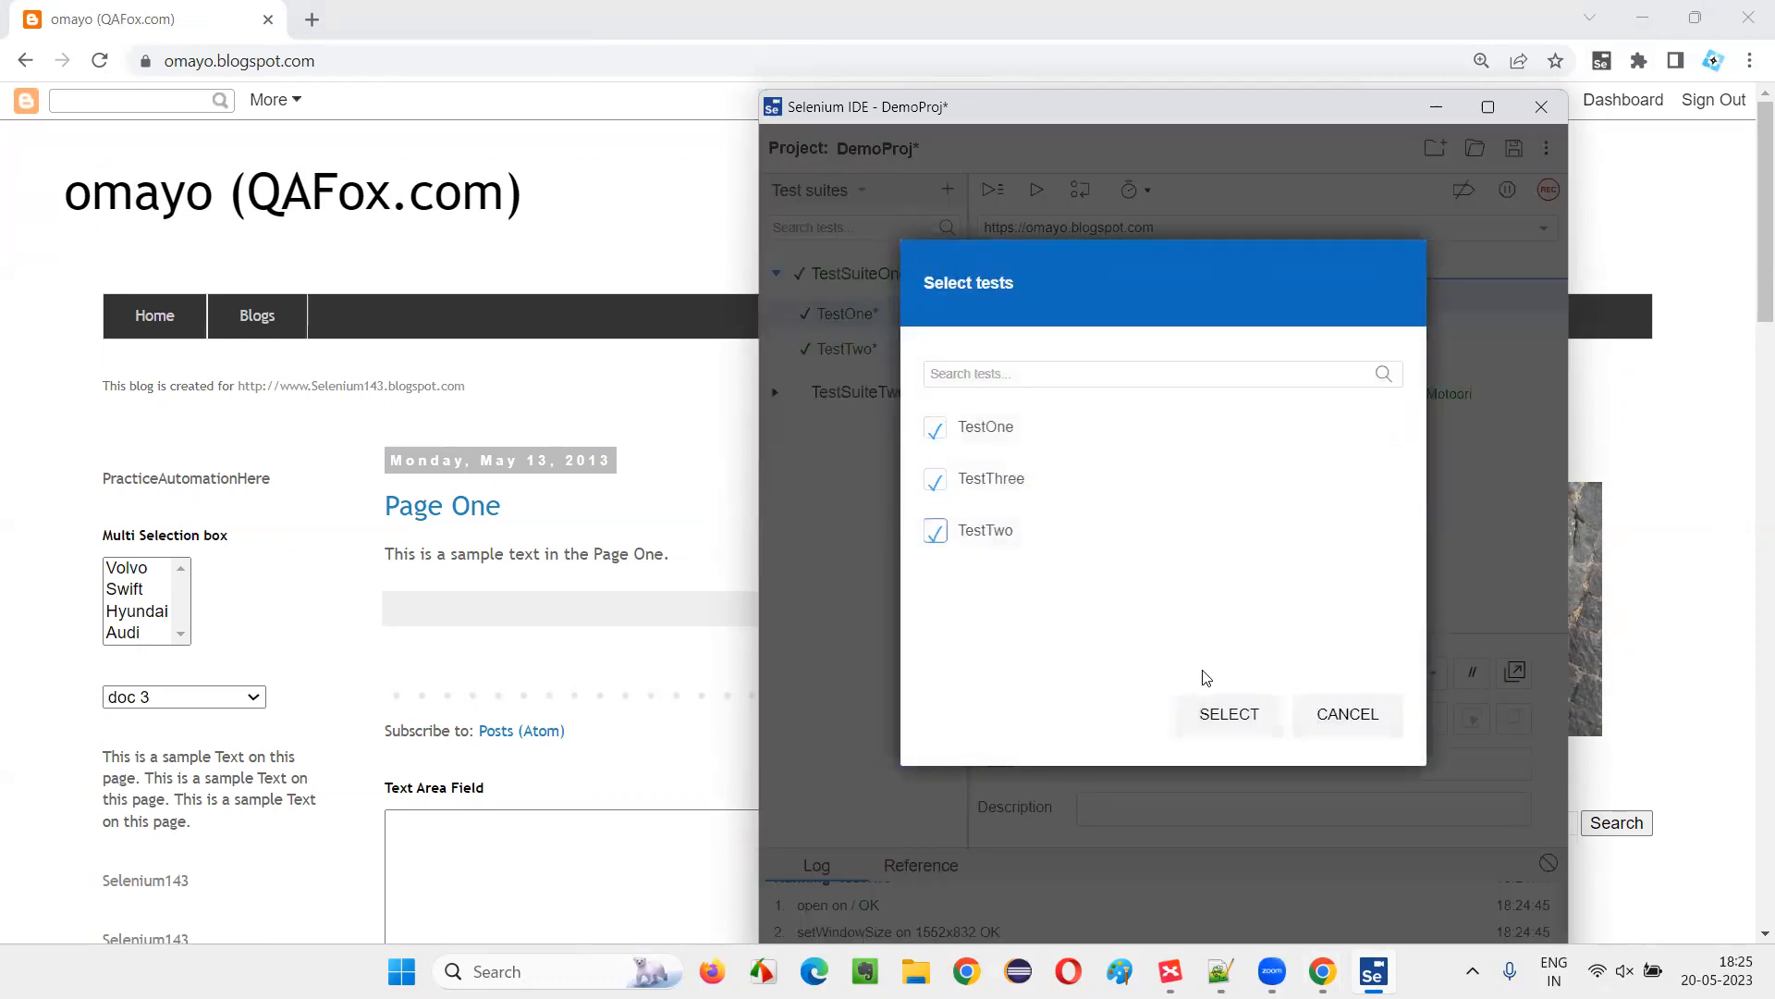
click(1228, 714)
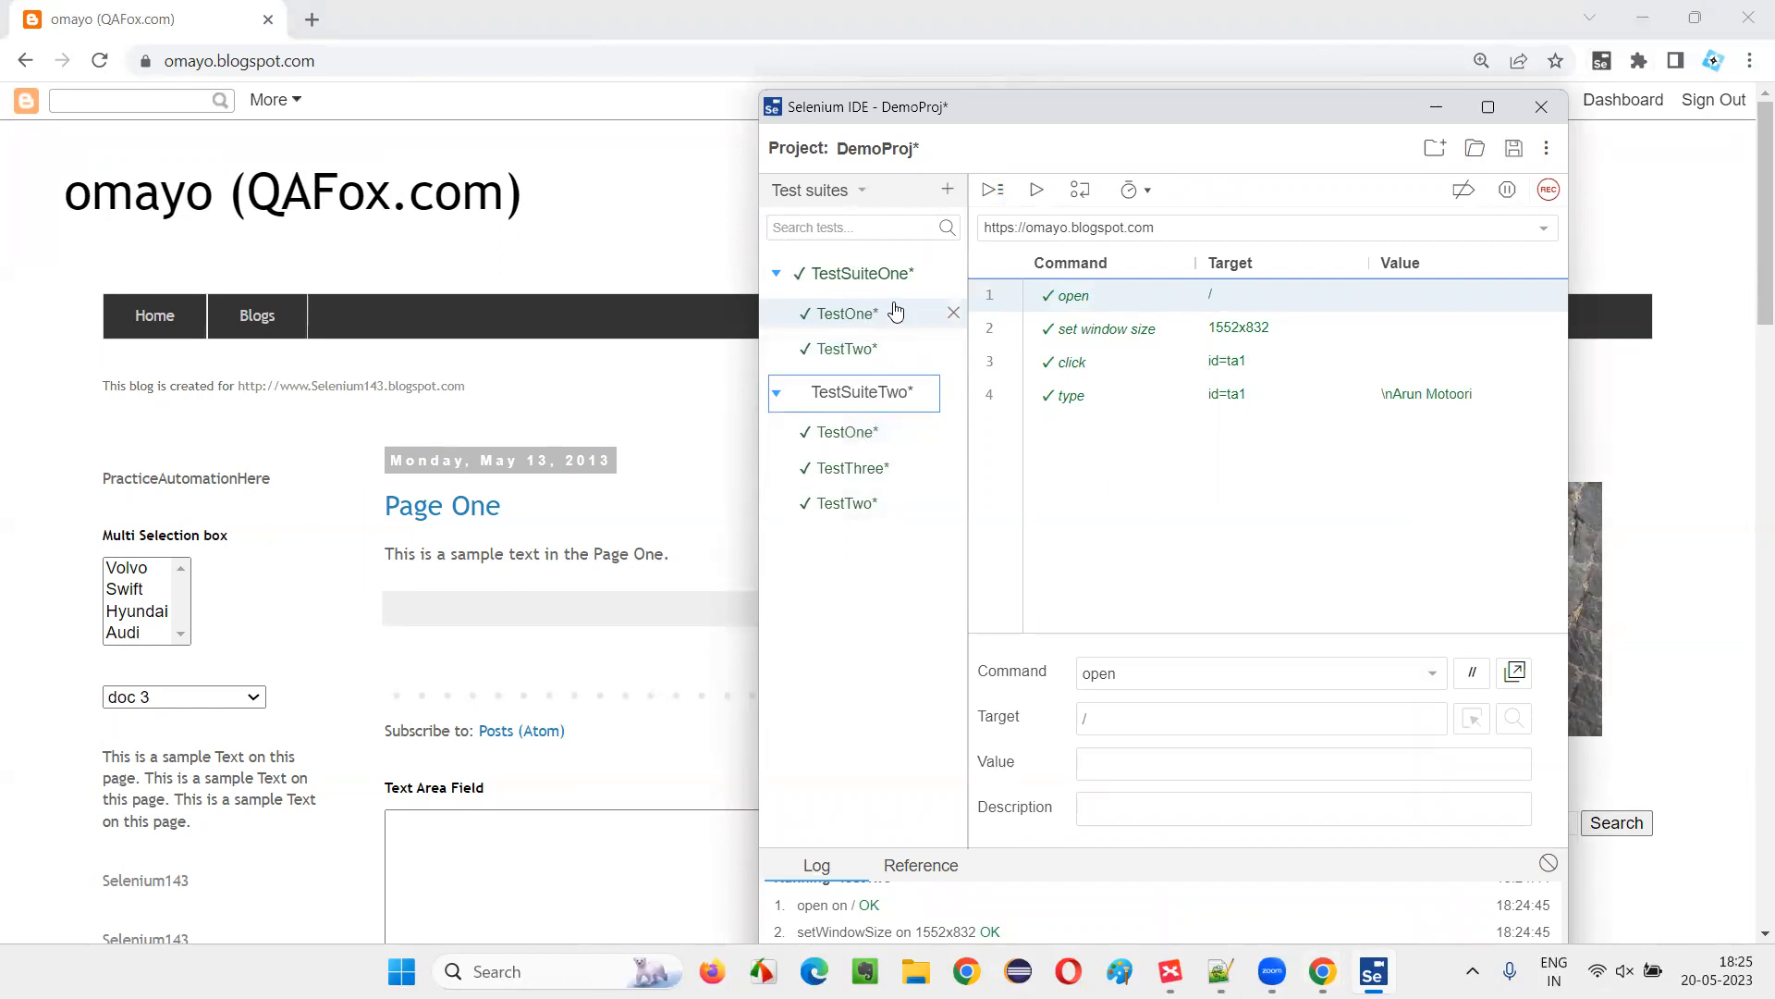
Step: Run all tests in TestSuiteTwo and watch them play back on the omayo site
click(843, 431)
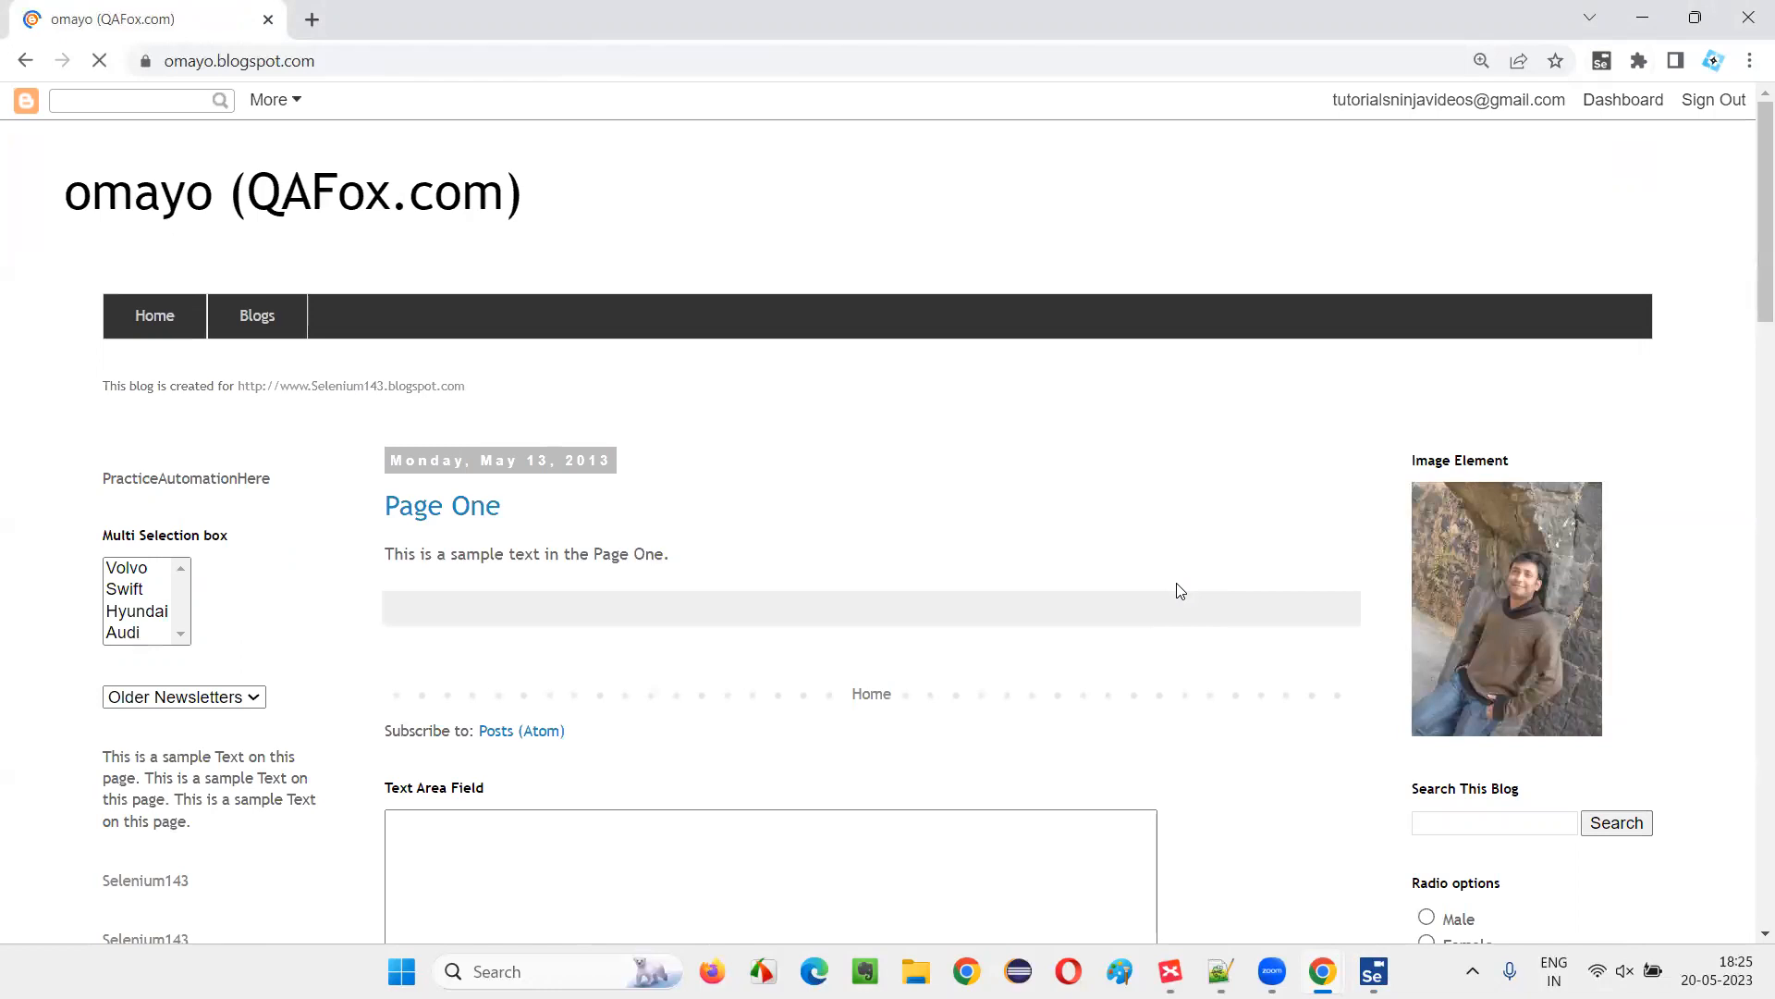
scroll(down, 3)
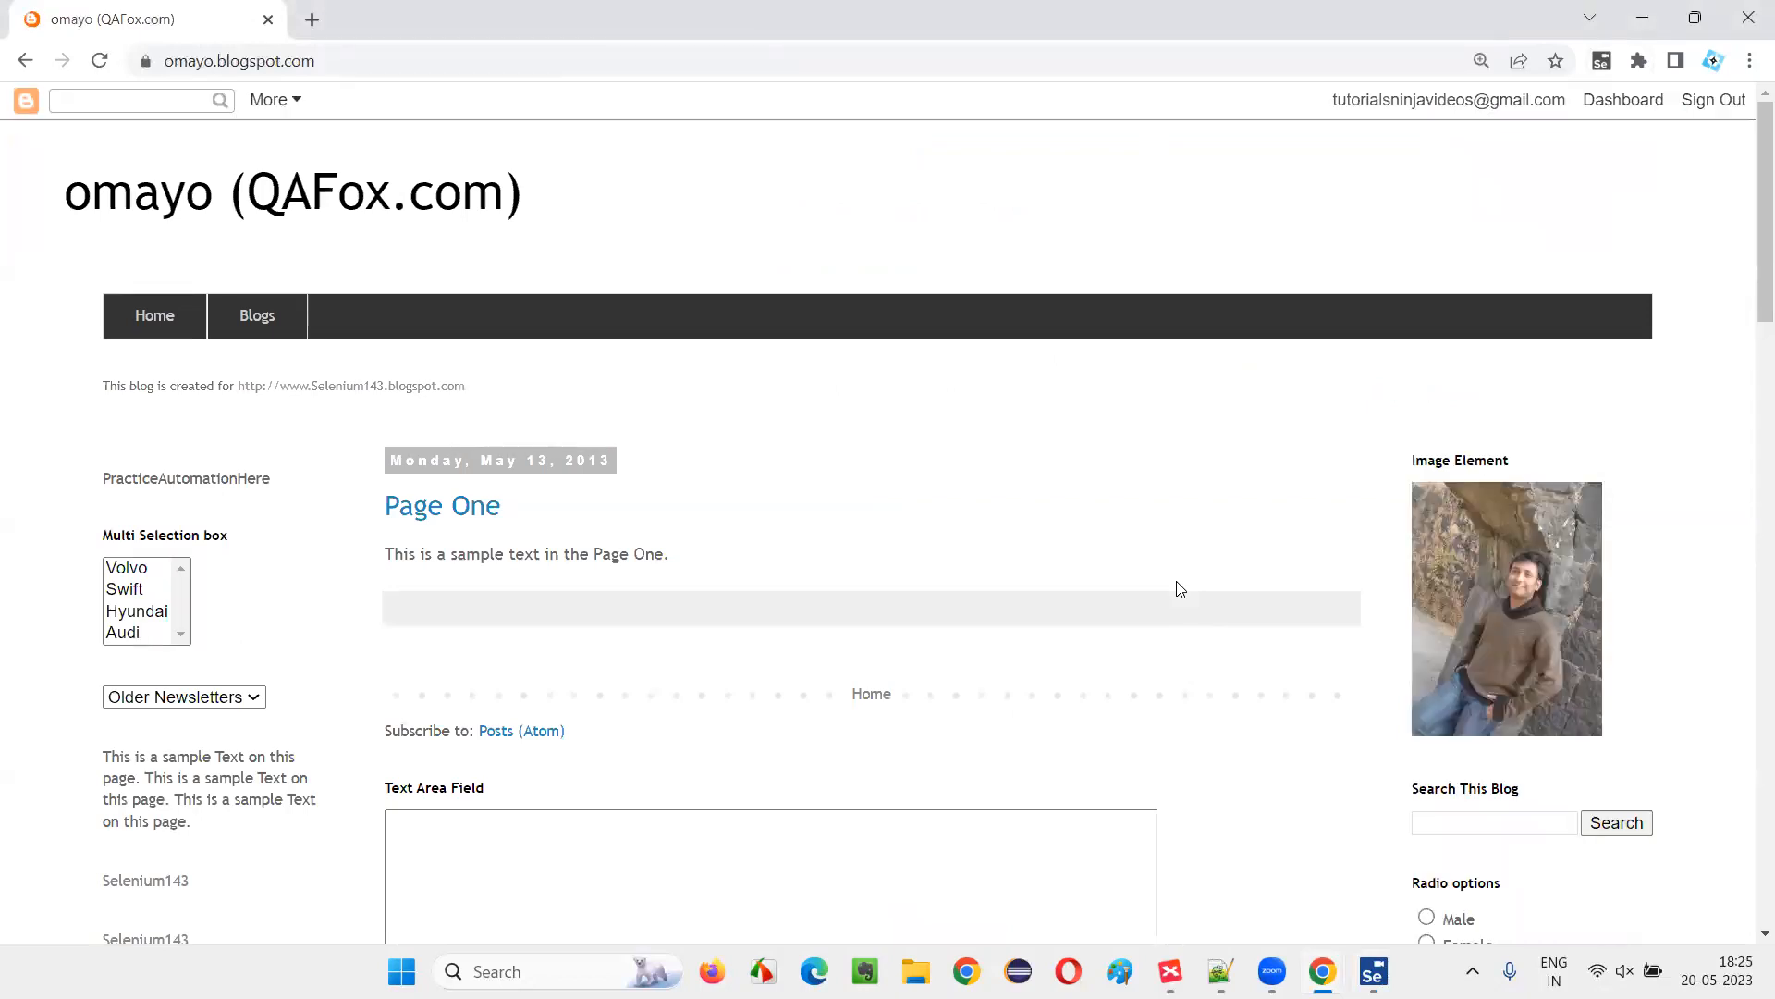
click(992, 189)
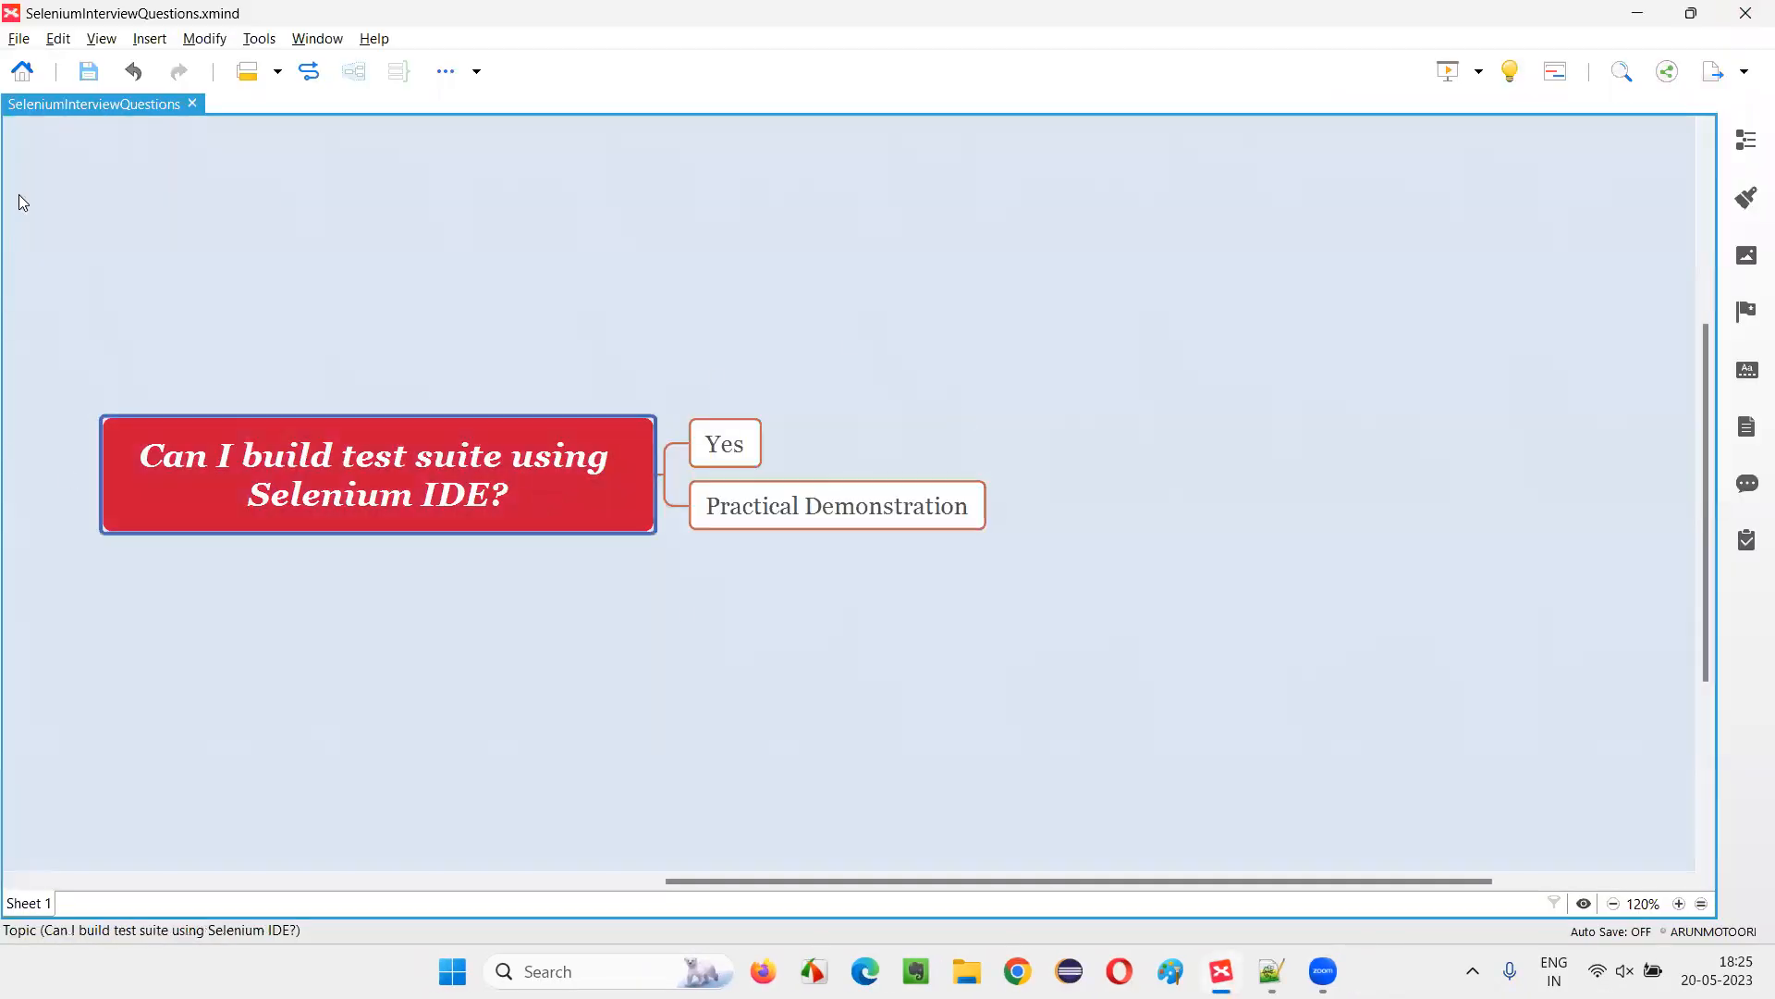
mouse_move(1184, 565)
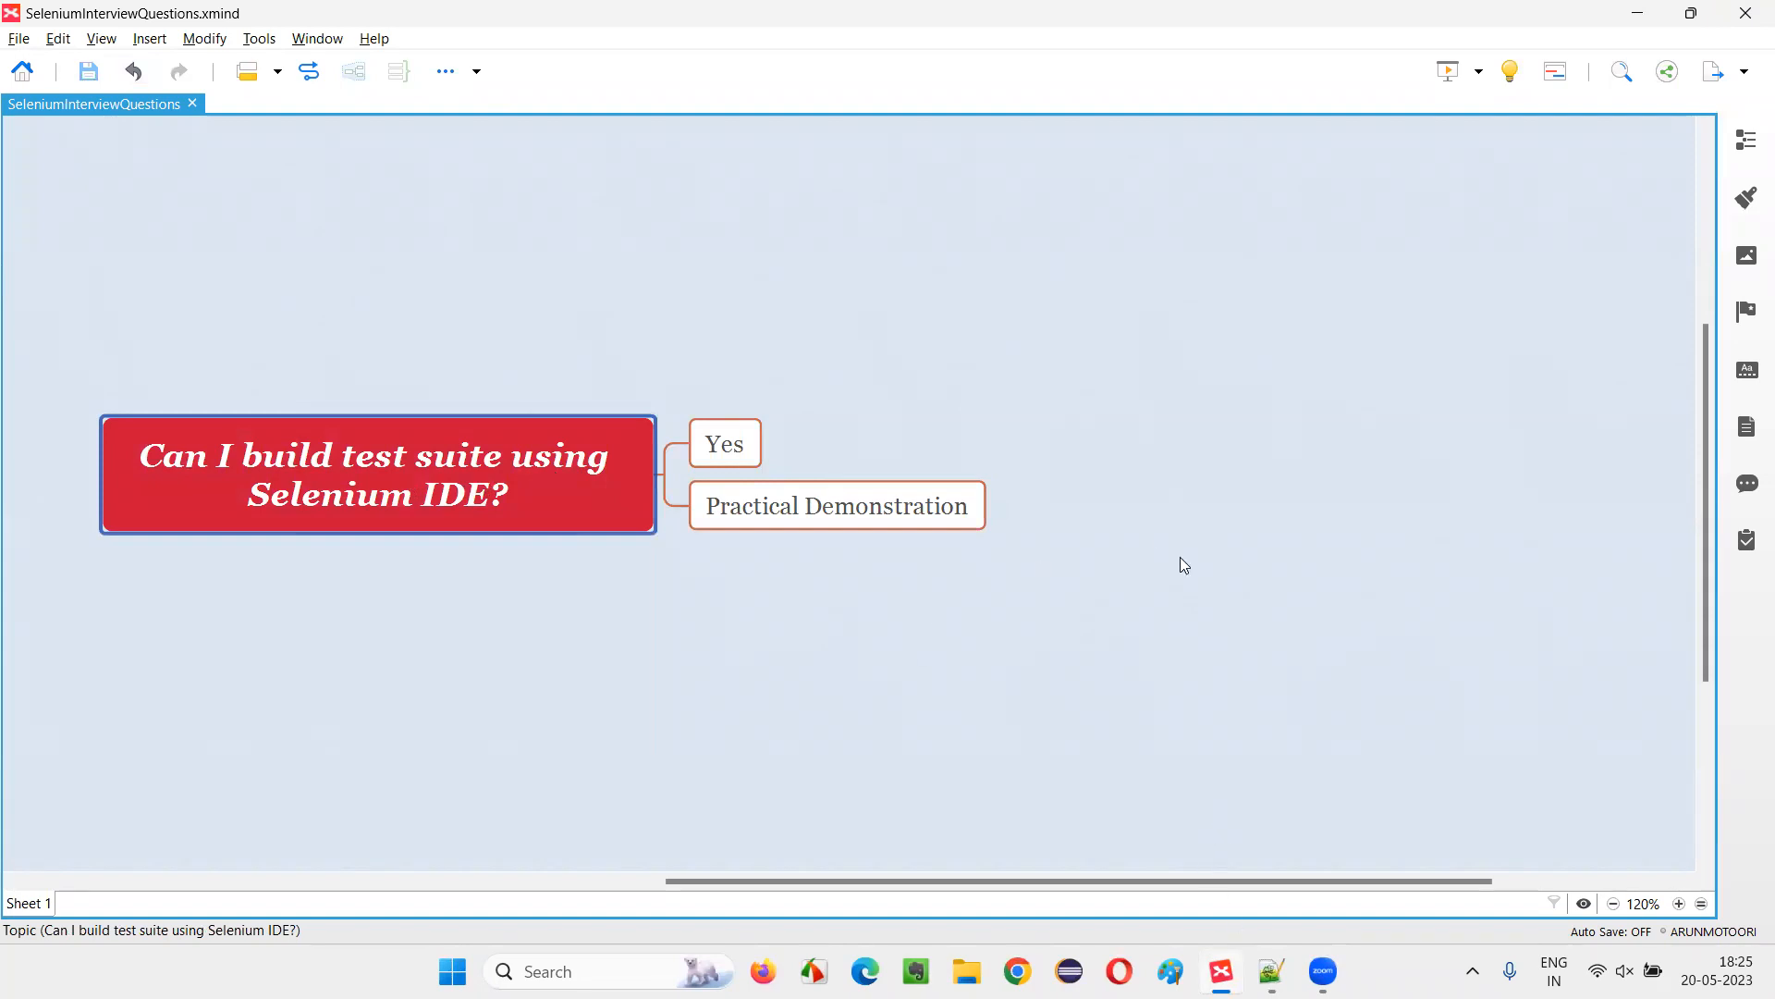
mouse_move(272, 495)
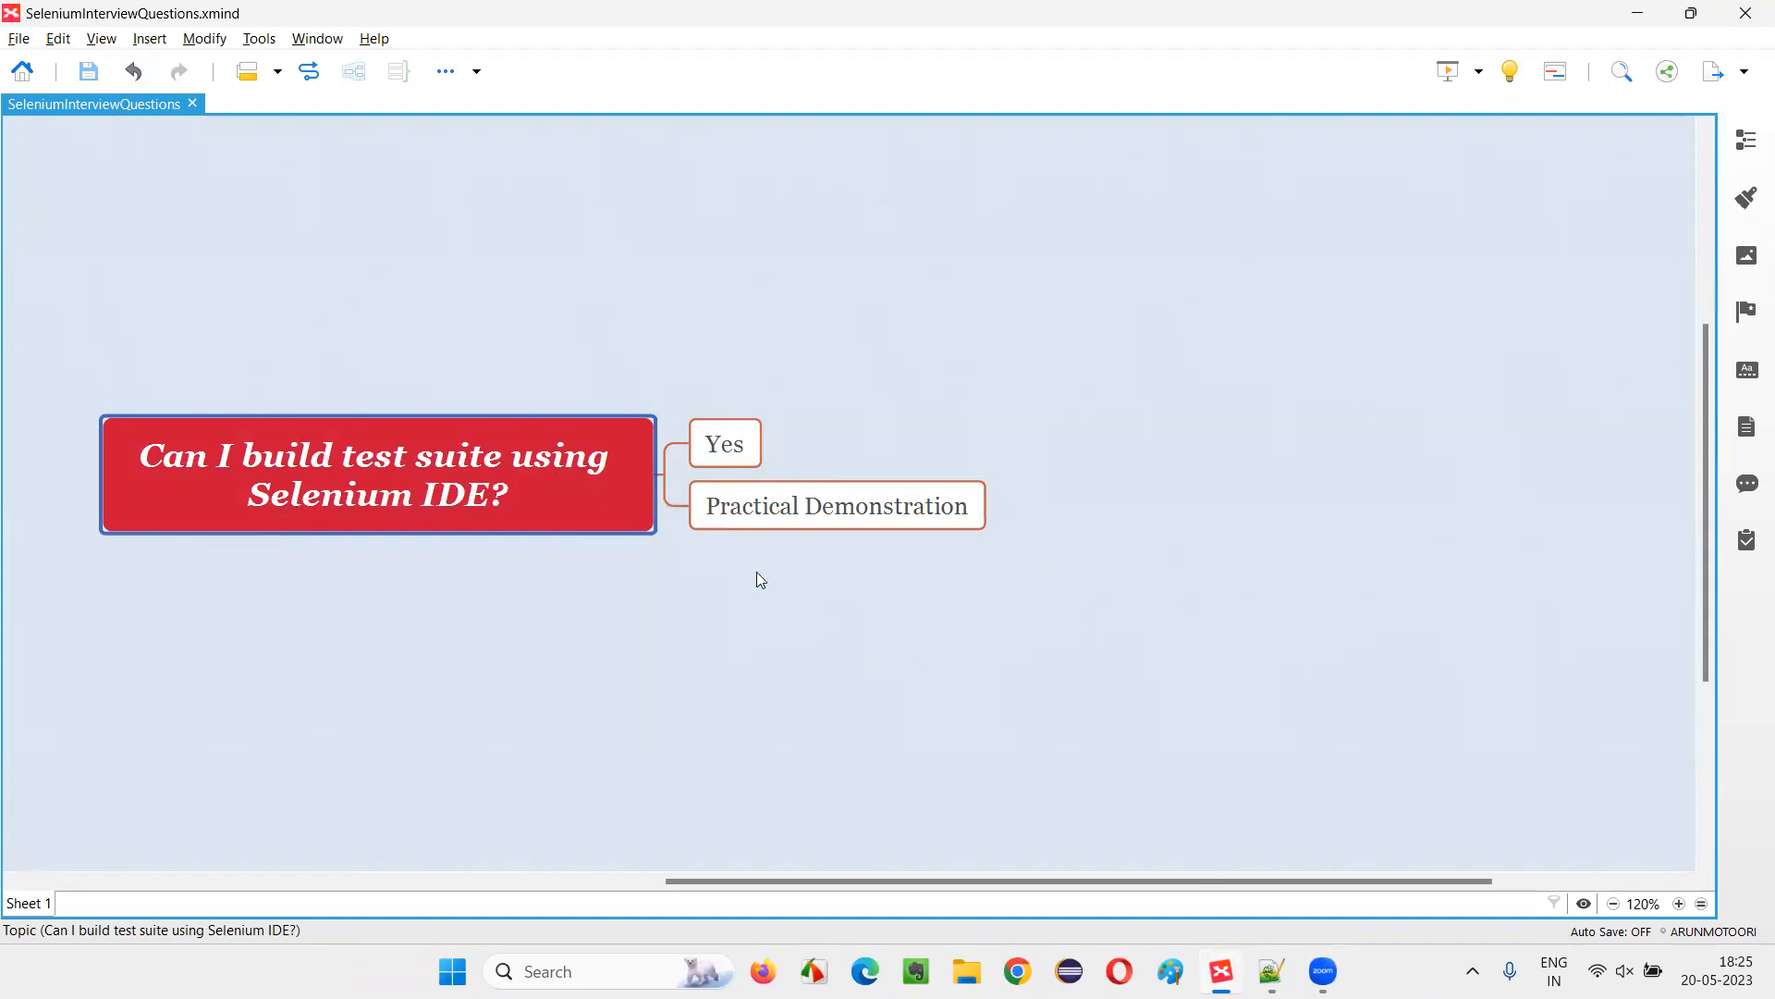
click(759, 578)
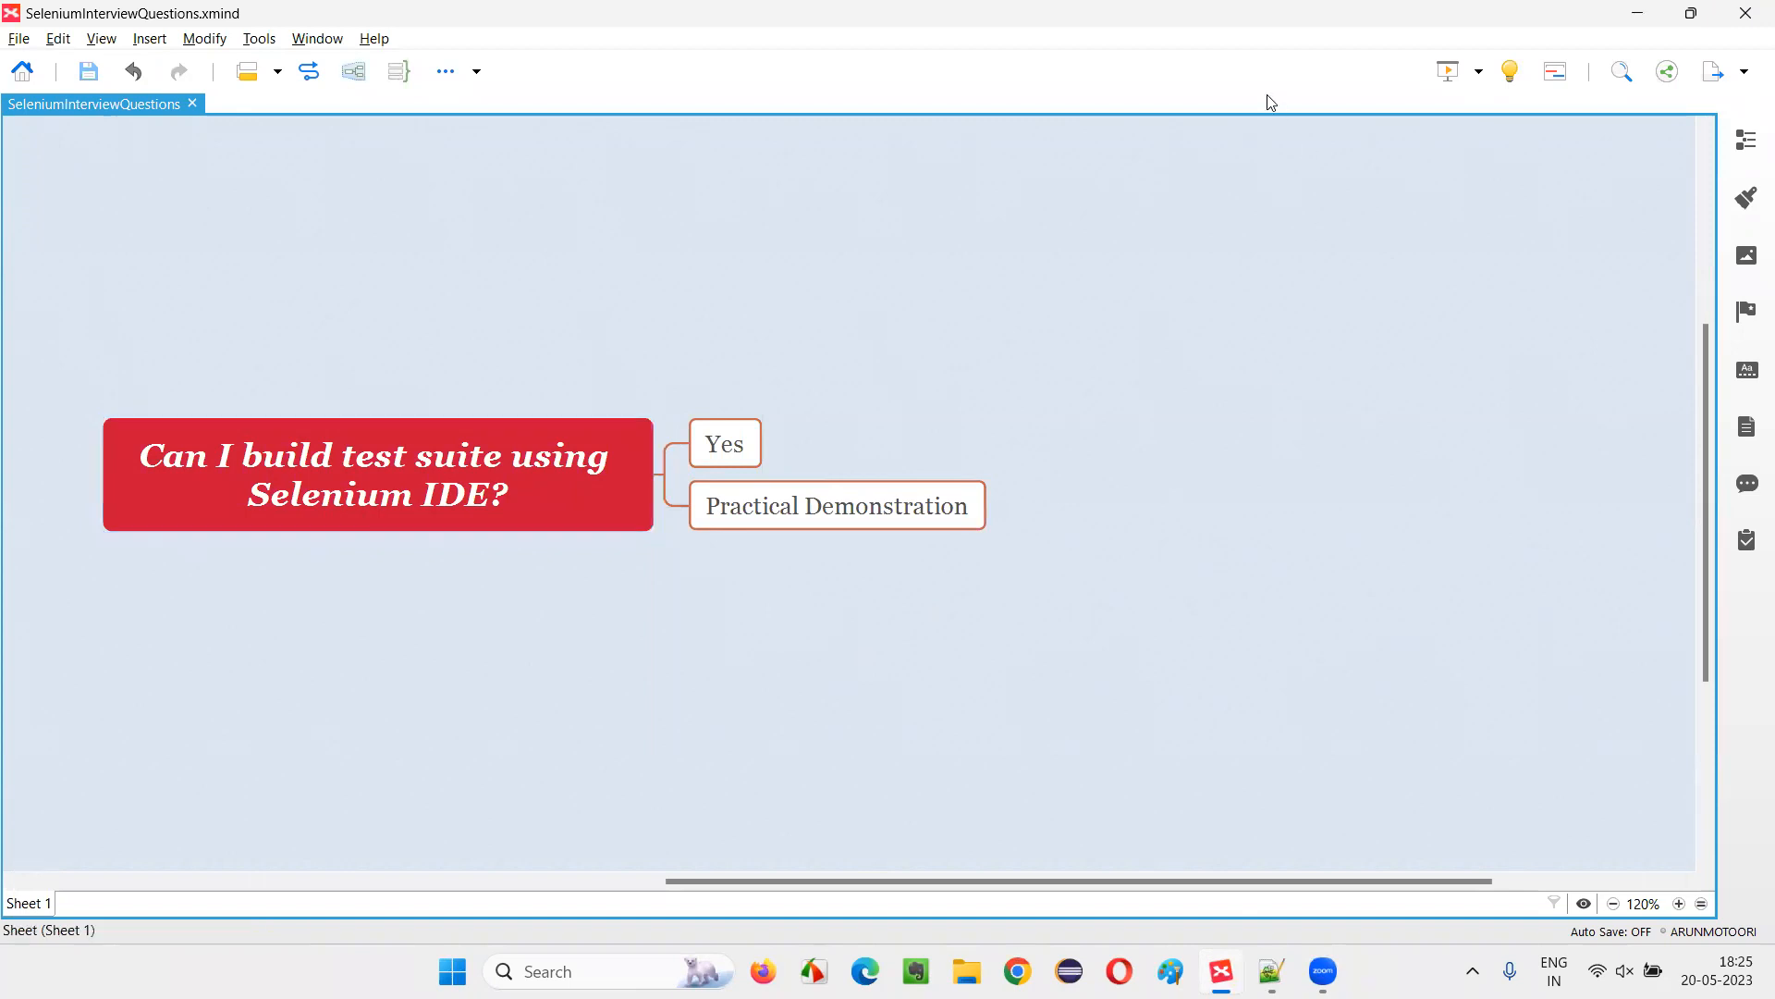